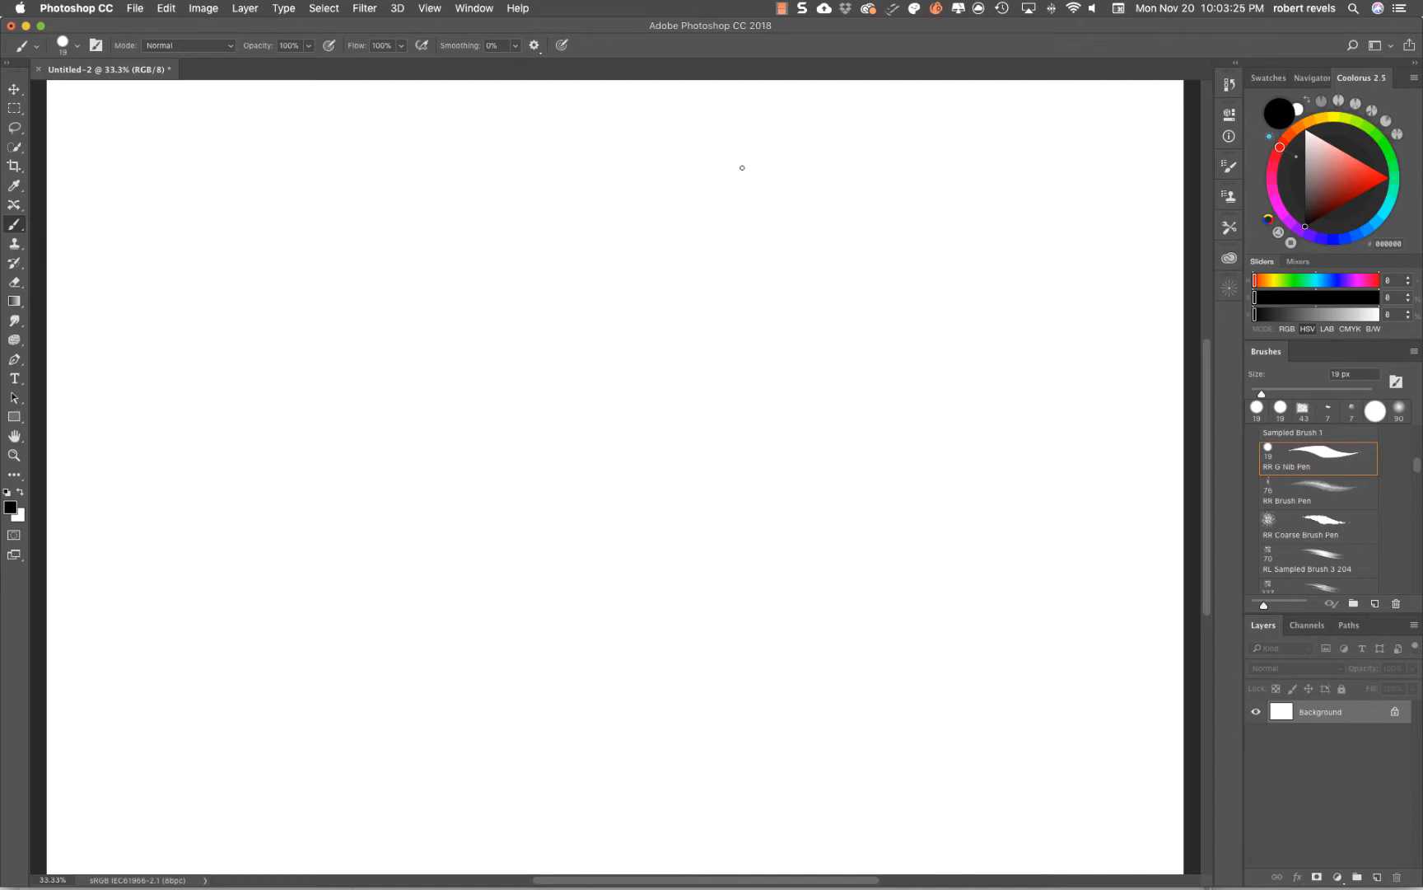
pyautogui.moveTo(627, 145)
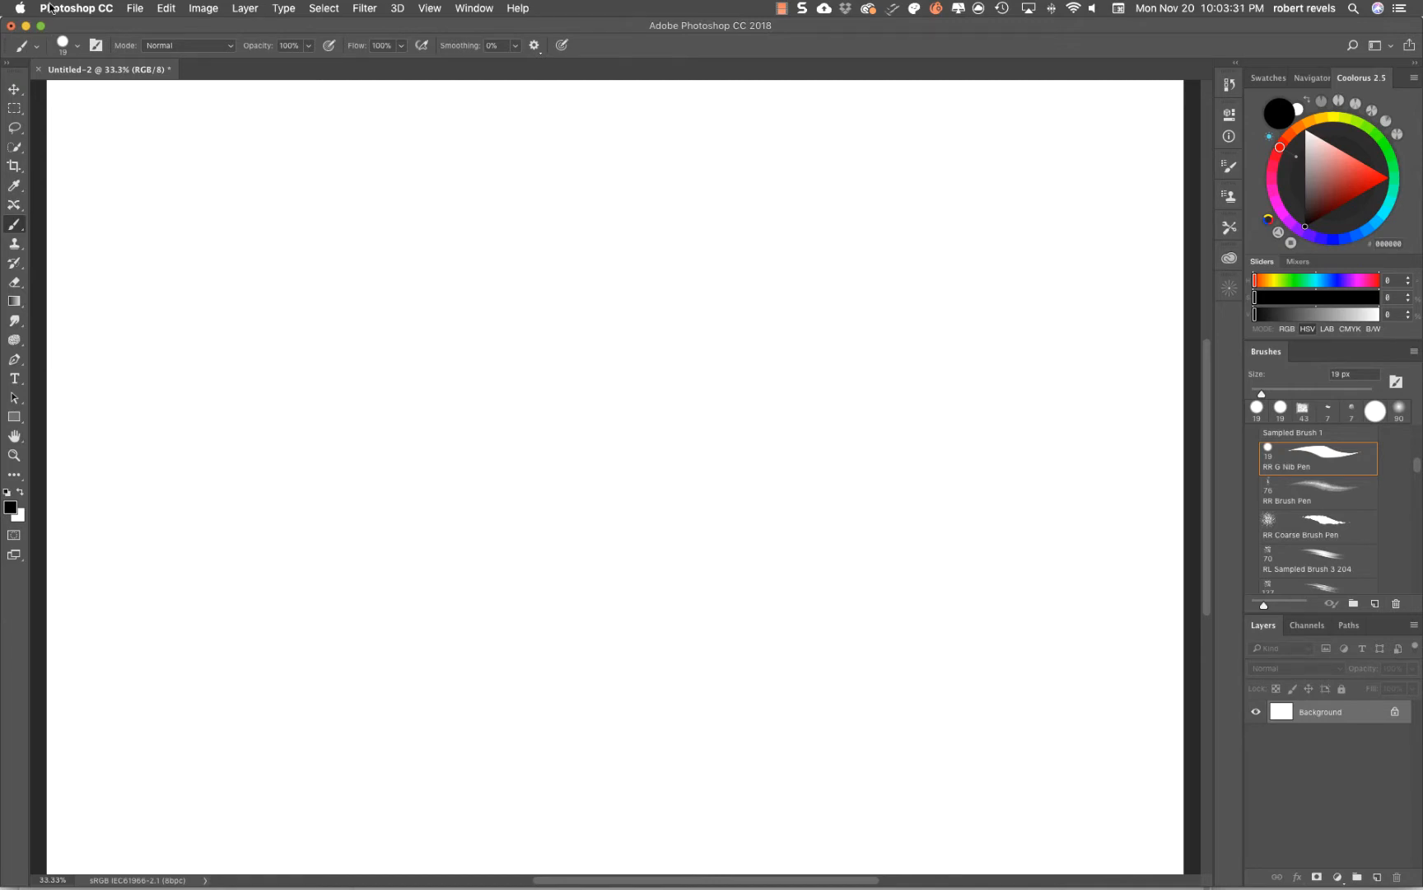
# - Enable Paint Symmetry under Preferences > Technology Previews and confirm with OK
pyautogui.click(77, 8)
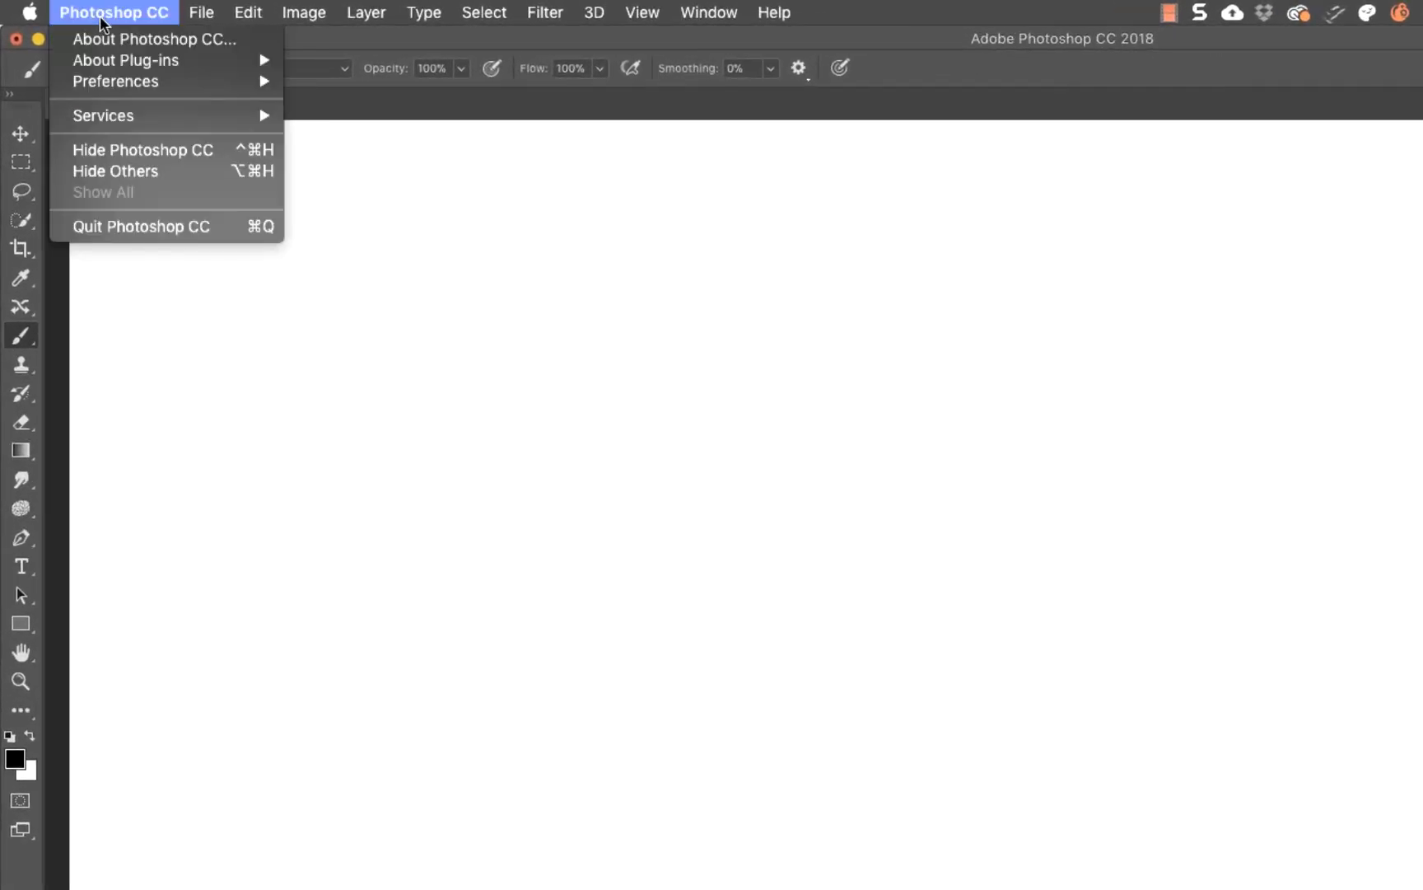
pyautogui.moveTo(114, 81)
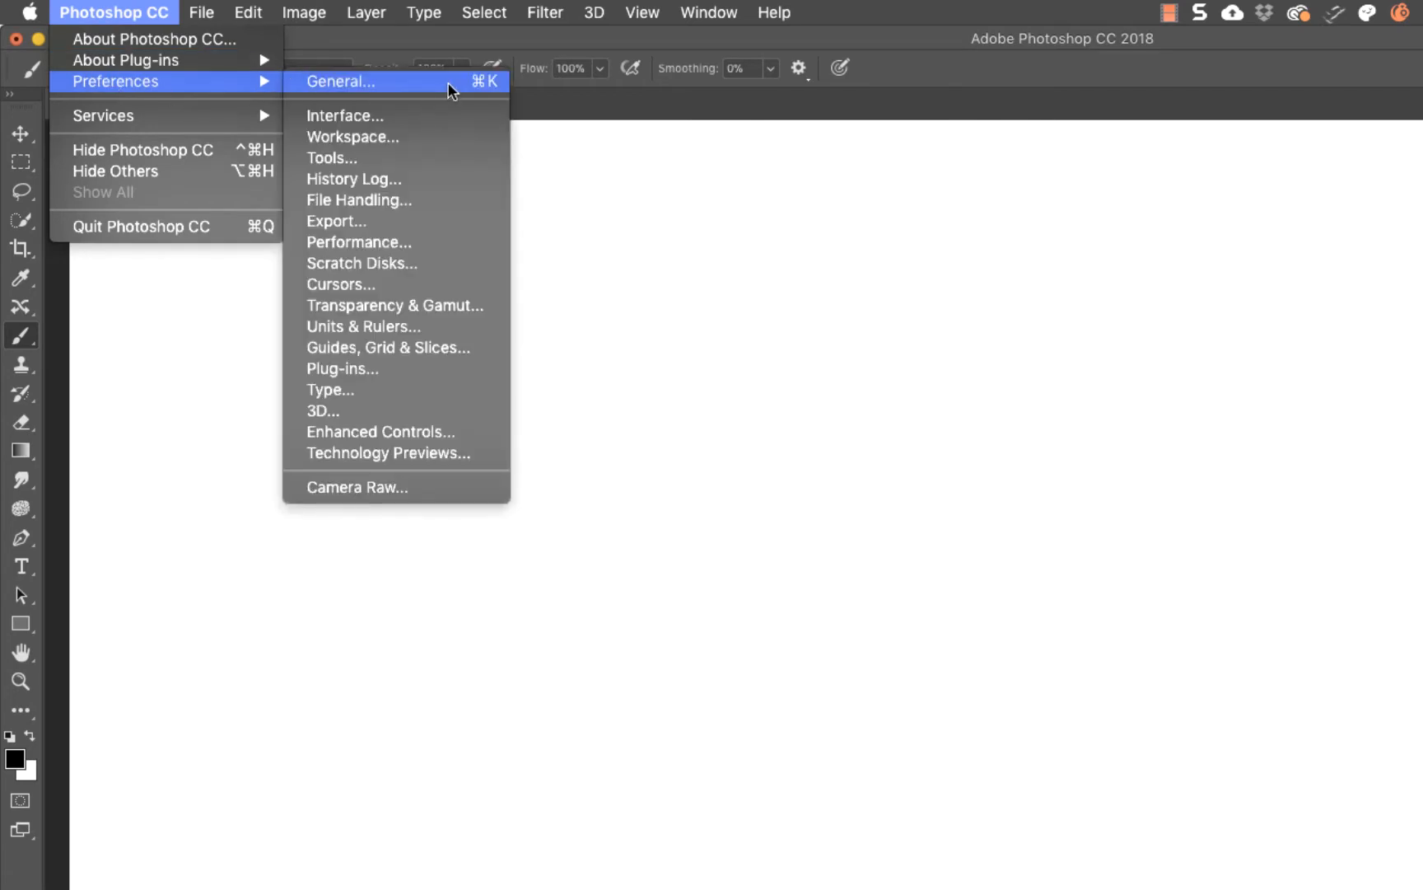
pyautogui.moveTo(441, 465)
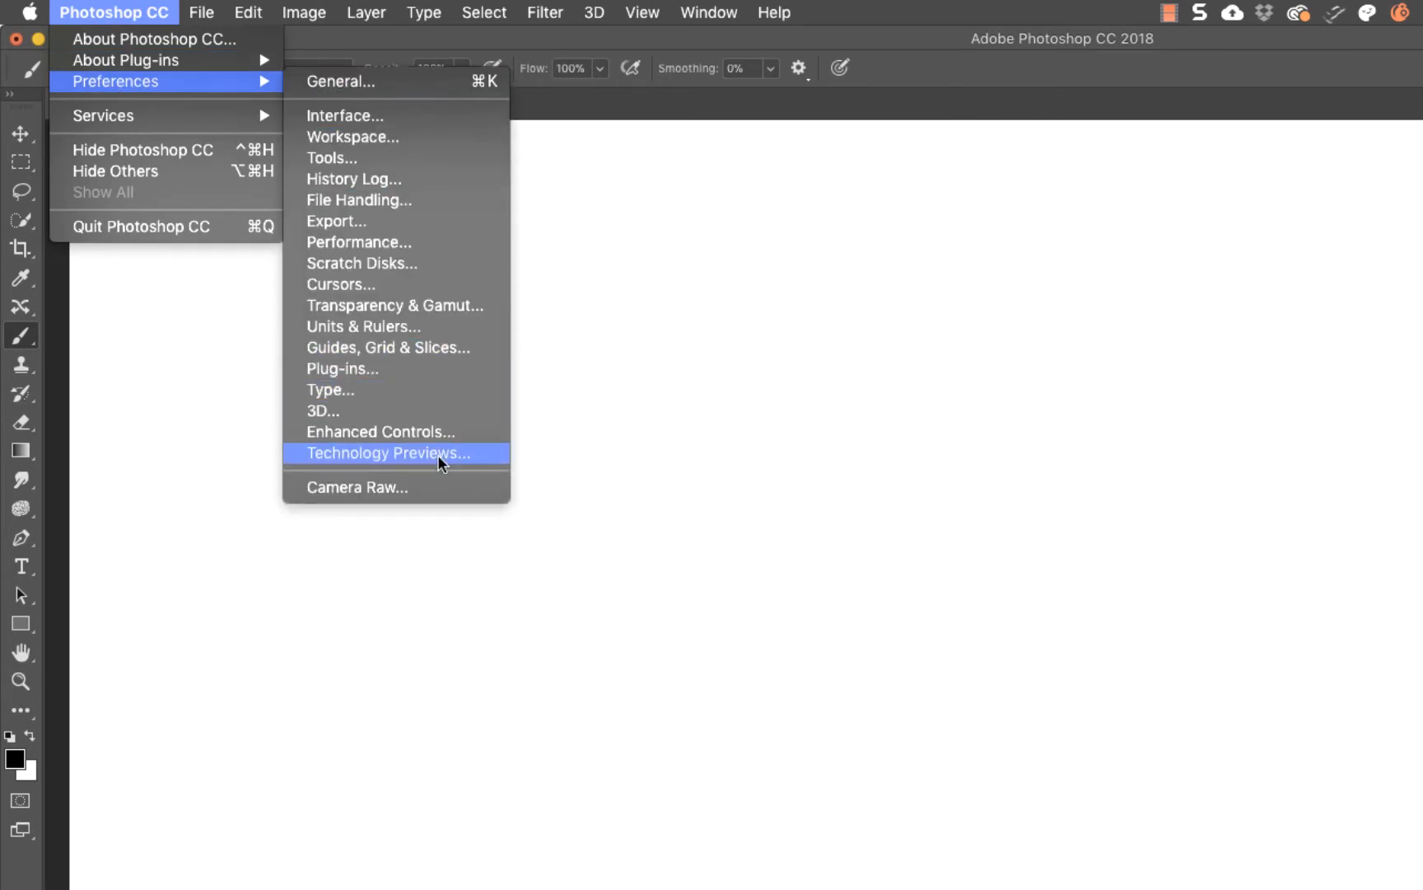
pyautogui.click(387, 453)
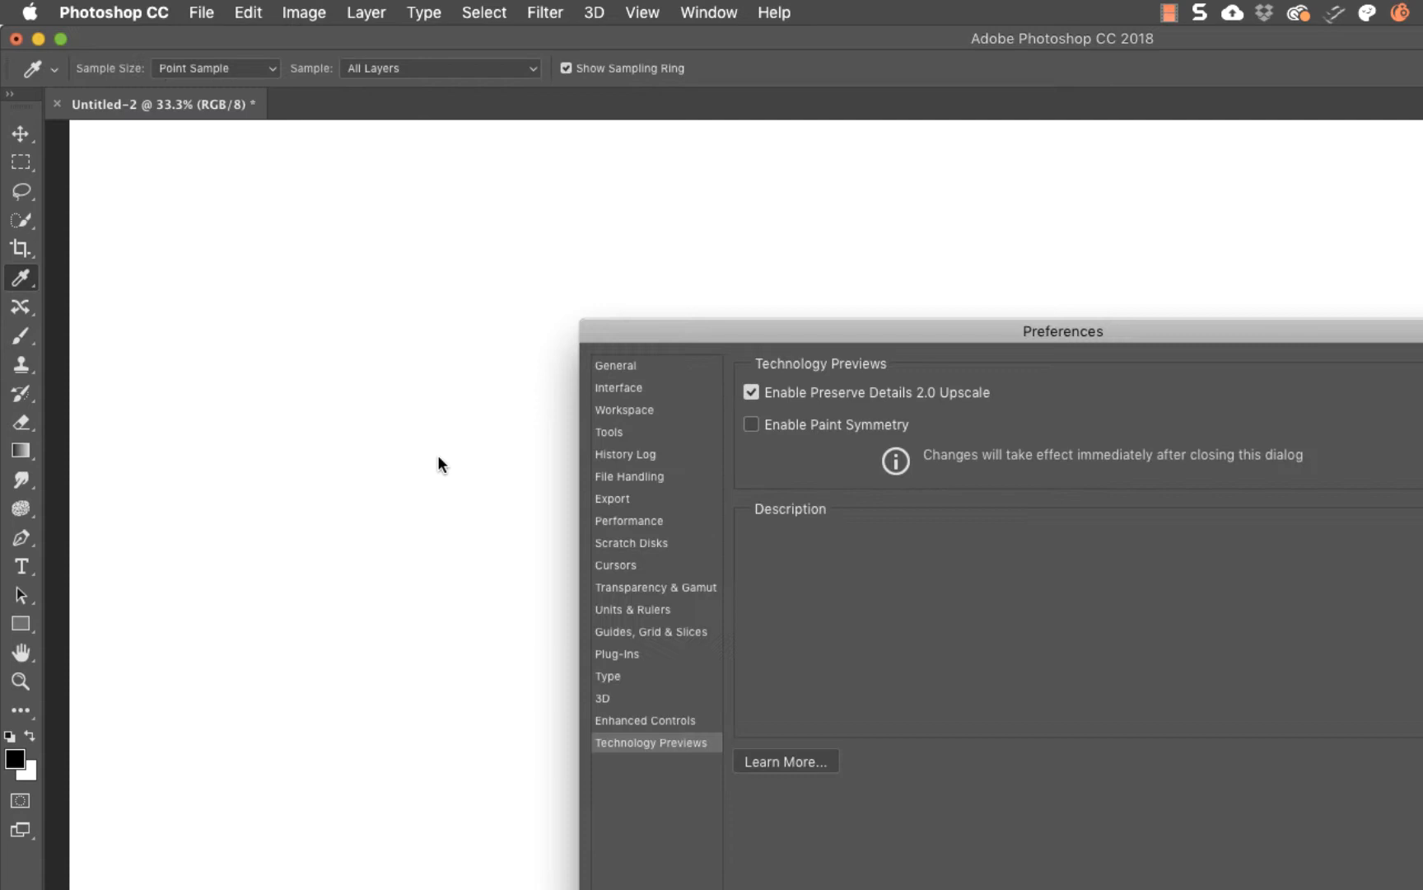
pyautogui.moveTo(634, 458)
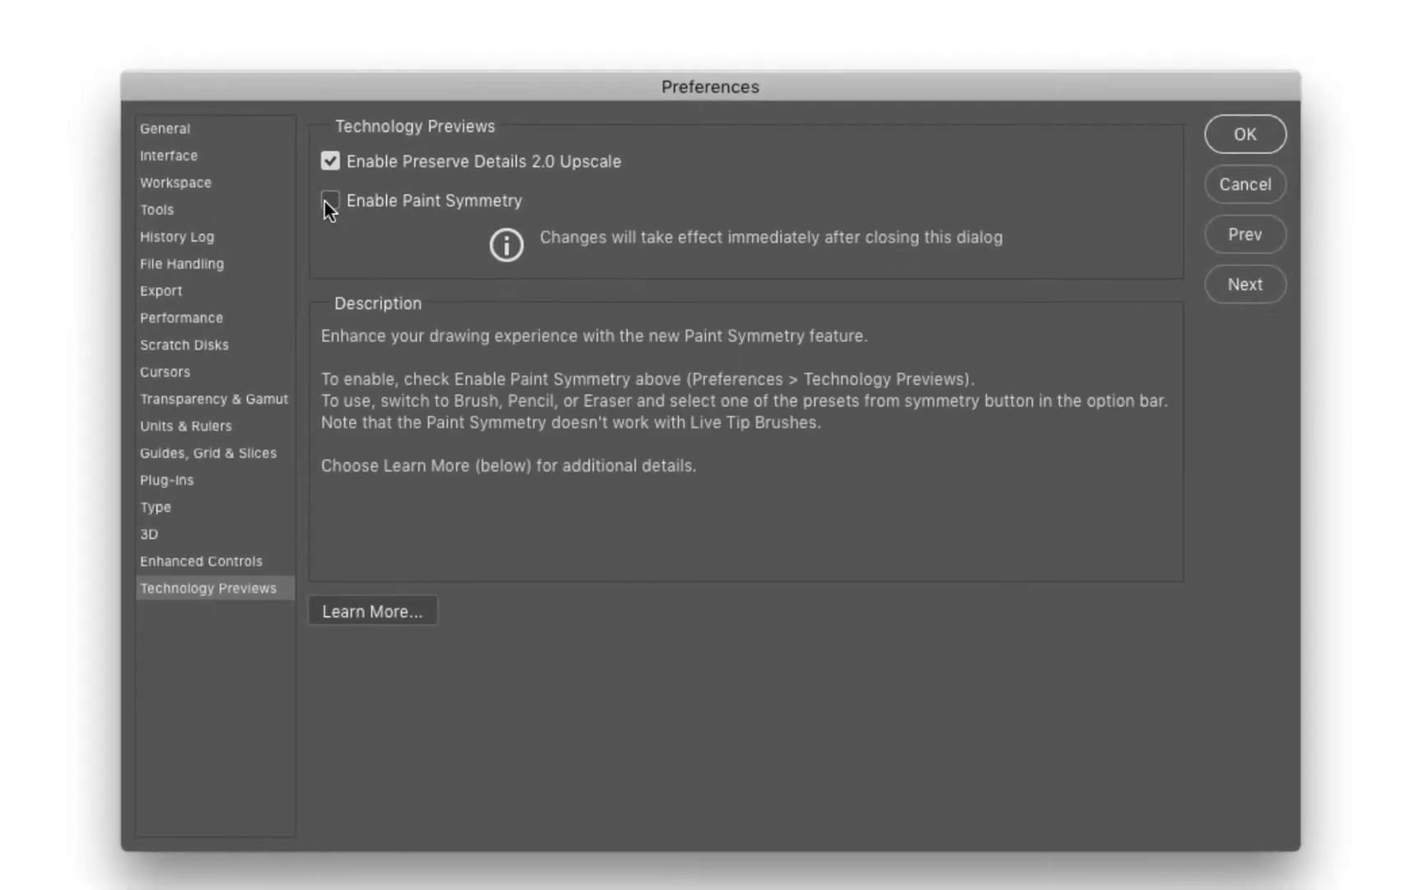
pyautogui.click(330, 201)
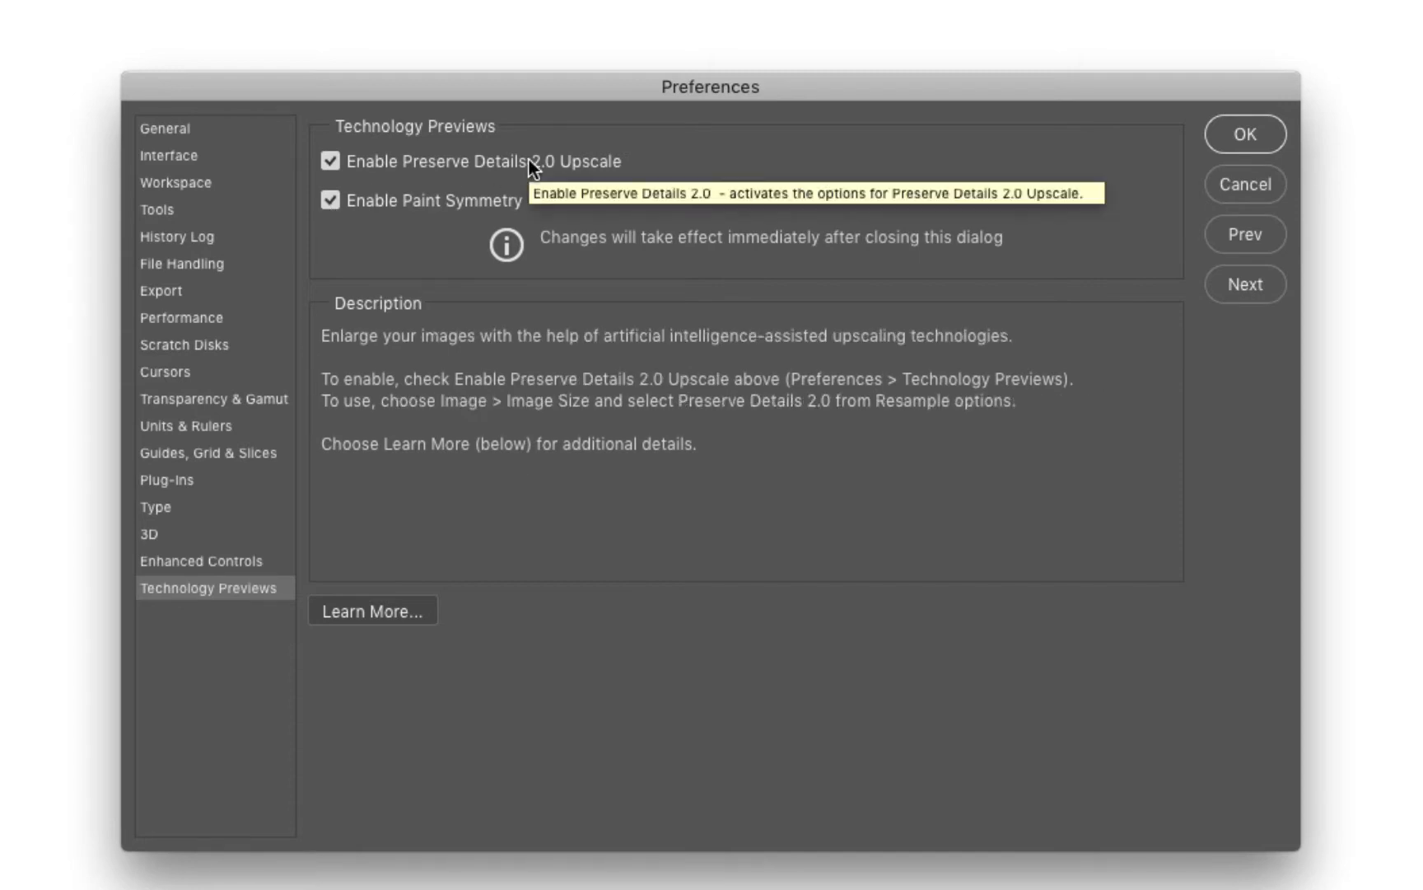
pyautogui.click(1244, 134)
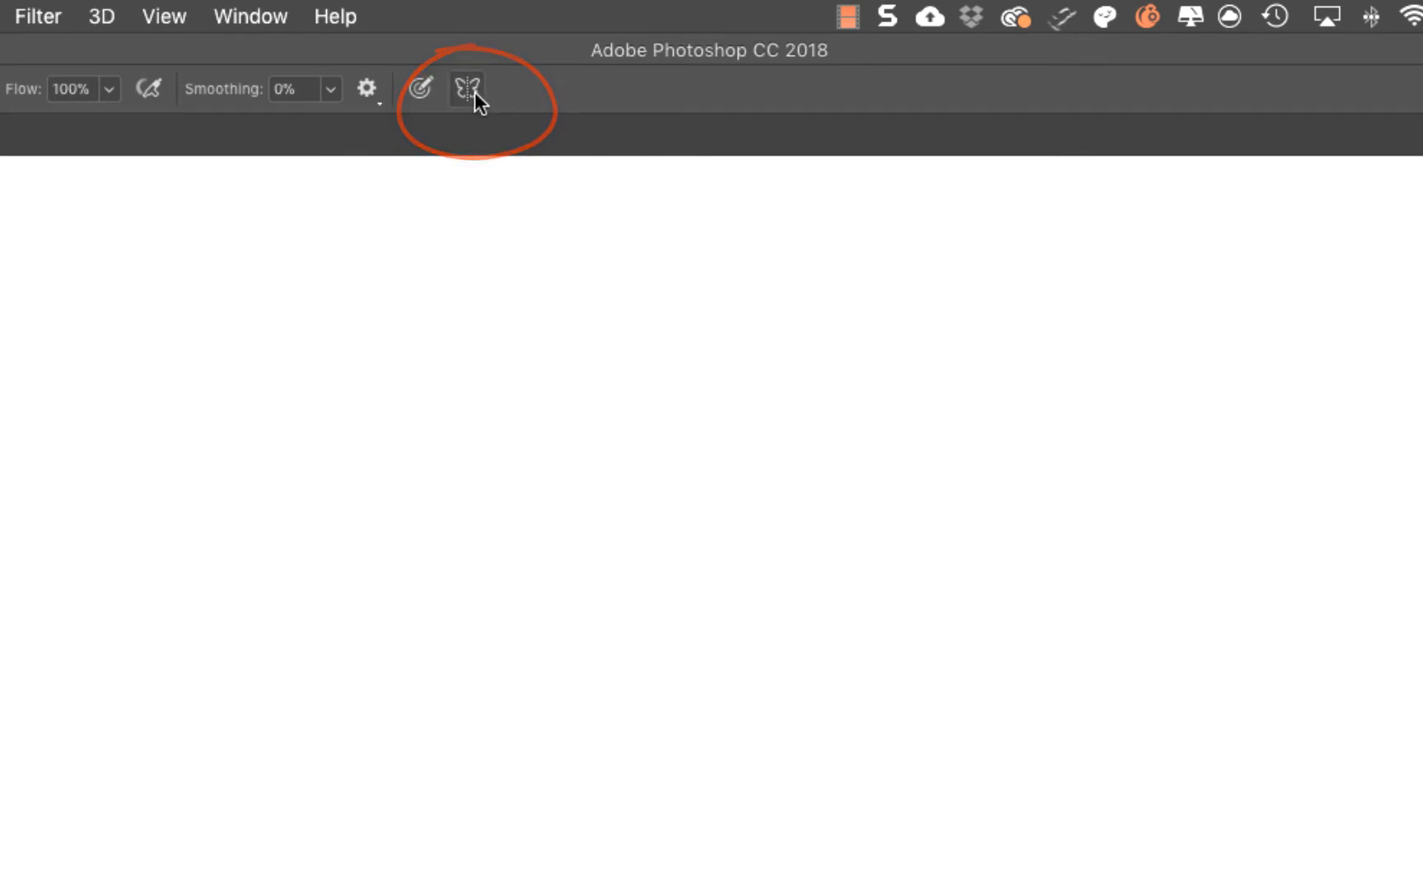
# - Create a New Vertical symmetry axis from the butterfly presets and commit its placement
pyautogui.click(467, 89)
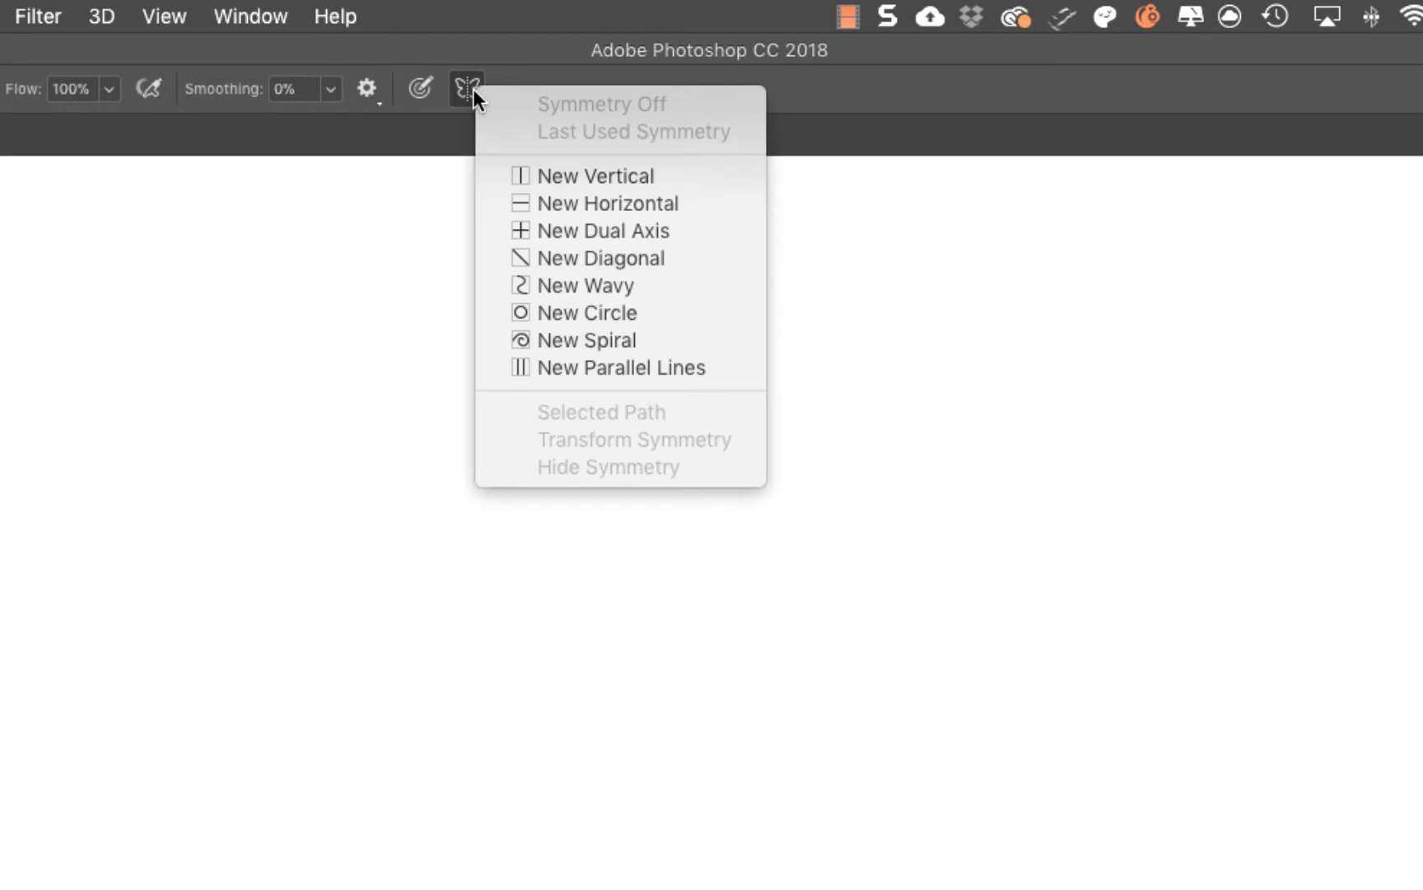
pyautogui.moveTo(588, 285)
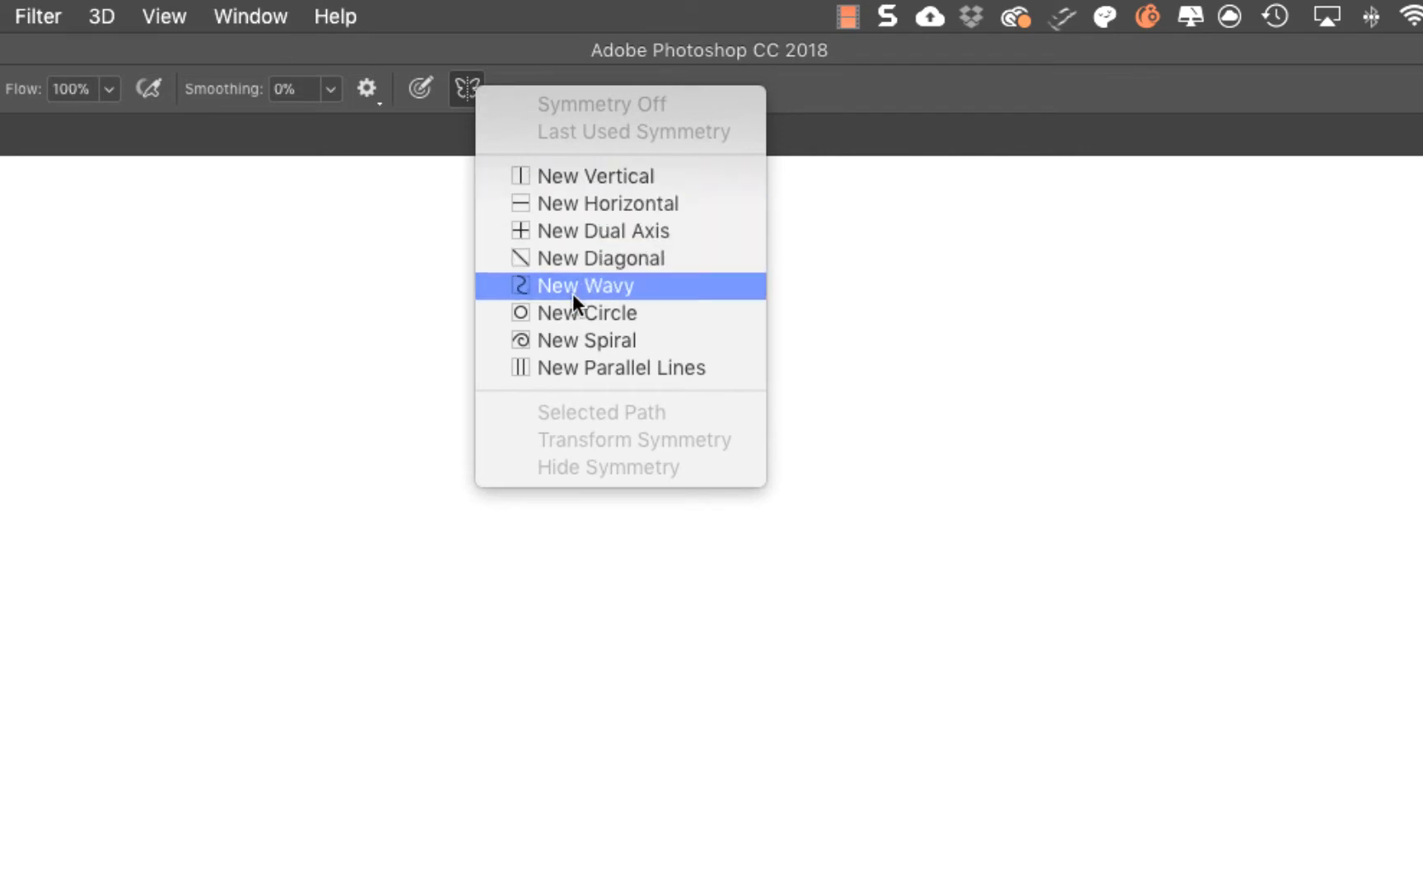
pyautogui.moveTo(595, 177)
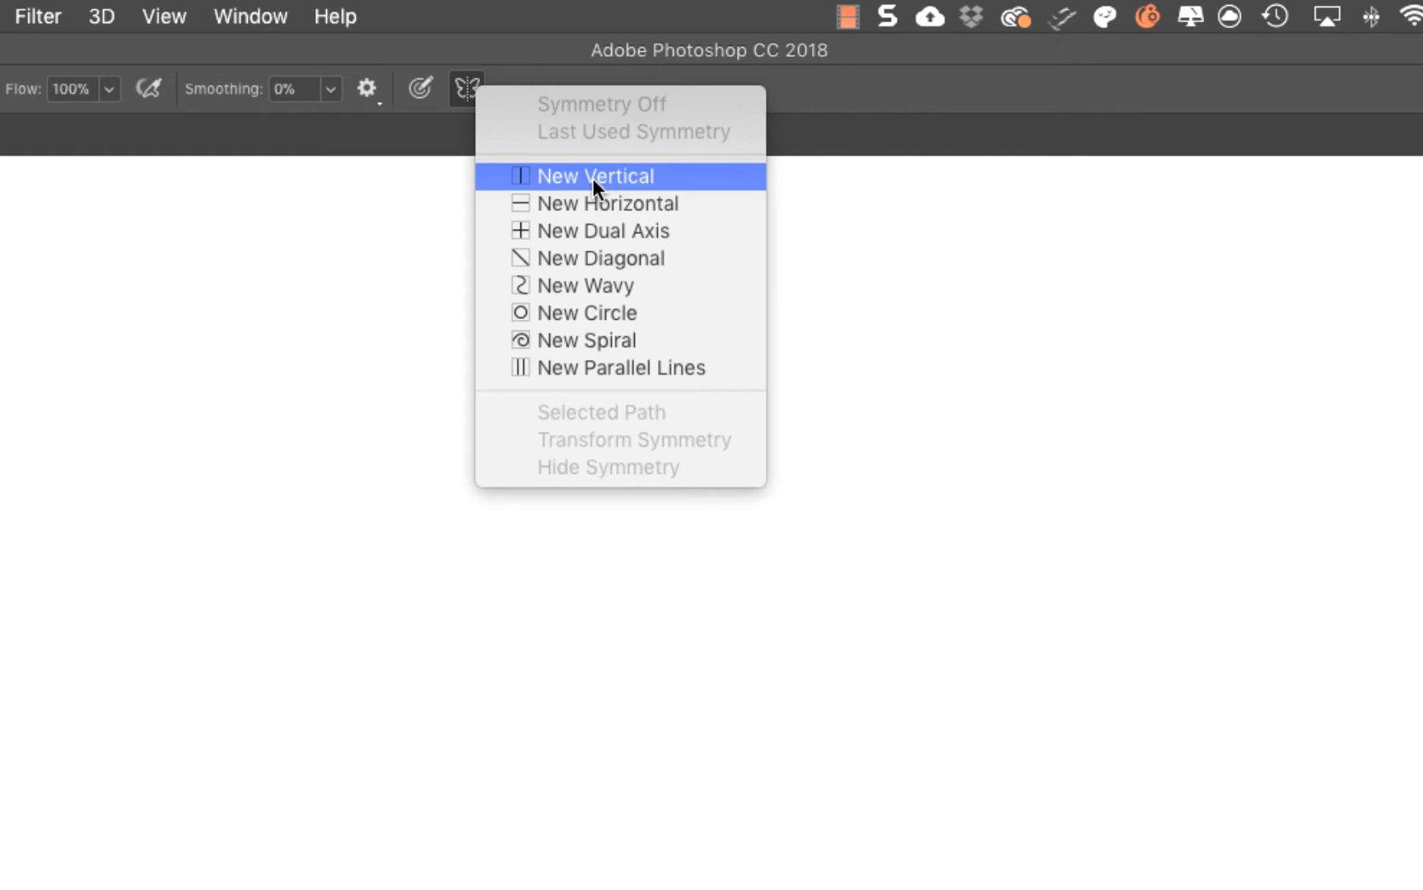
pyautogui.click(595, 174)
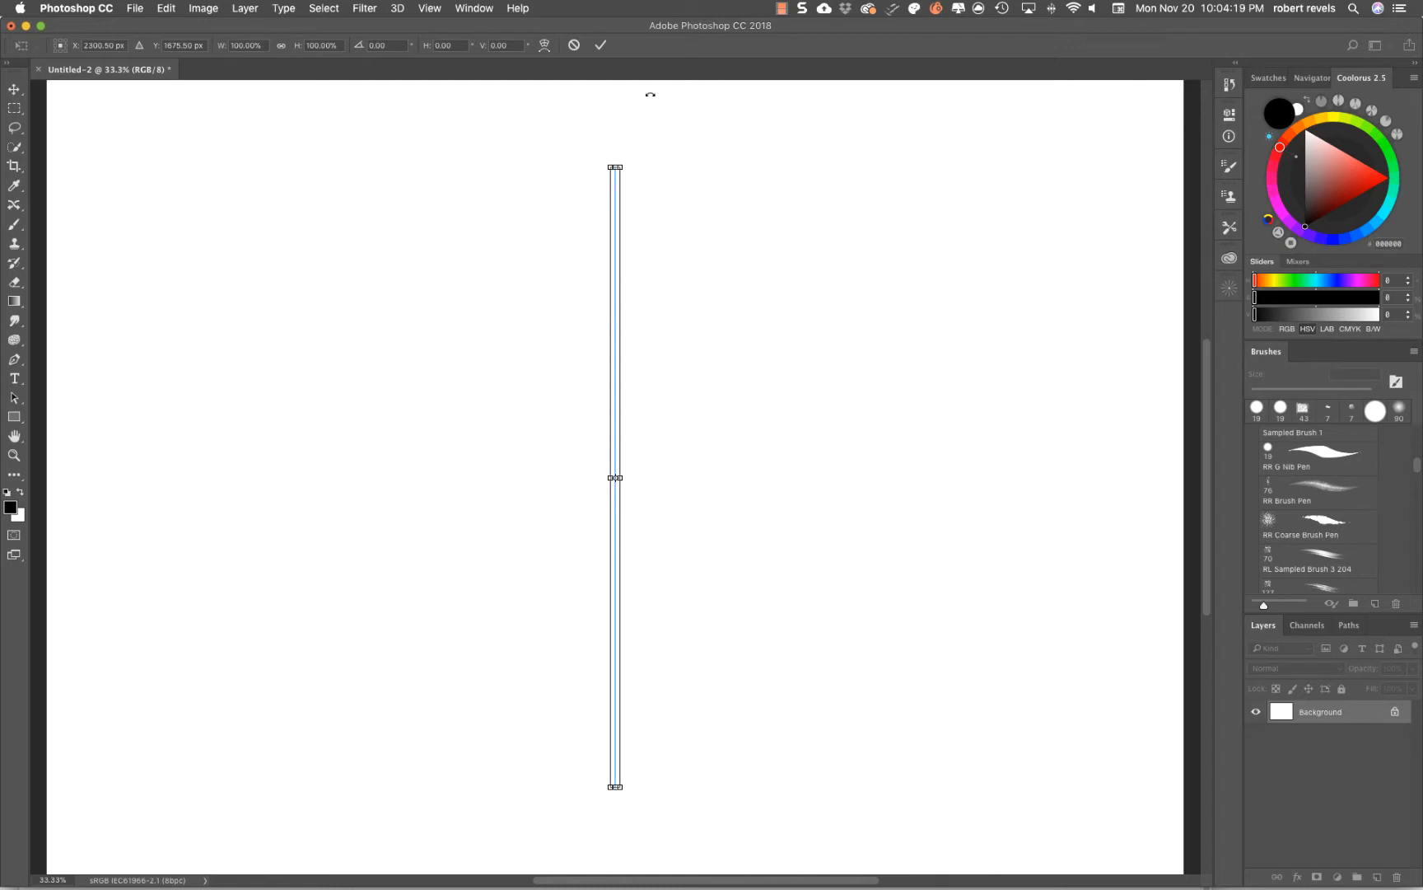
pyautogui.moveTo(626, 145)
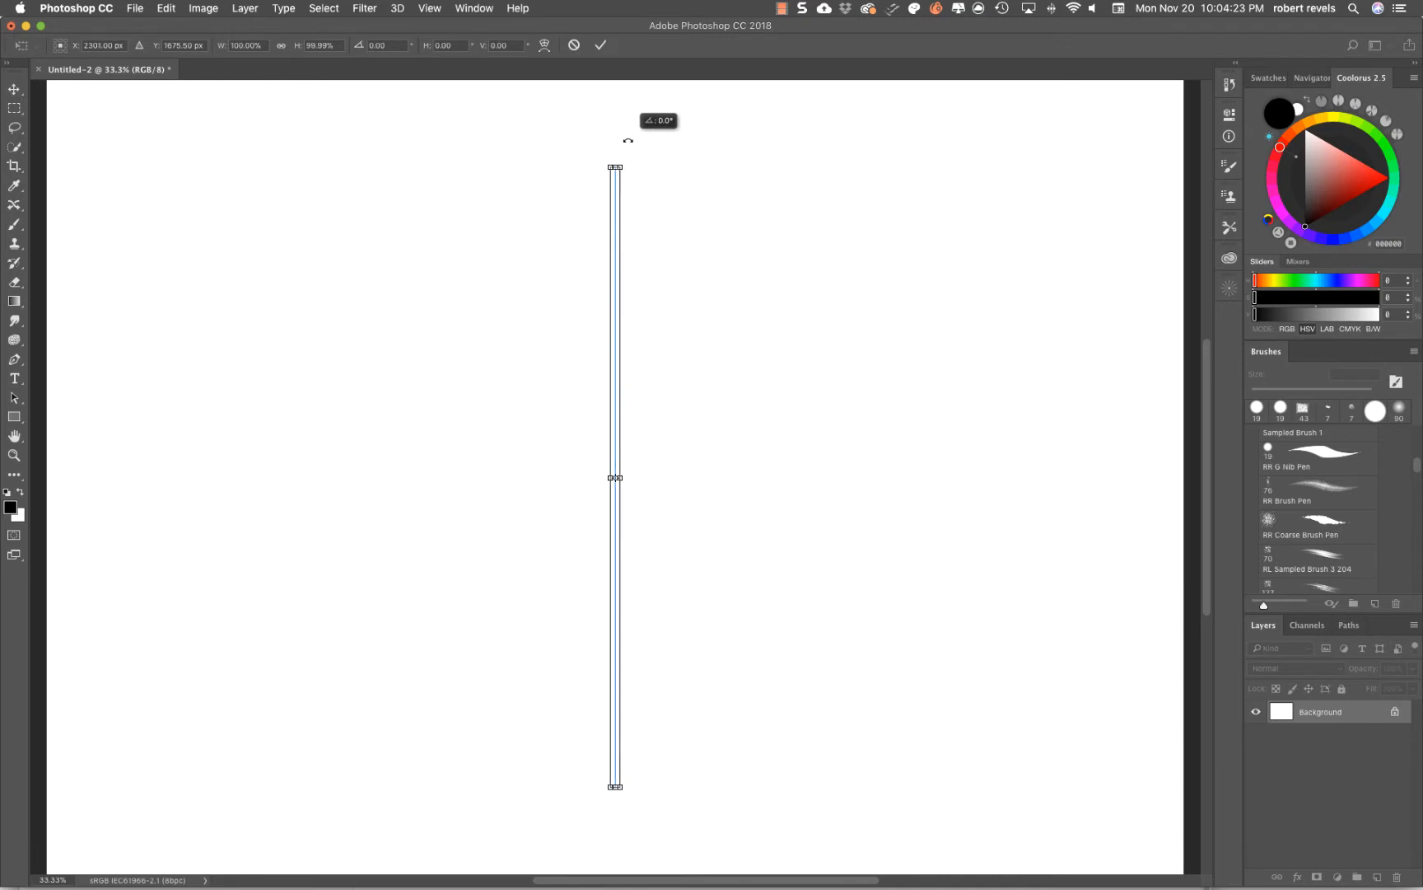
pyautogui.click(602, 44)
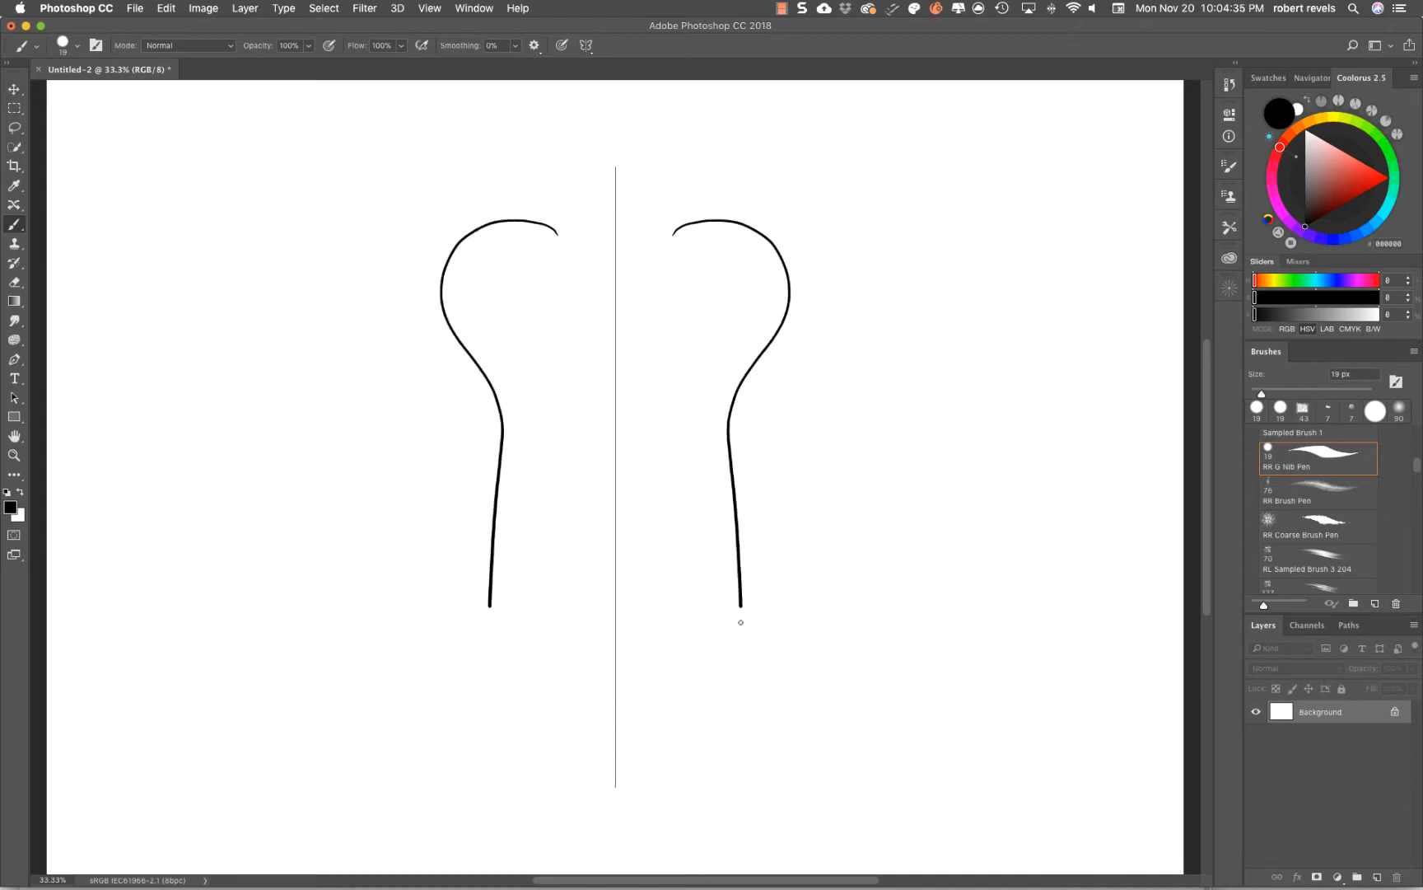
# - Paint two larger curved strokes that mirror across the vertical axis into an outline
pyautogui.moveTo(740, 600); pyautogui.dragTo(517, 781)
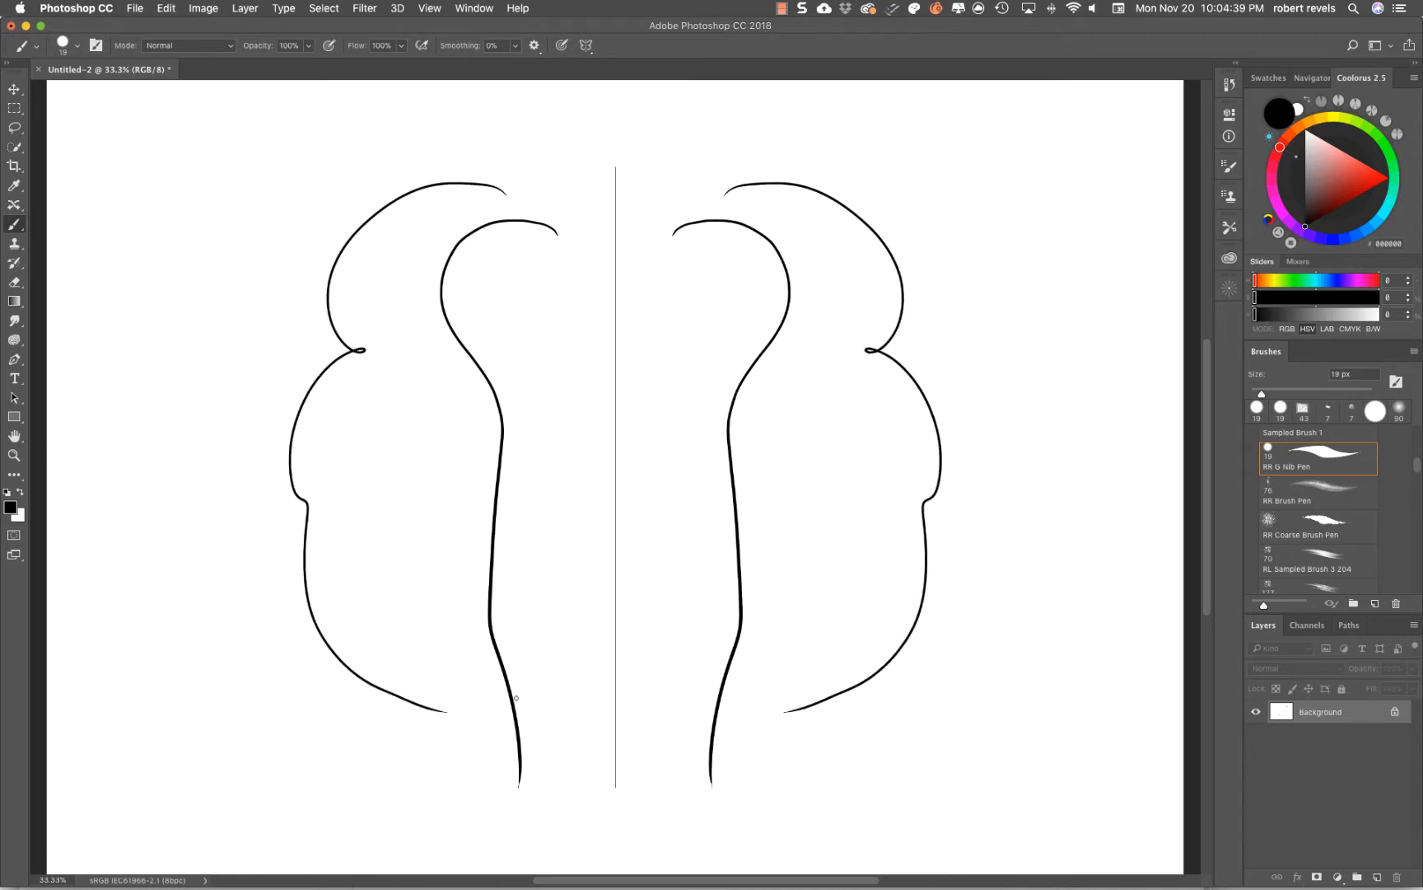
pyautogui.moveTo(501, 739)
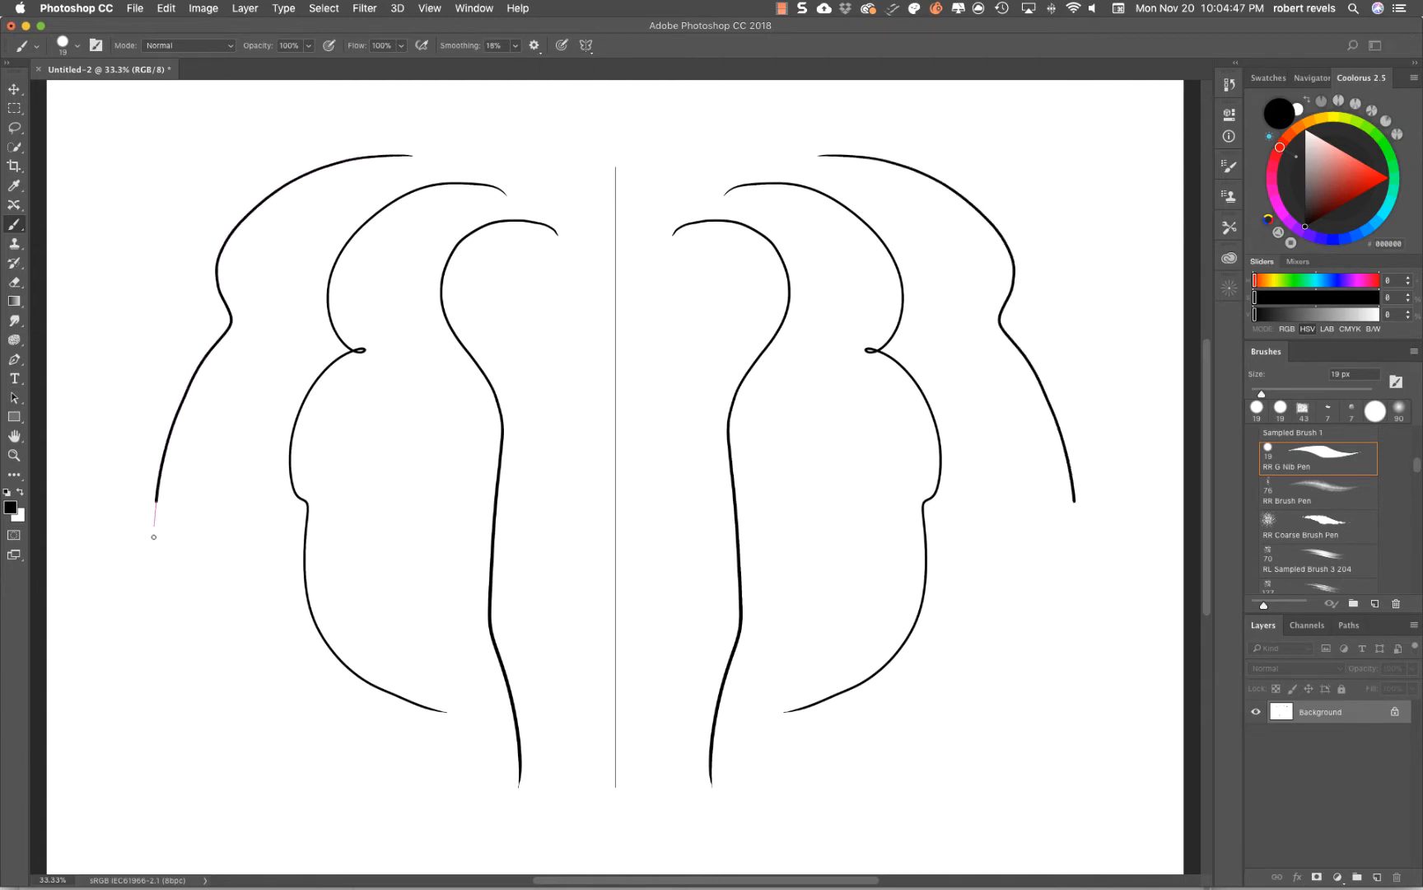
pyautogui.moveTo(153, 523); pyautogui.dragTo(564, 781)
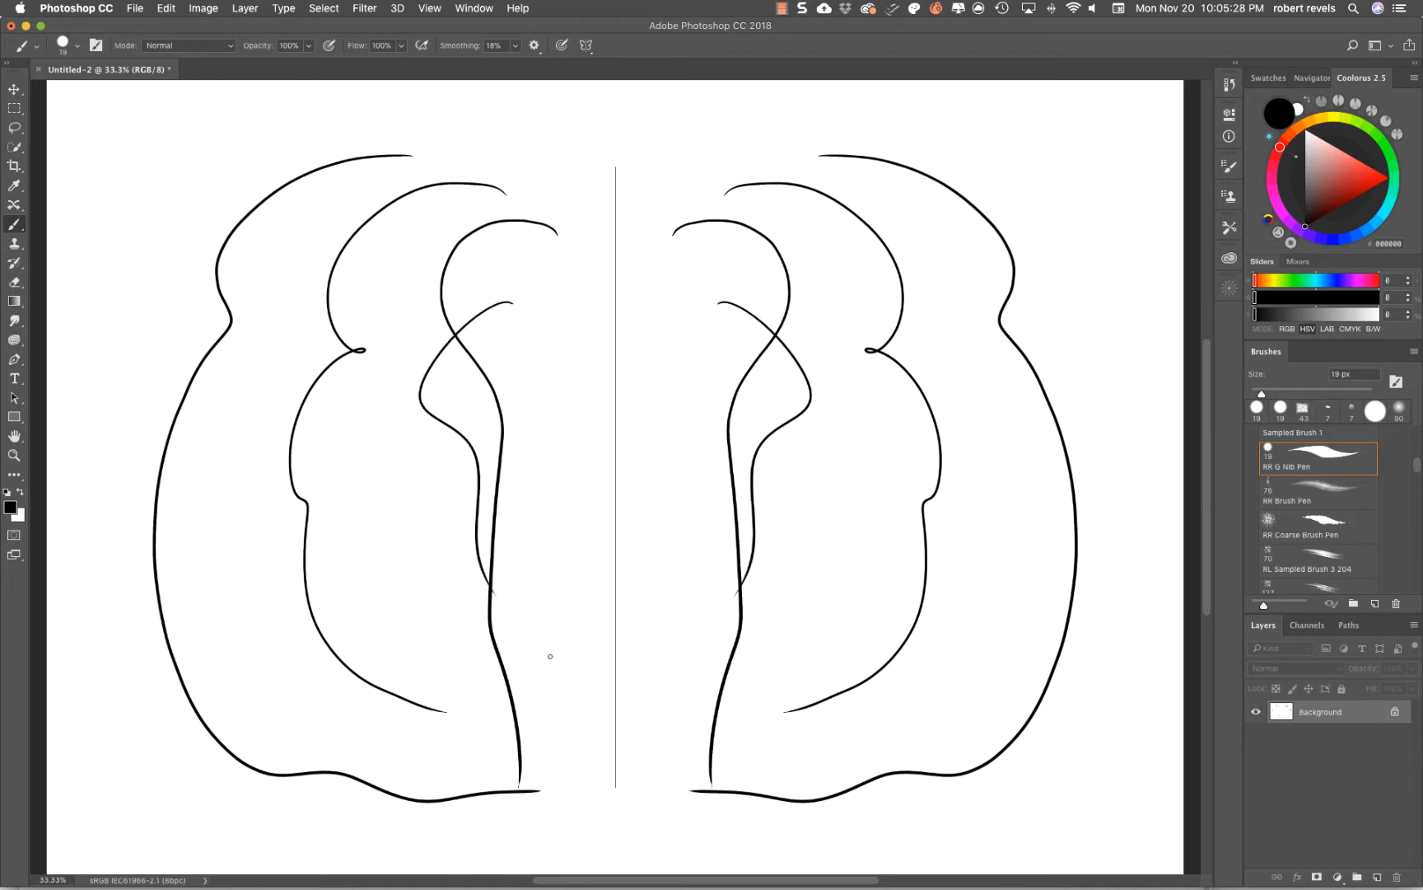
# - Replace the vertical axis with a New Horizontal symmetry axis and commit it
pyautogui.click(586, 47)
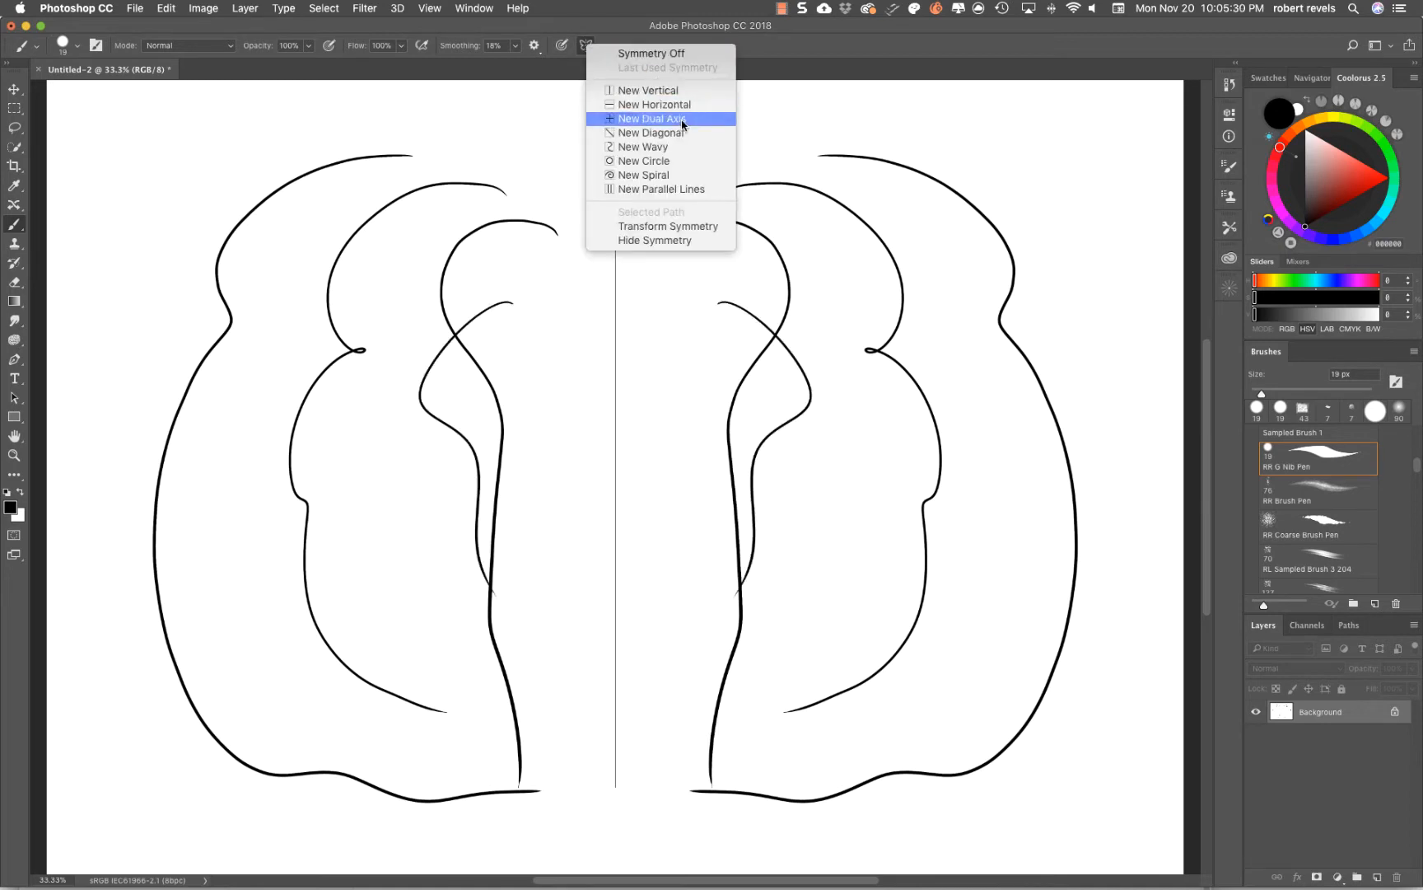
pyautogui.click(650, 118)
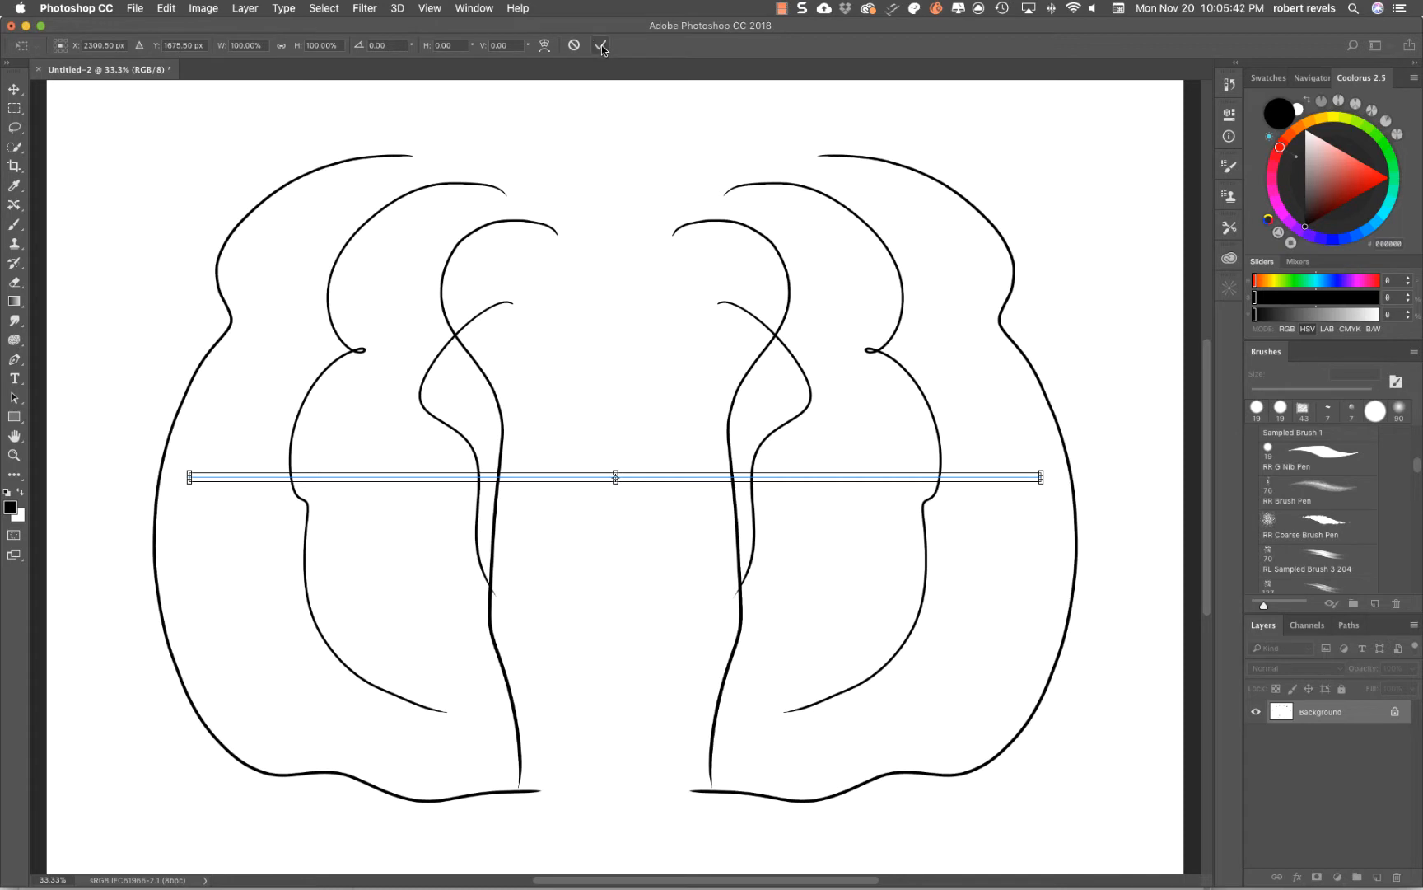
pyautogui.click(598, 46)
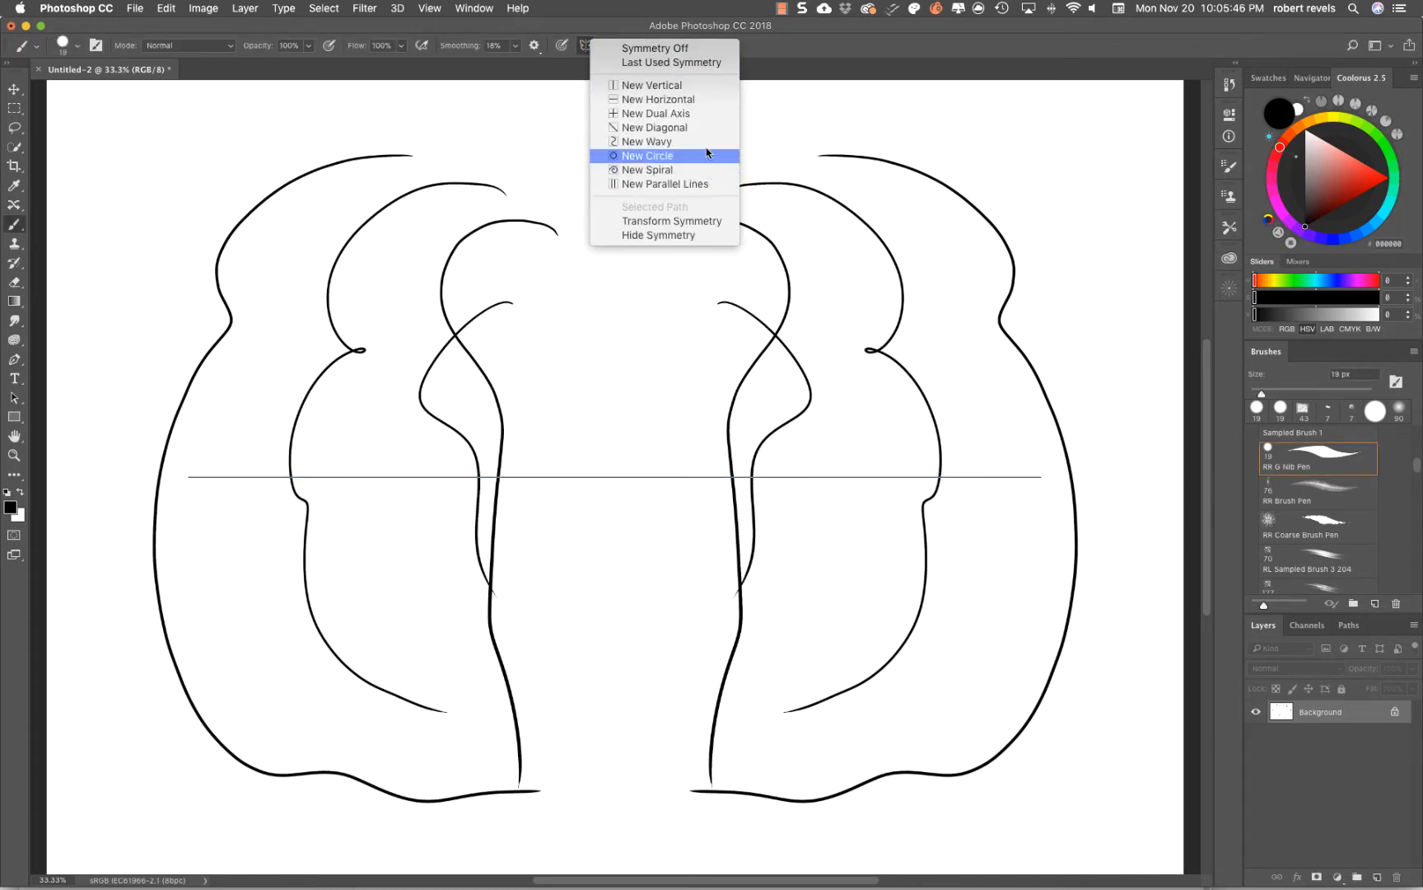
pyautogui.moveTo(668, 156)
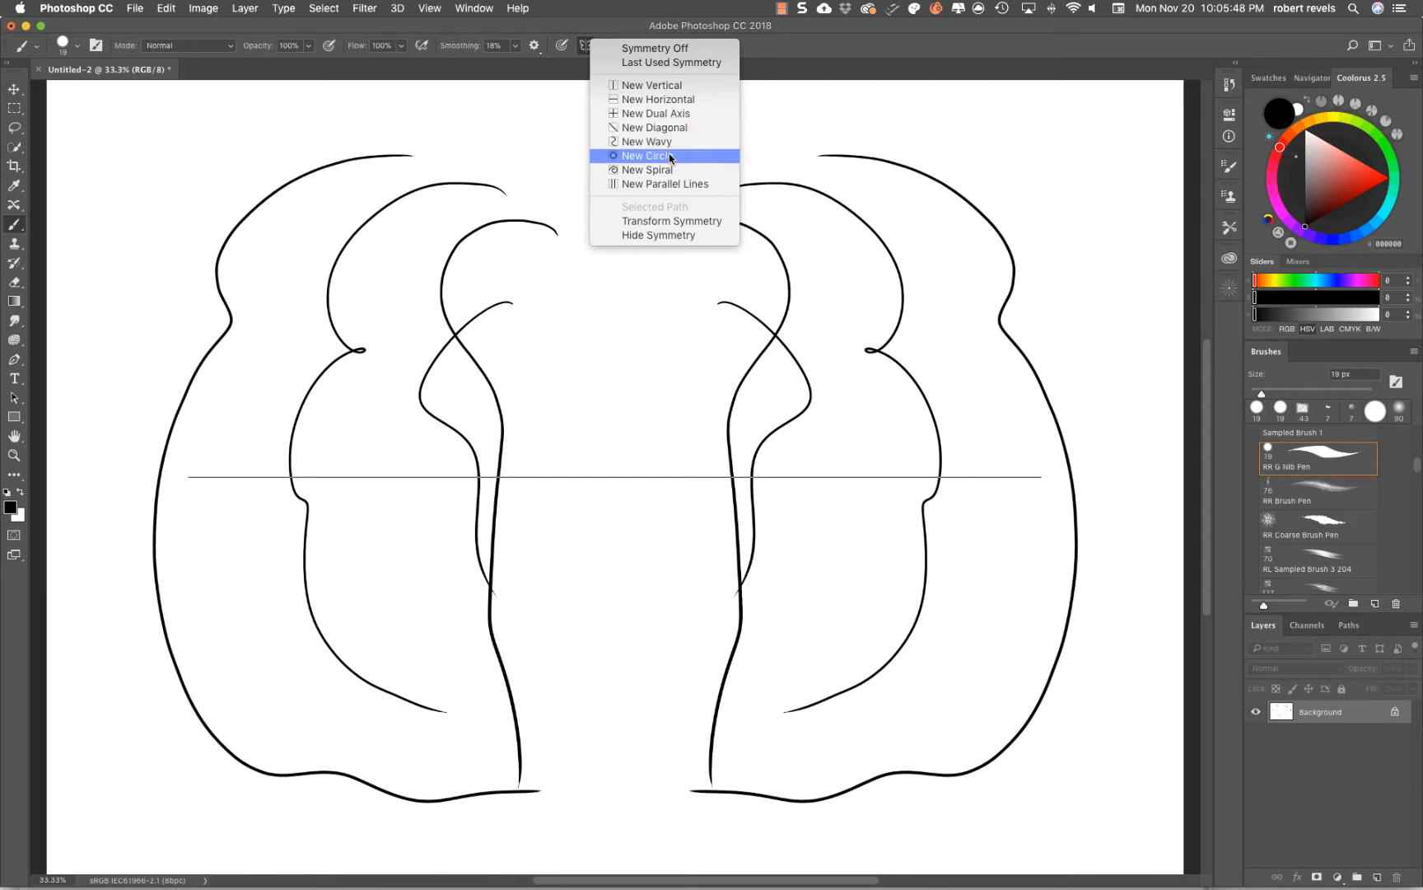
pyautogui.moveTo(672, 141)
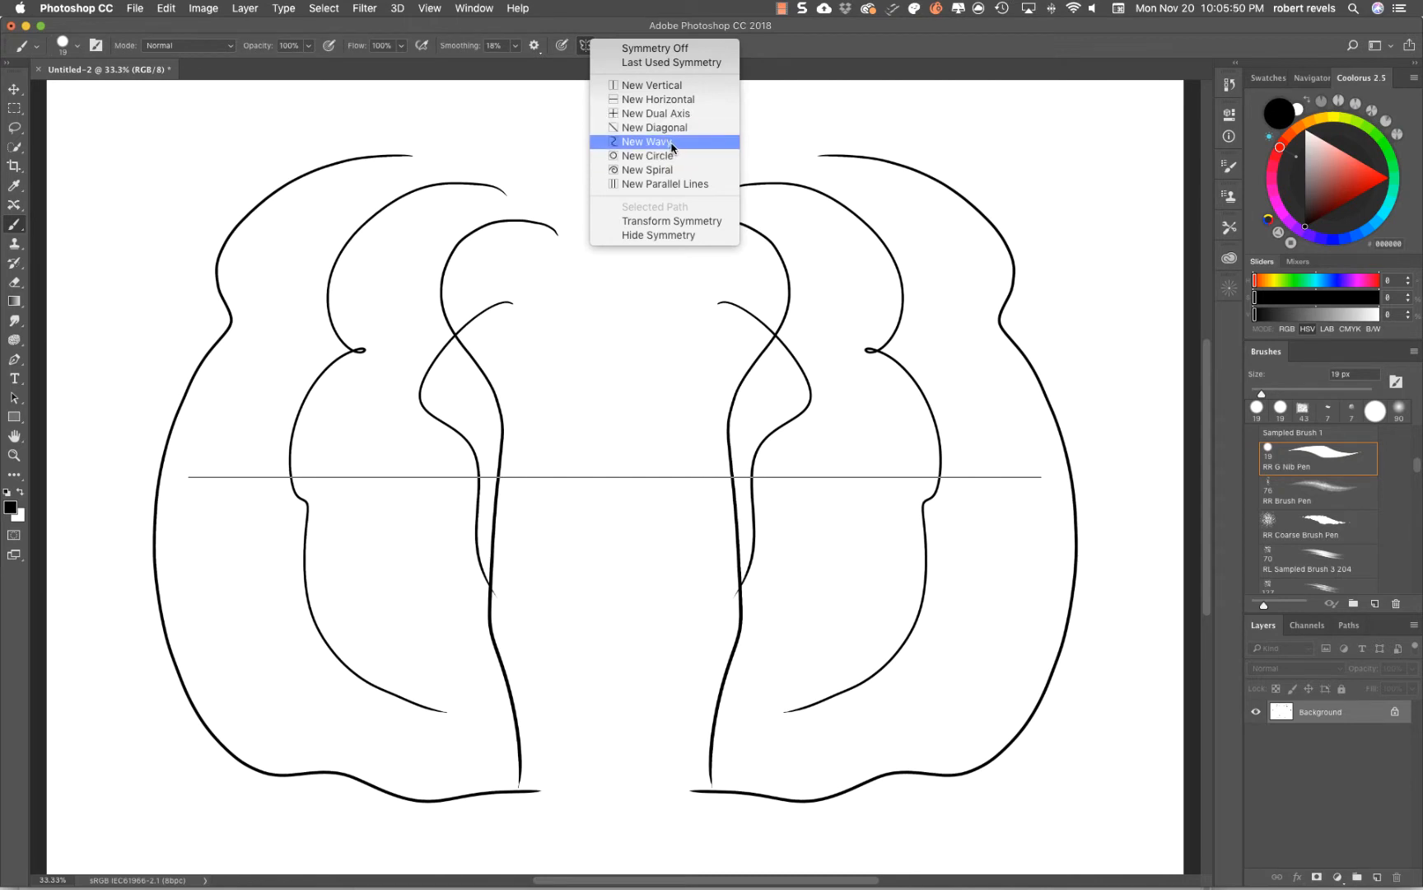
pyautogui.click(648, 142)
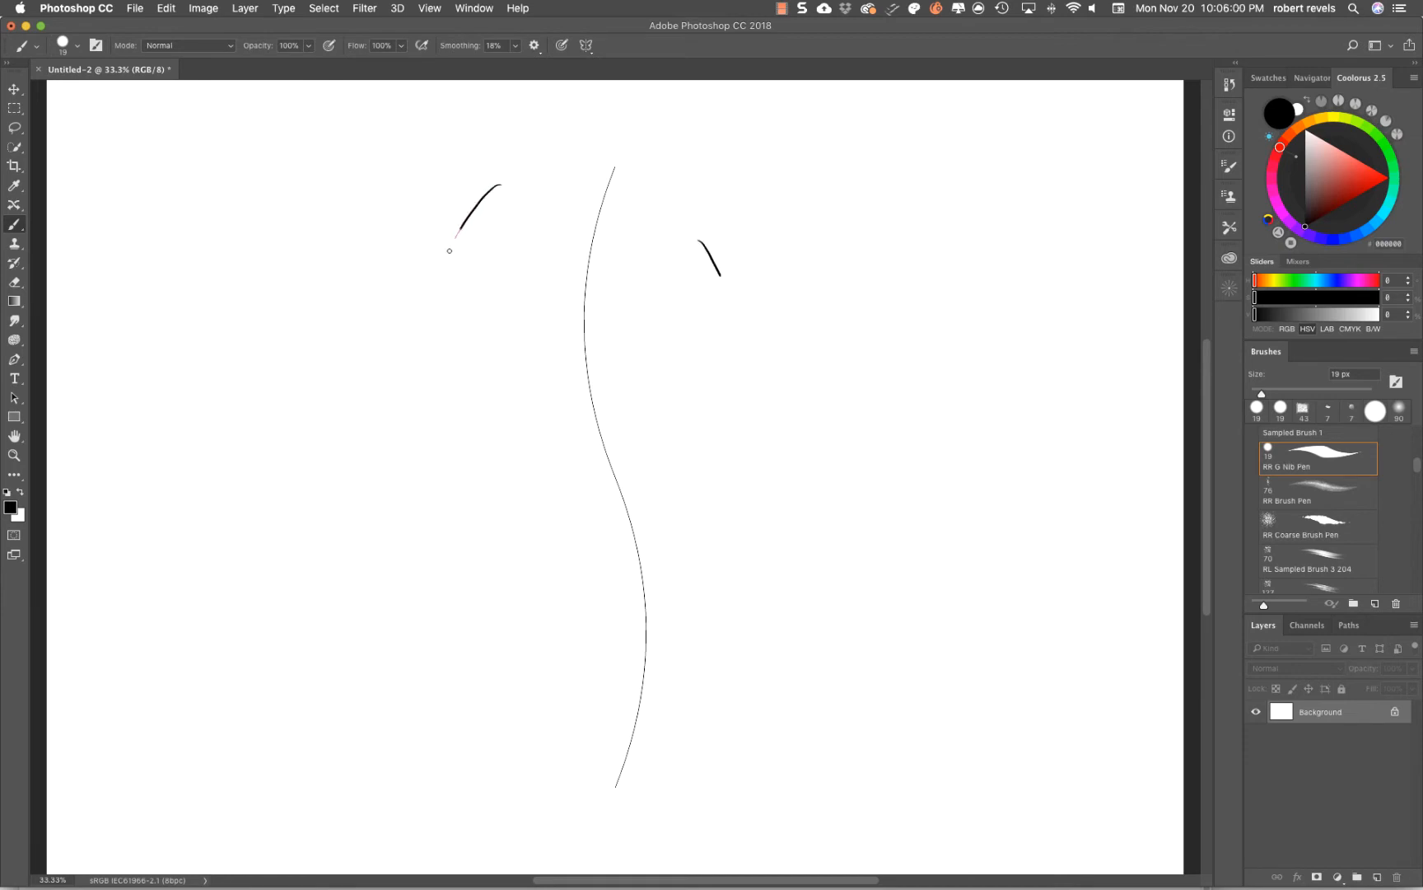
pyautogui.moveTo(491, 186); pyautogui.dragTo(565, 500)
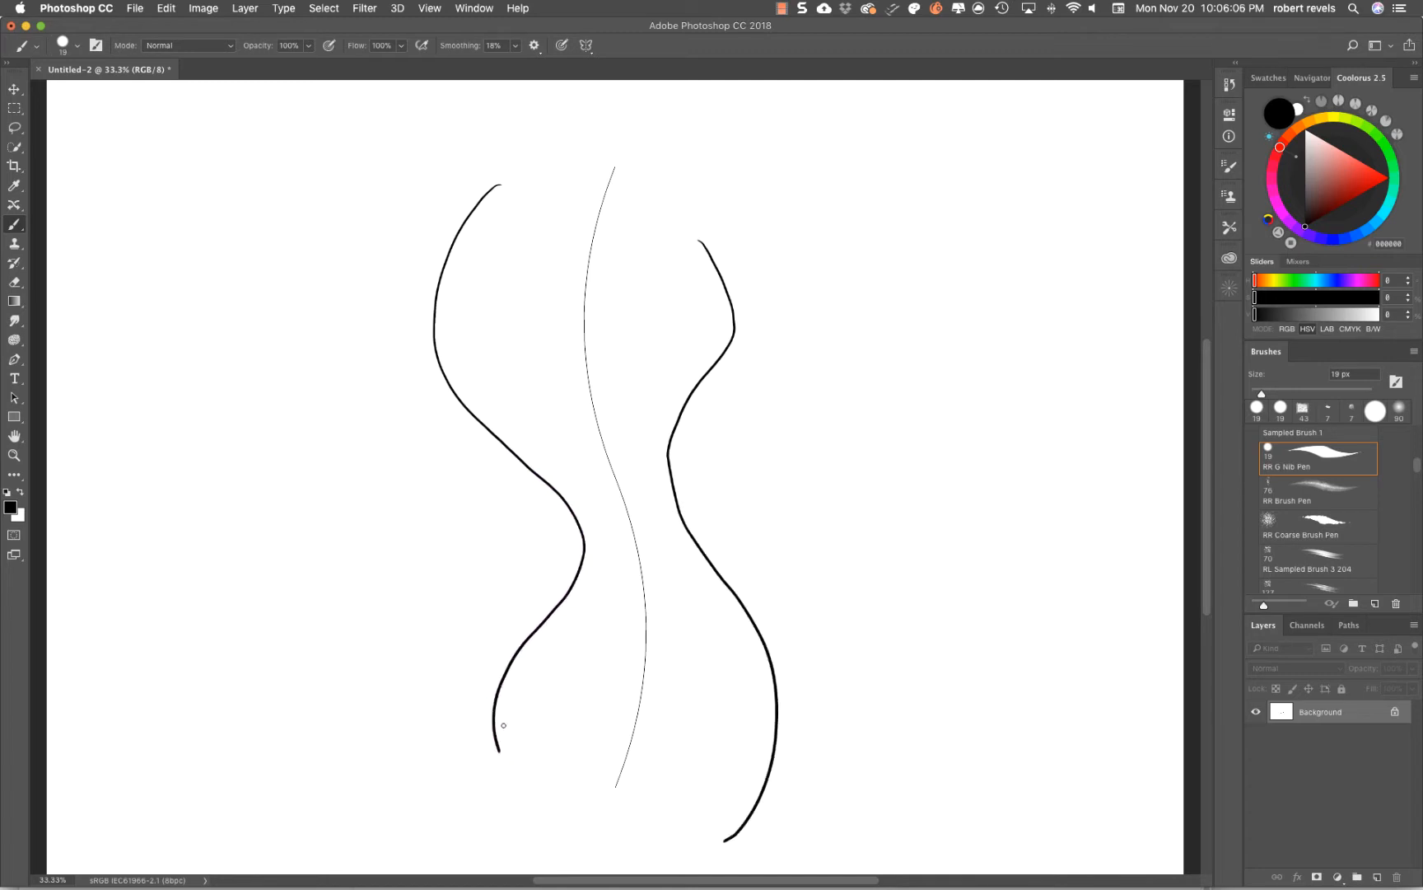
pyautogui.moveTo(433, 140)
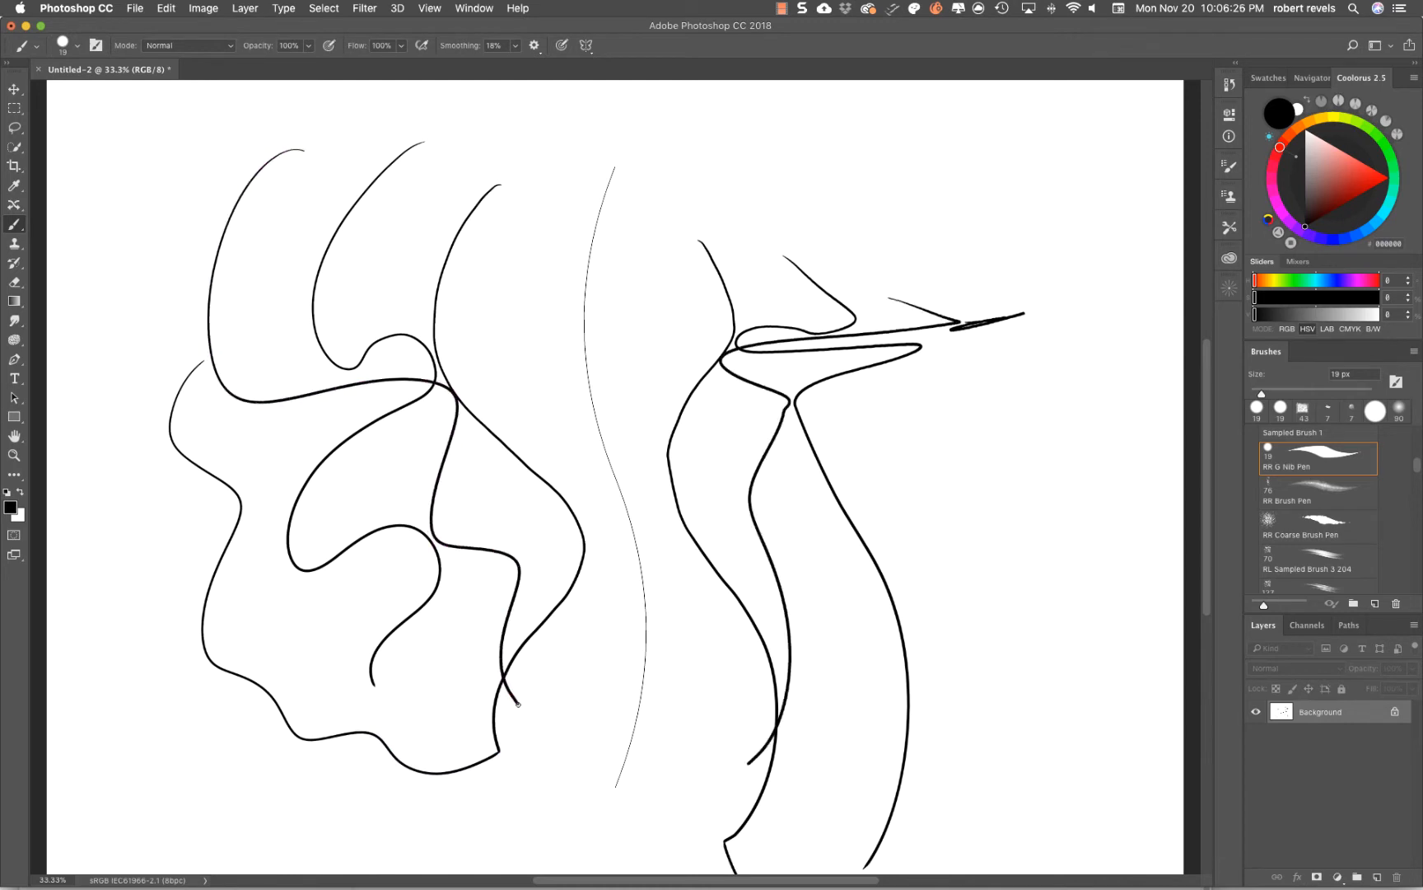
pyautogui.press('cmd+z')
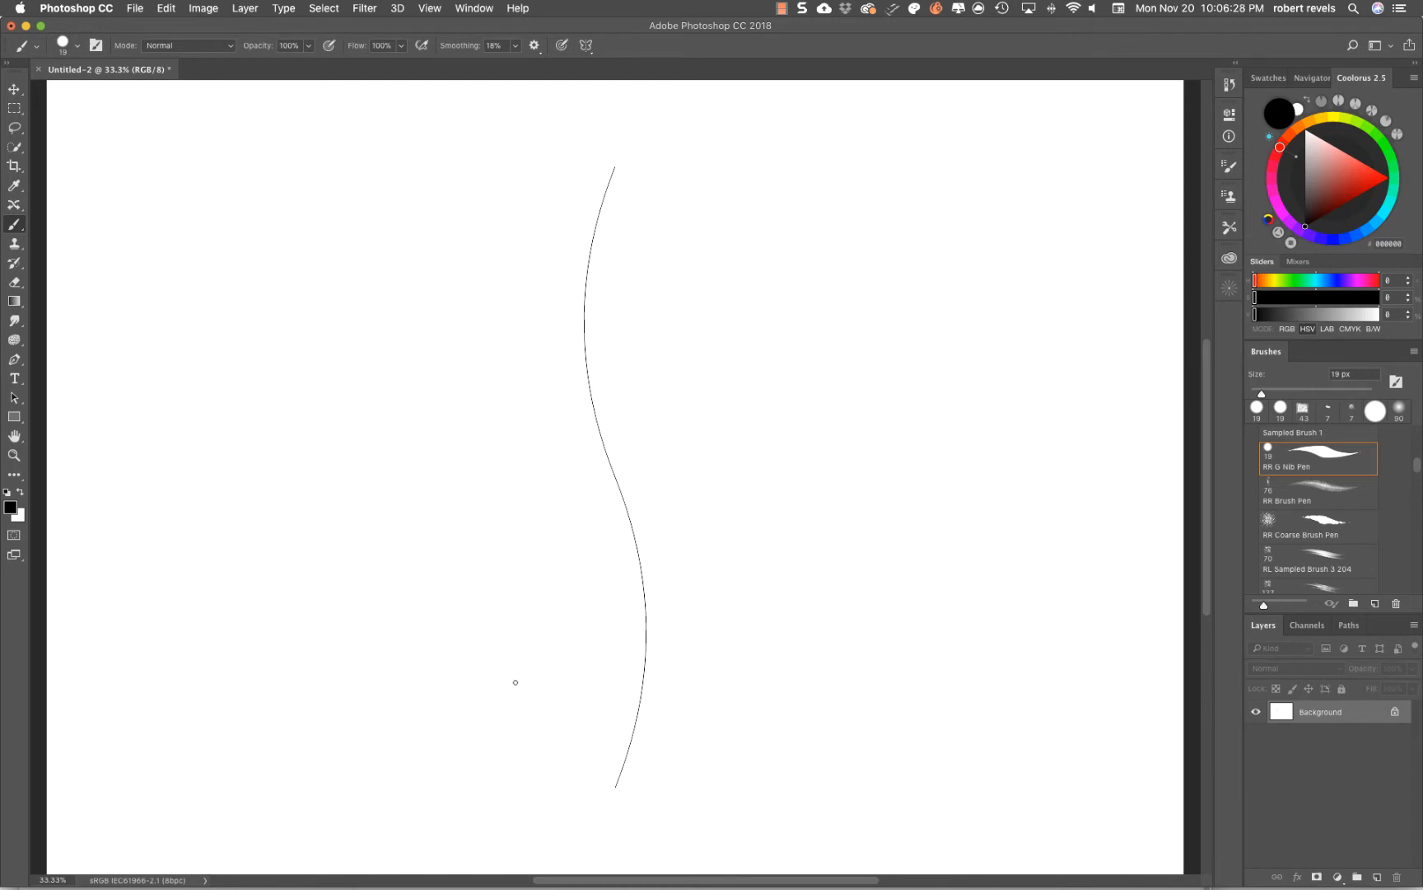
# - Switch to New Circle symmetry and paint test strokes mirrored around the circle
pyautogui.click(585, 46)
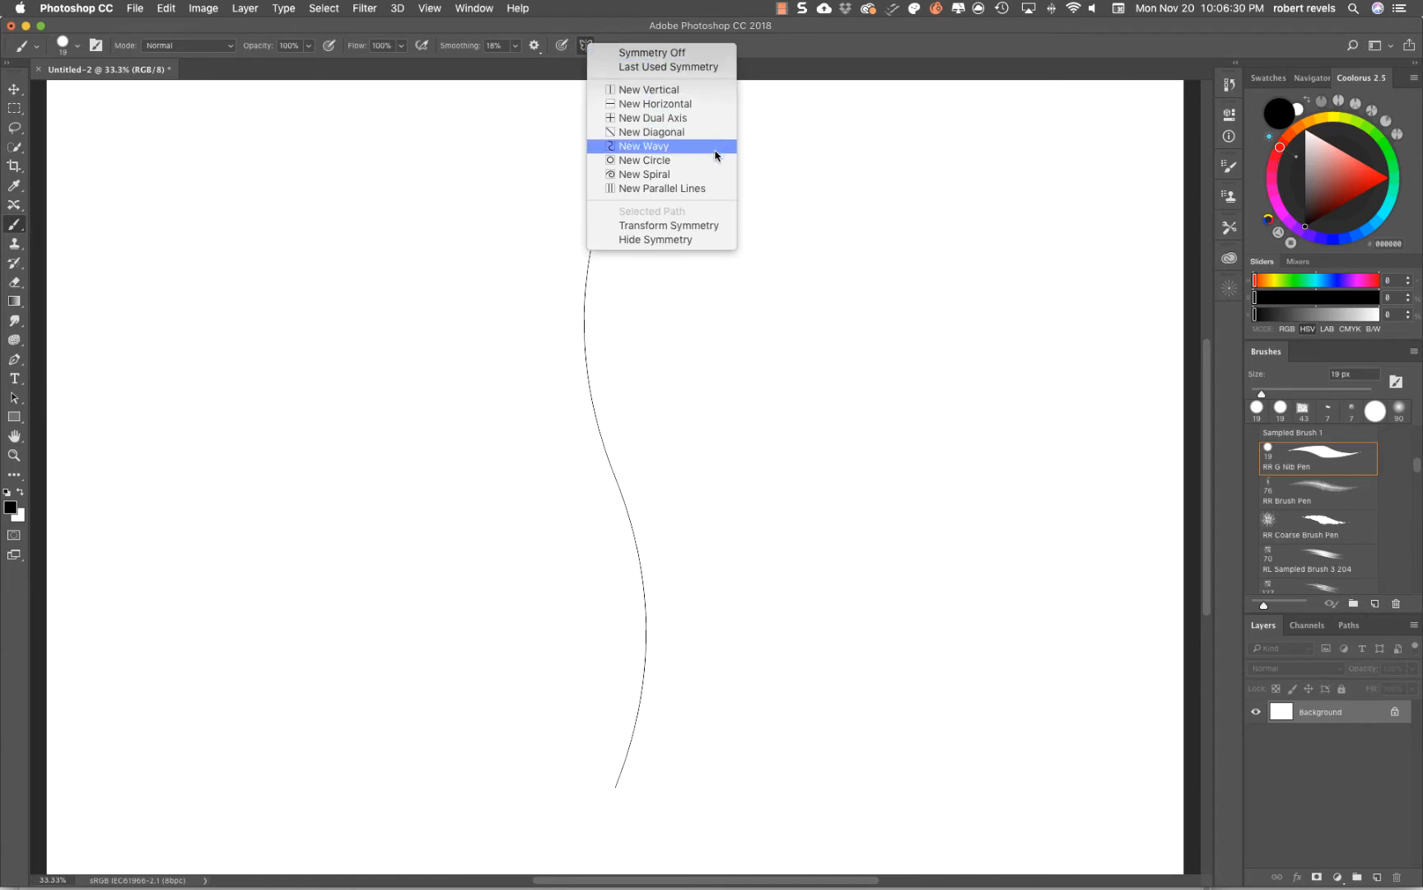
pyautogui.click(645, 161)
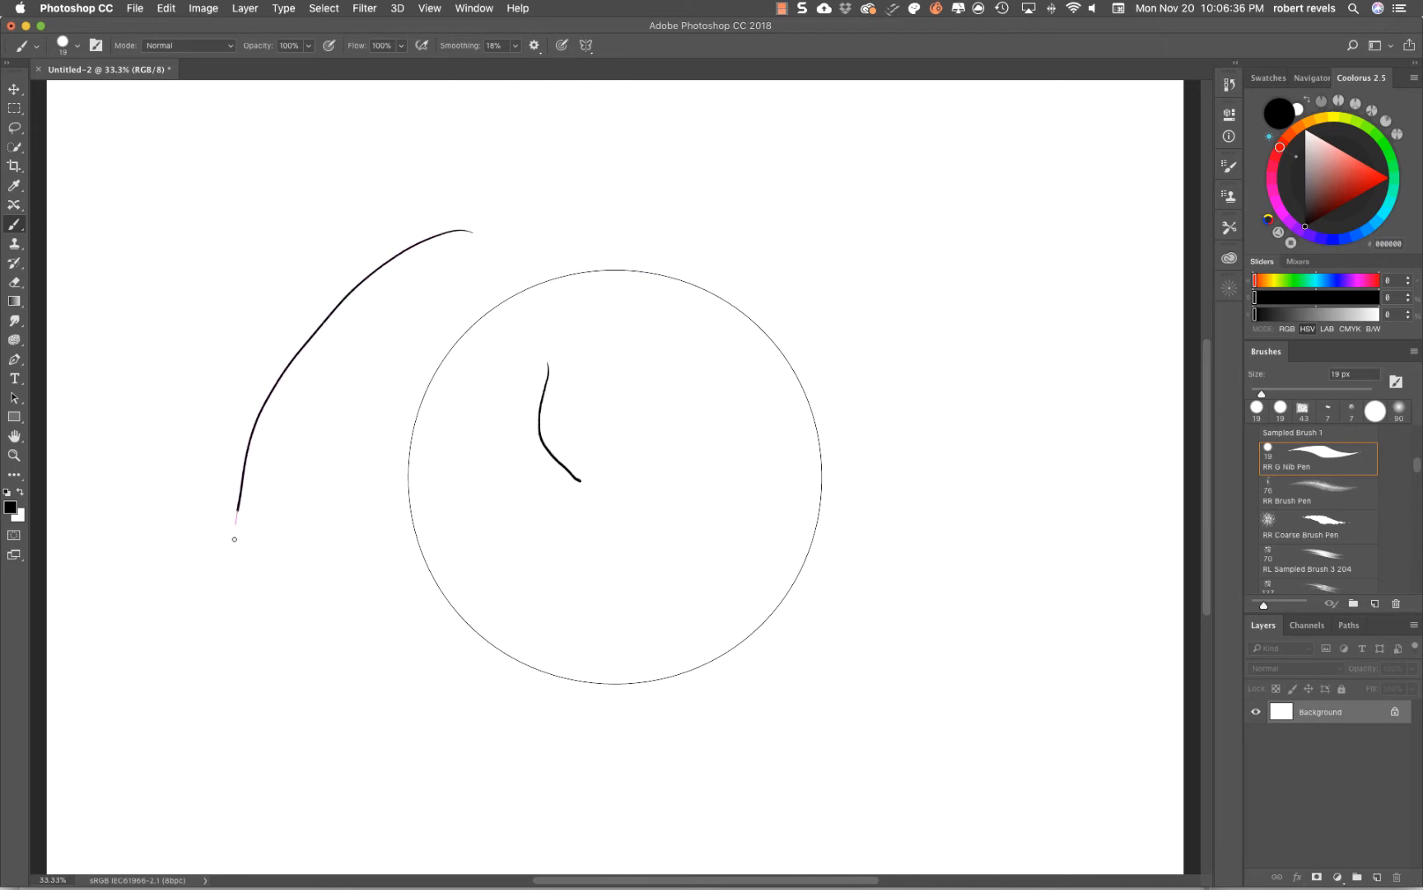
pyautogui.moveTo(236, 518); pyautogui.dragTo(768, 746)
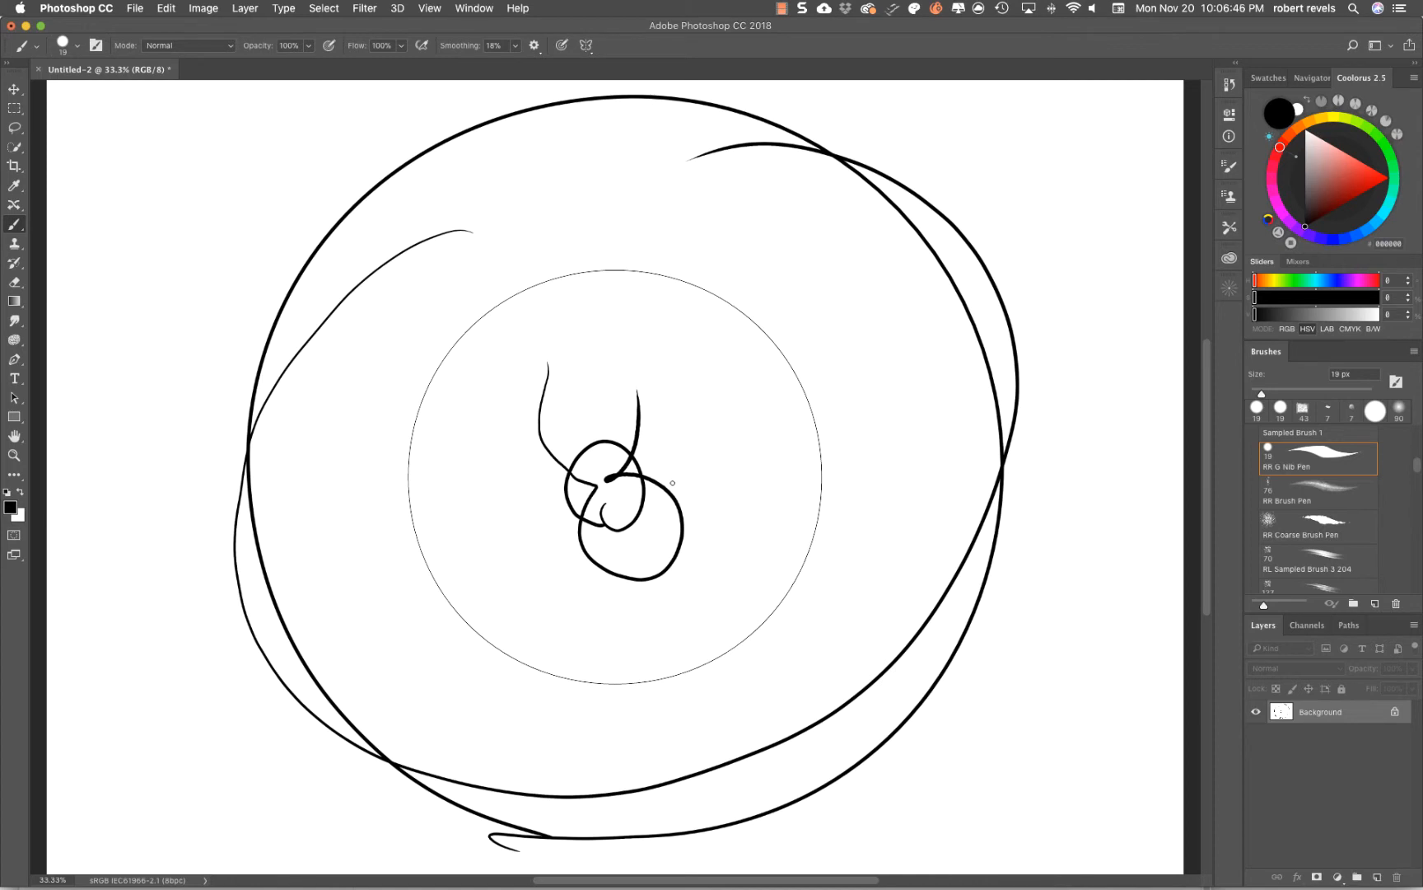
pyautogui.moveTo(1241, 6)
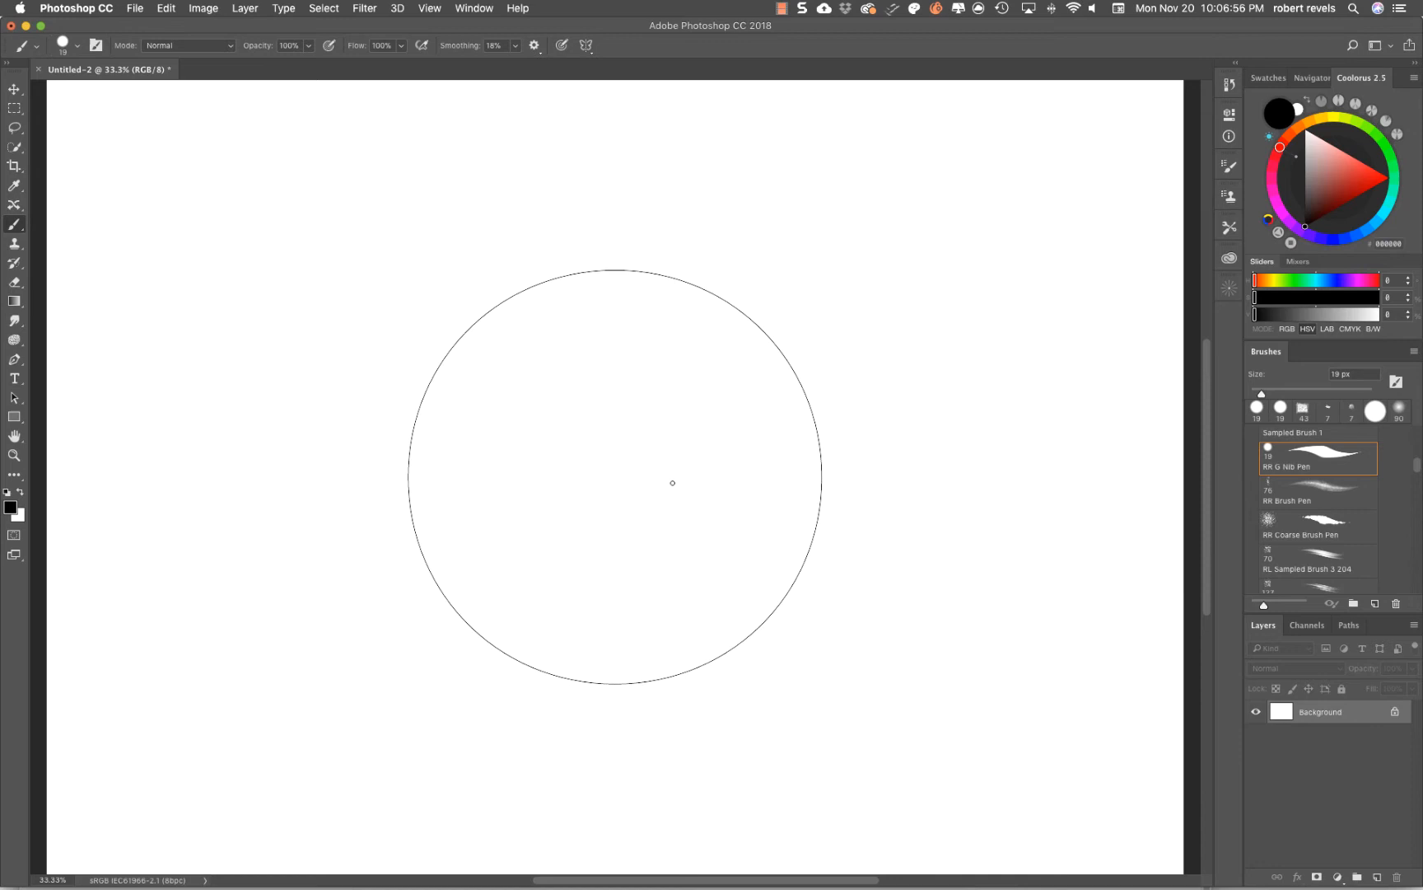
pyautogui.moveTo(631, 501); pyautogui.dragTo(931, 699)
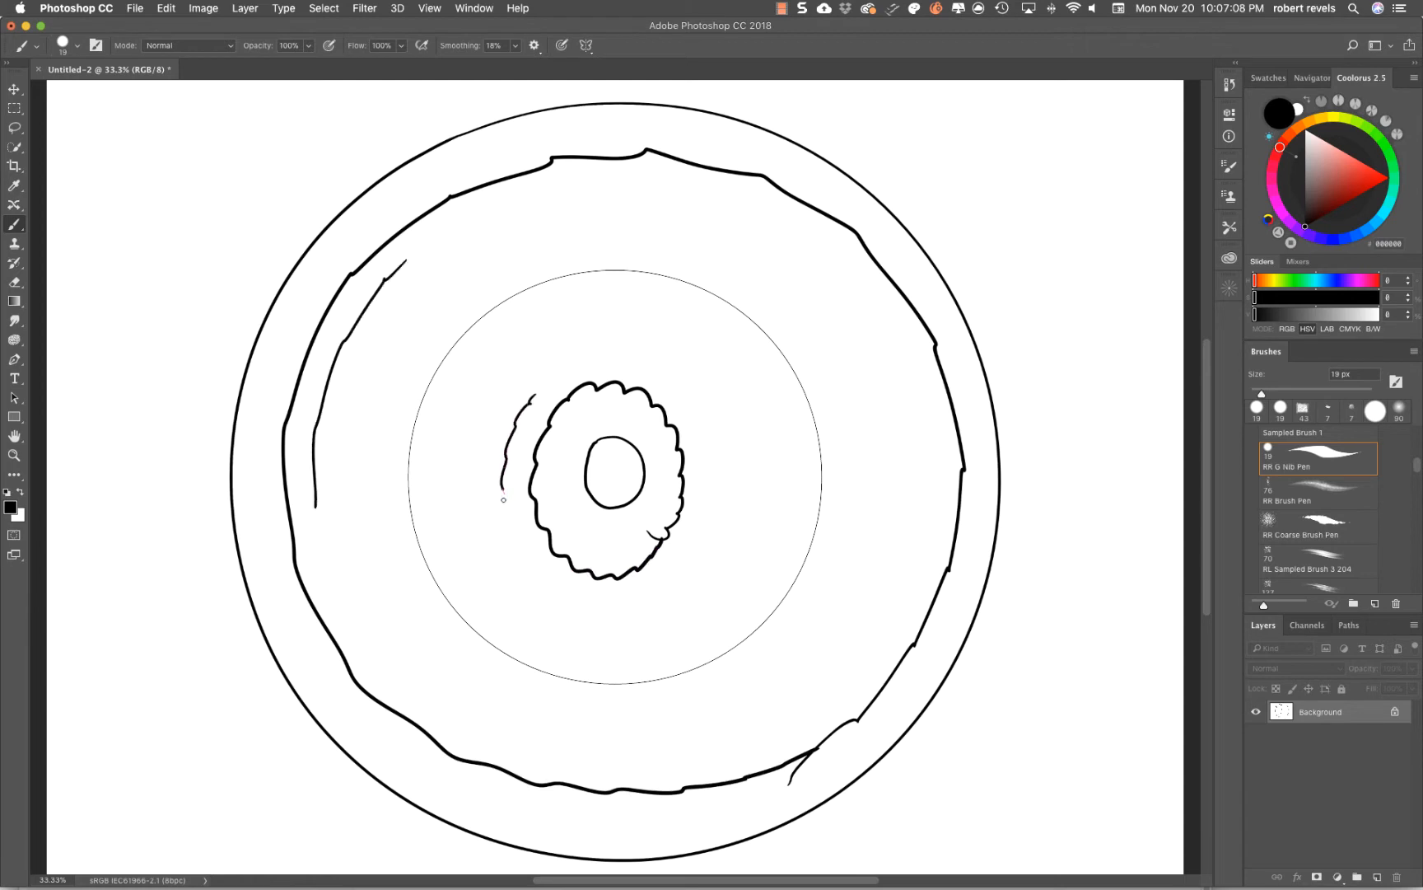
pyautogui.moveTo(504, 500); pyautogui.dragTo(700, 395)
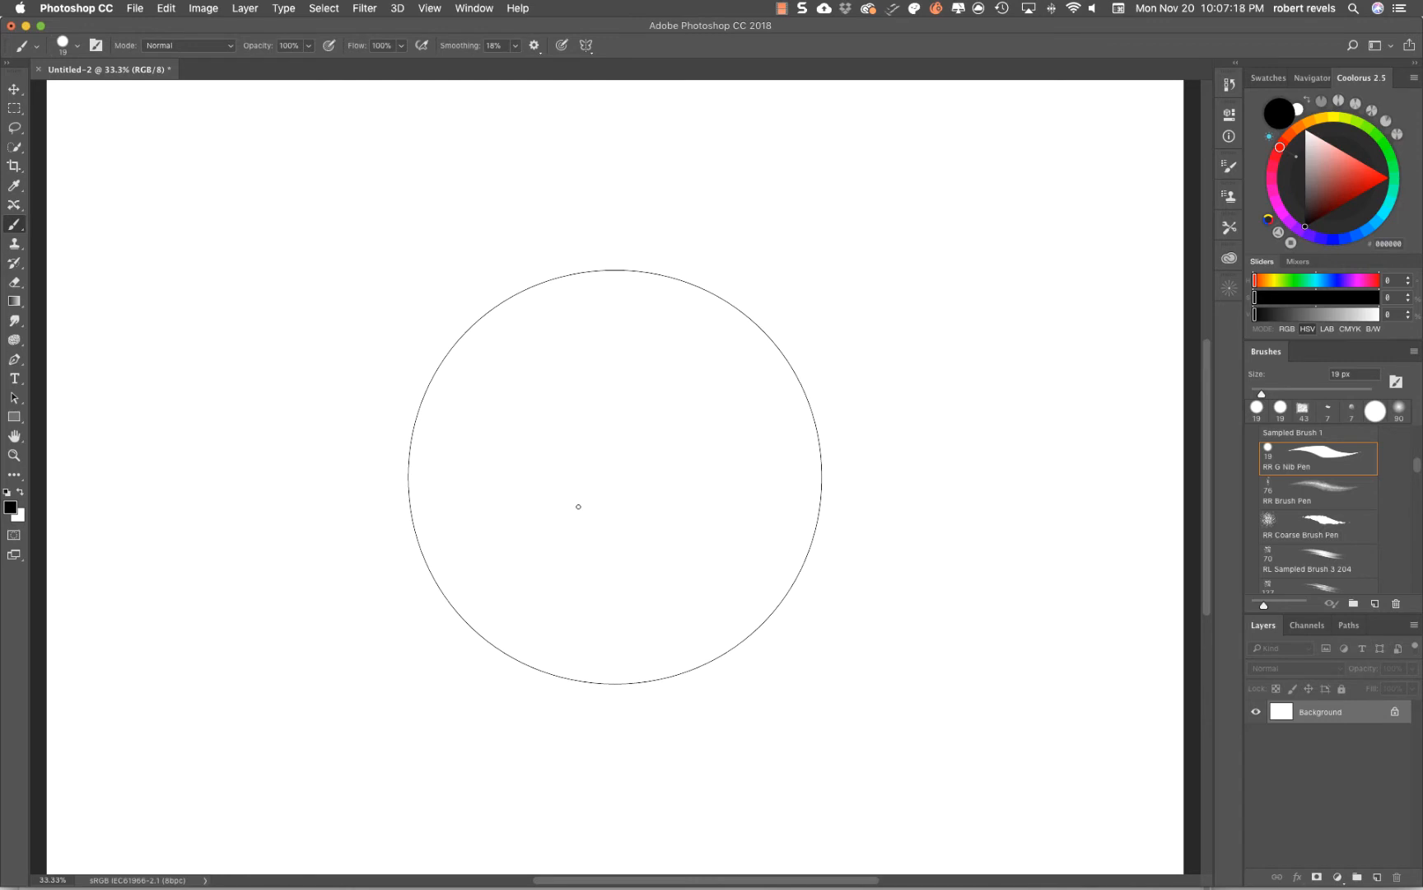
pyautogui.click(586, 46)
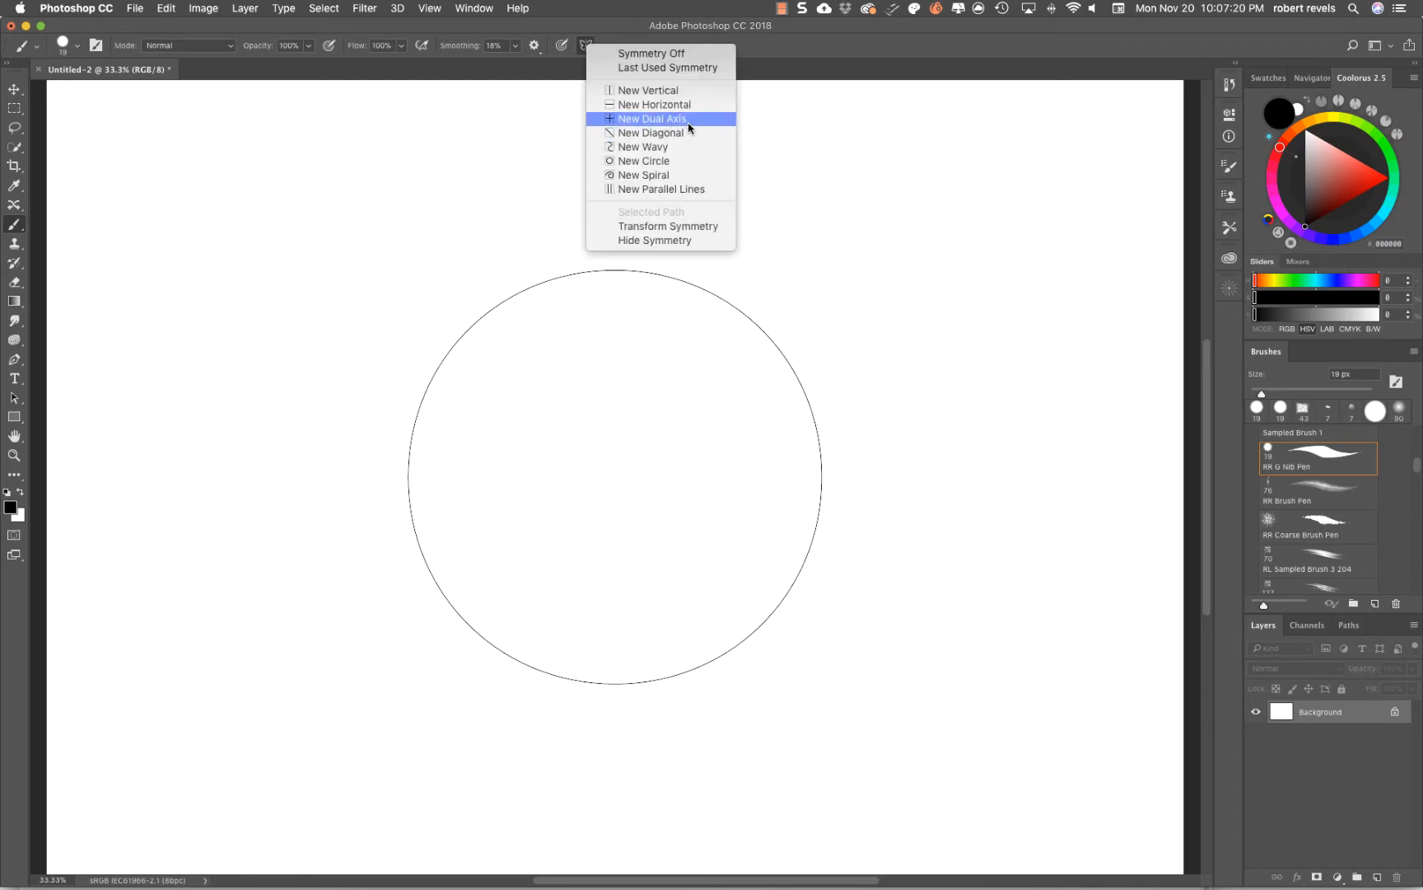
# - Switch to New Dual Axis symmetry and paint vertical strokes mirrored into four quarters
pyautogui.click(652, 118)
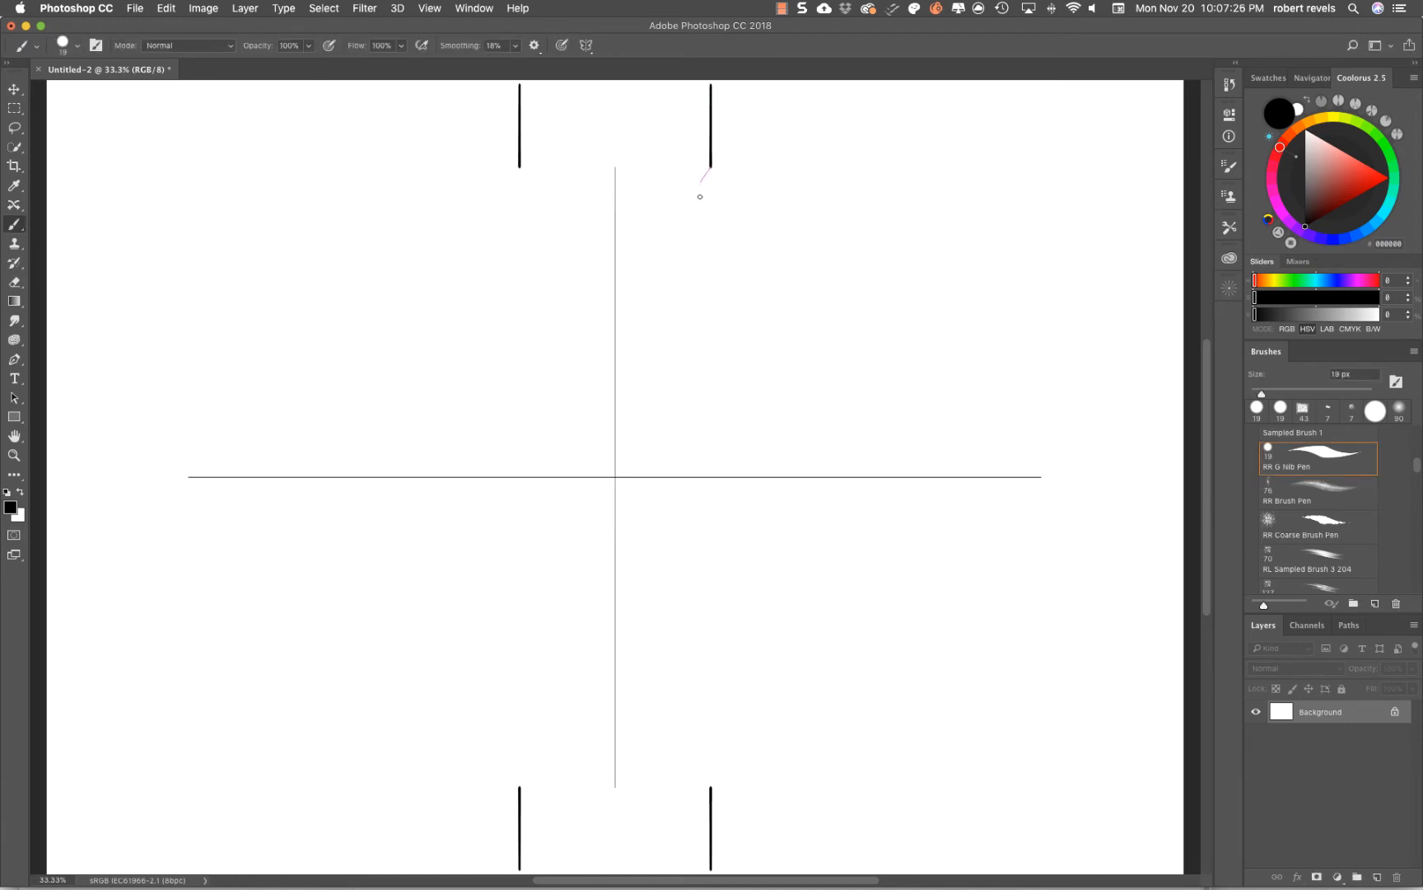
pyautogui.moveTo(710, 173); pyautogui.dragTo(710, 461)
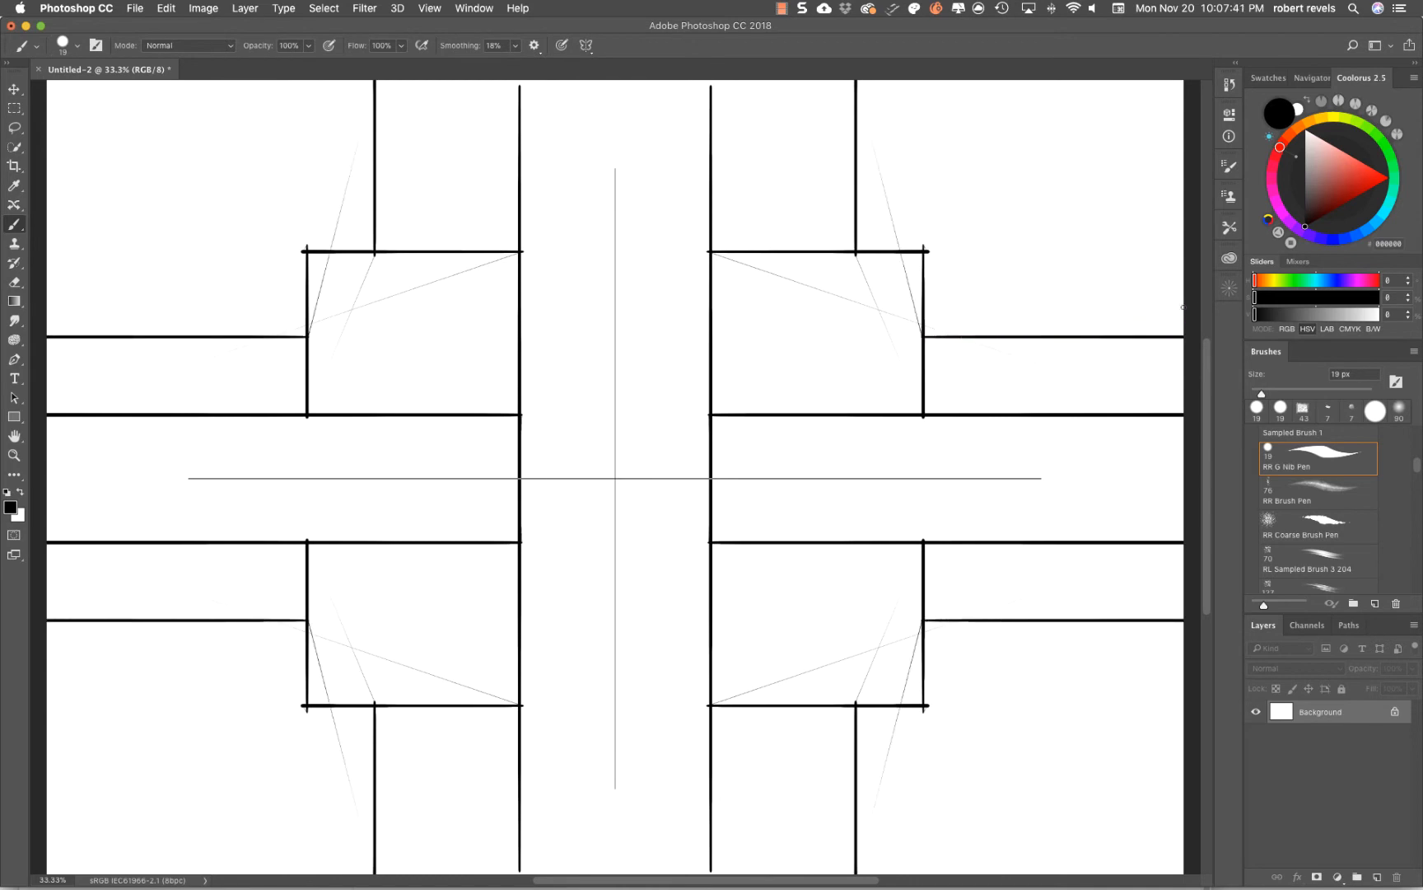
# - Reopen the symmetry presets list over the four-quarter drawing
pyautogui.click(588, 44)
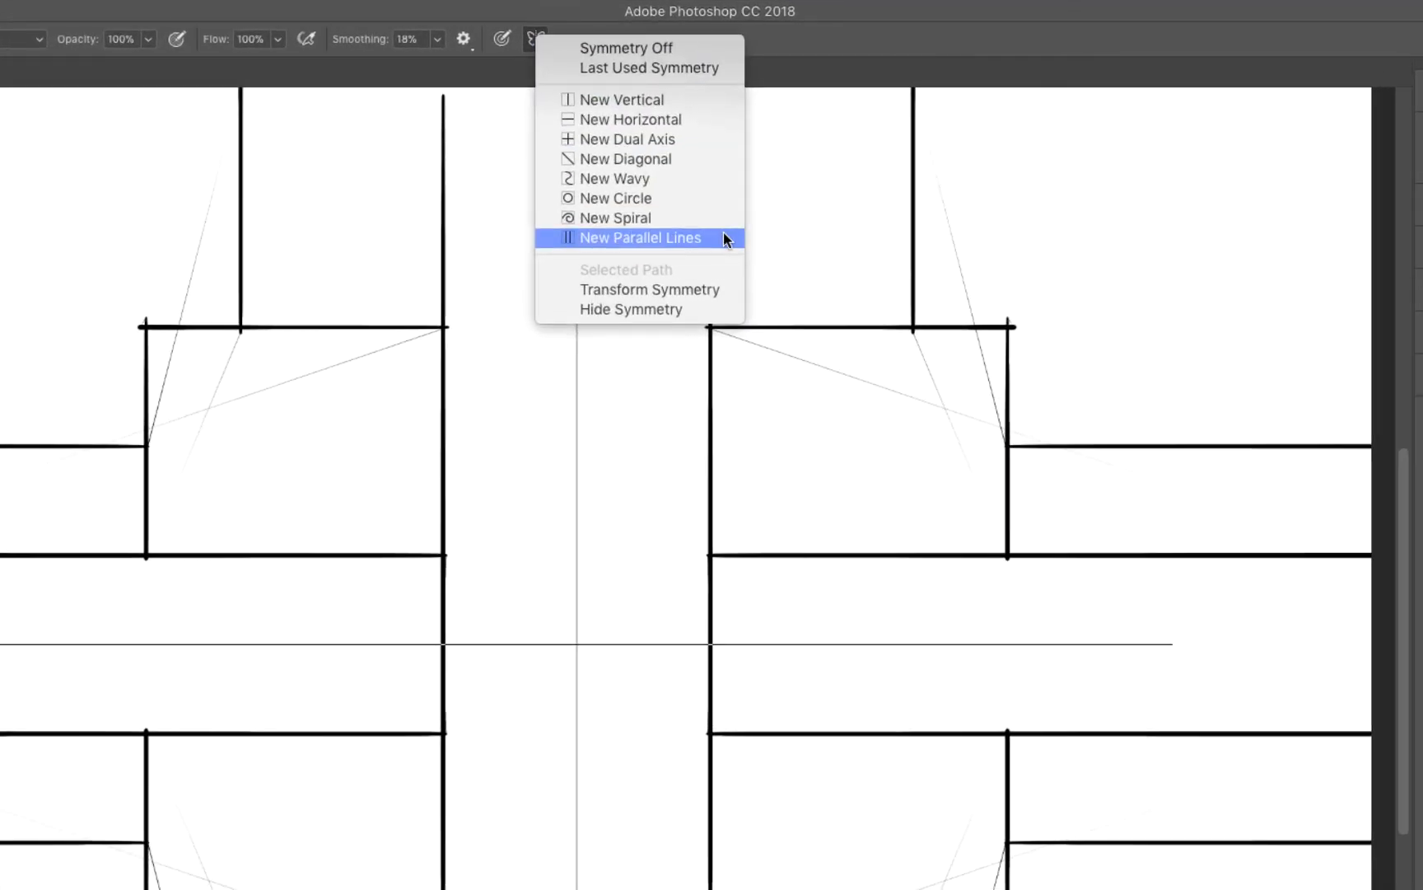
pyautogui.moveTo(698, 308)
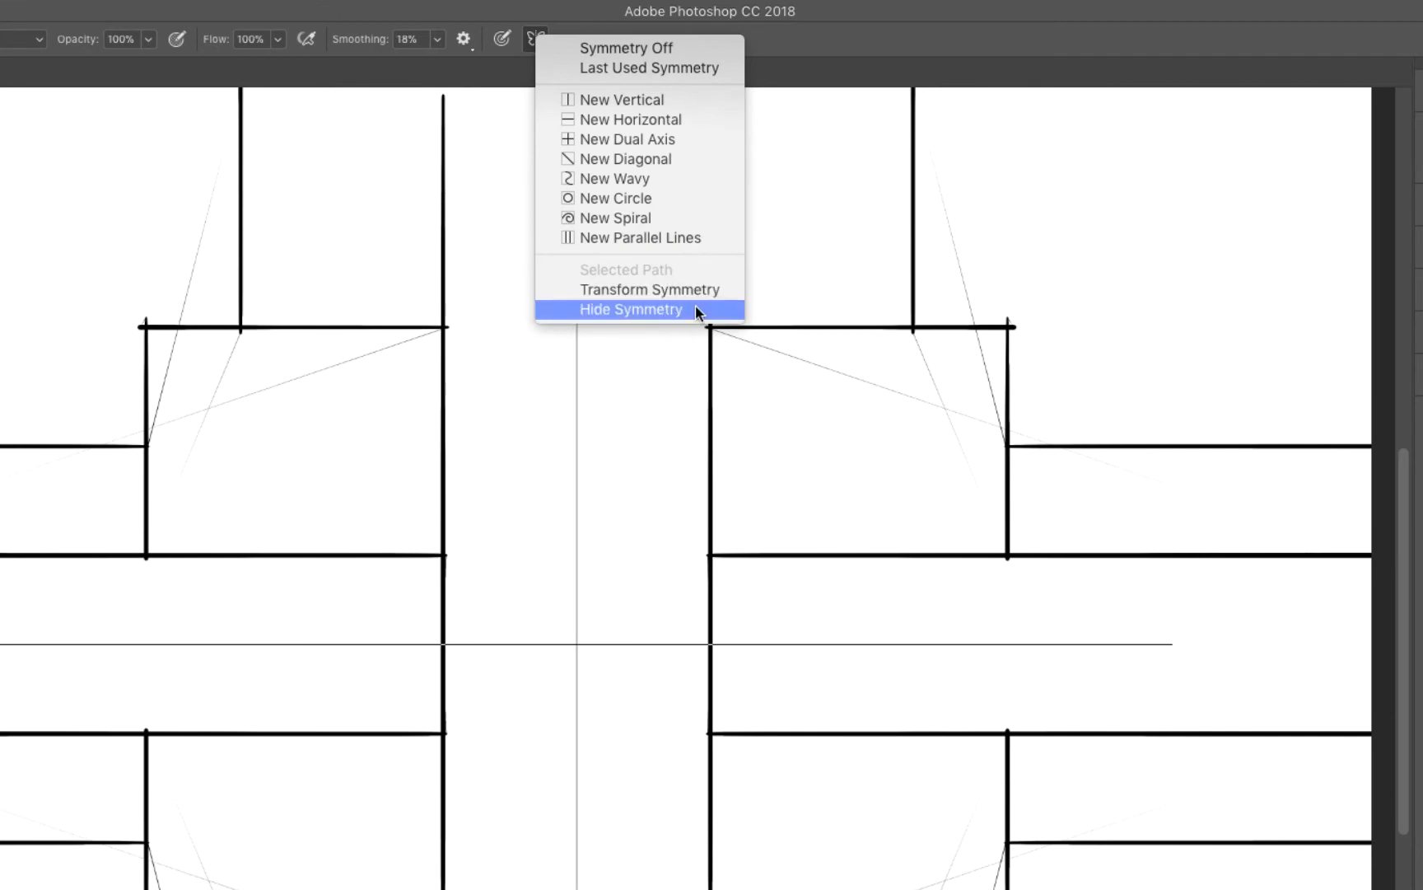
pyautogui.moveTo(651, 288)
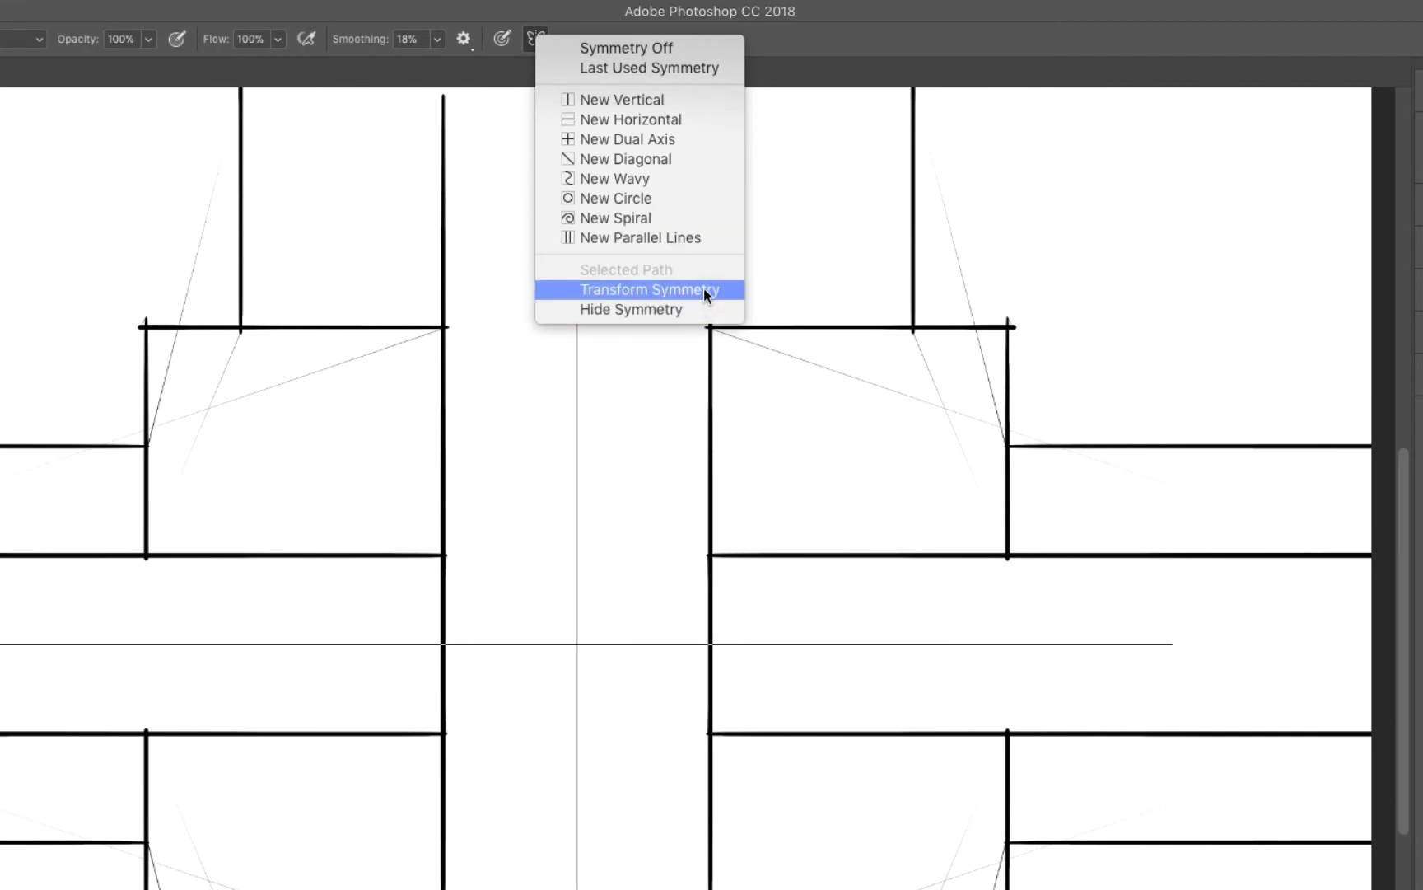
pyautogui.moveTo(714, 295)
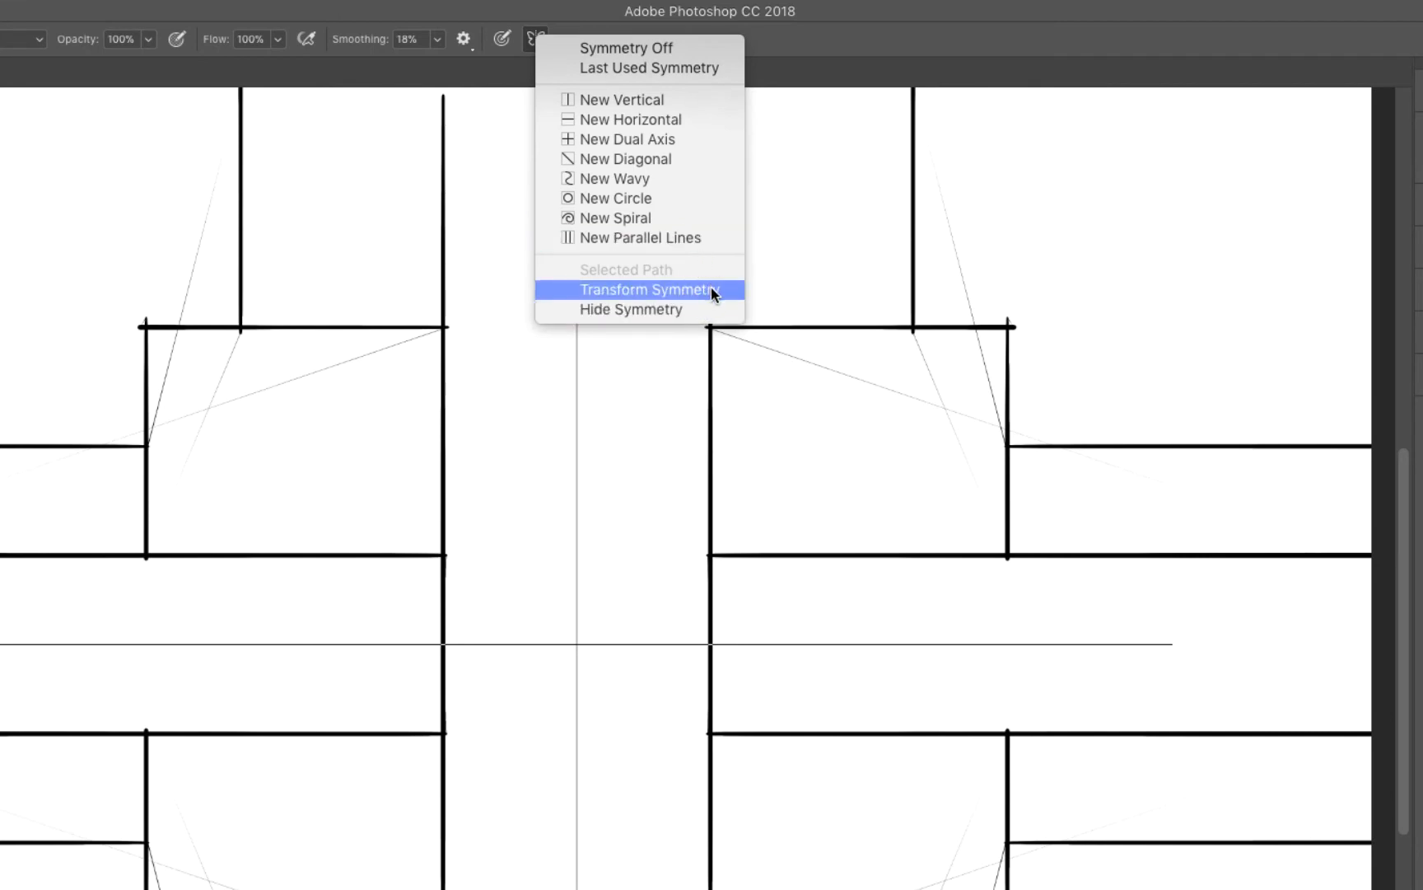
# - Rotate the dual axes about 34° into an X via Transform Symmetry and paint mirrored diagonal strokes
pyautogui.click(644, 289)
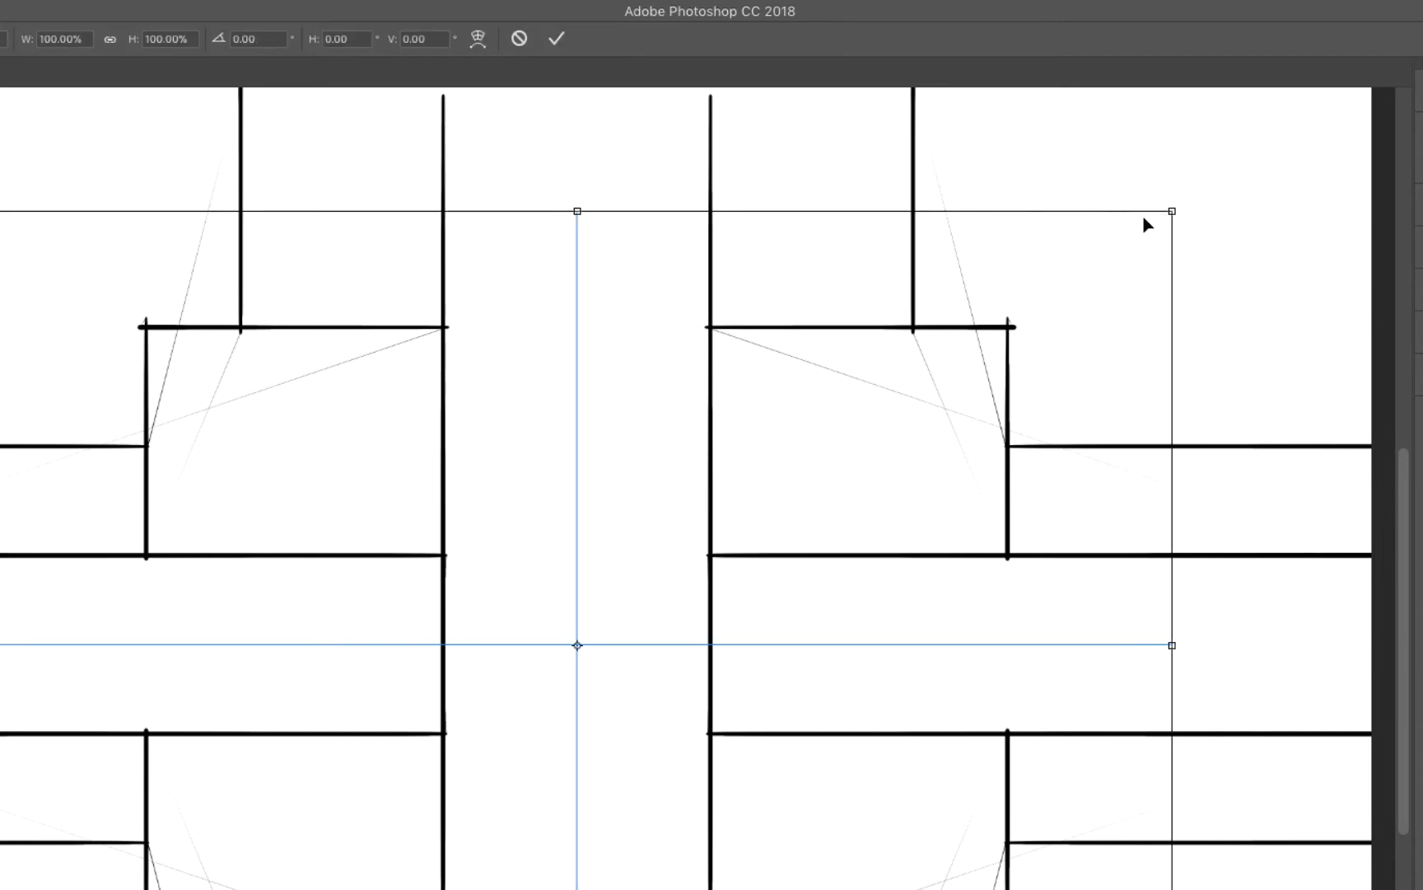
pyautogui.moveTo(1195, 204)
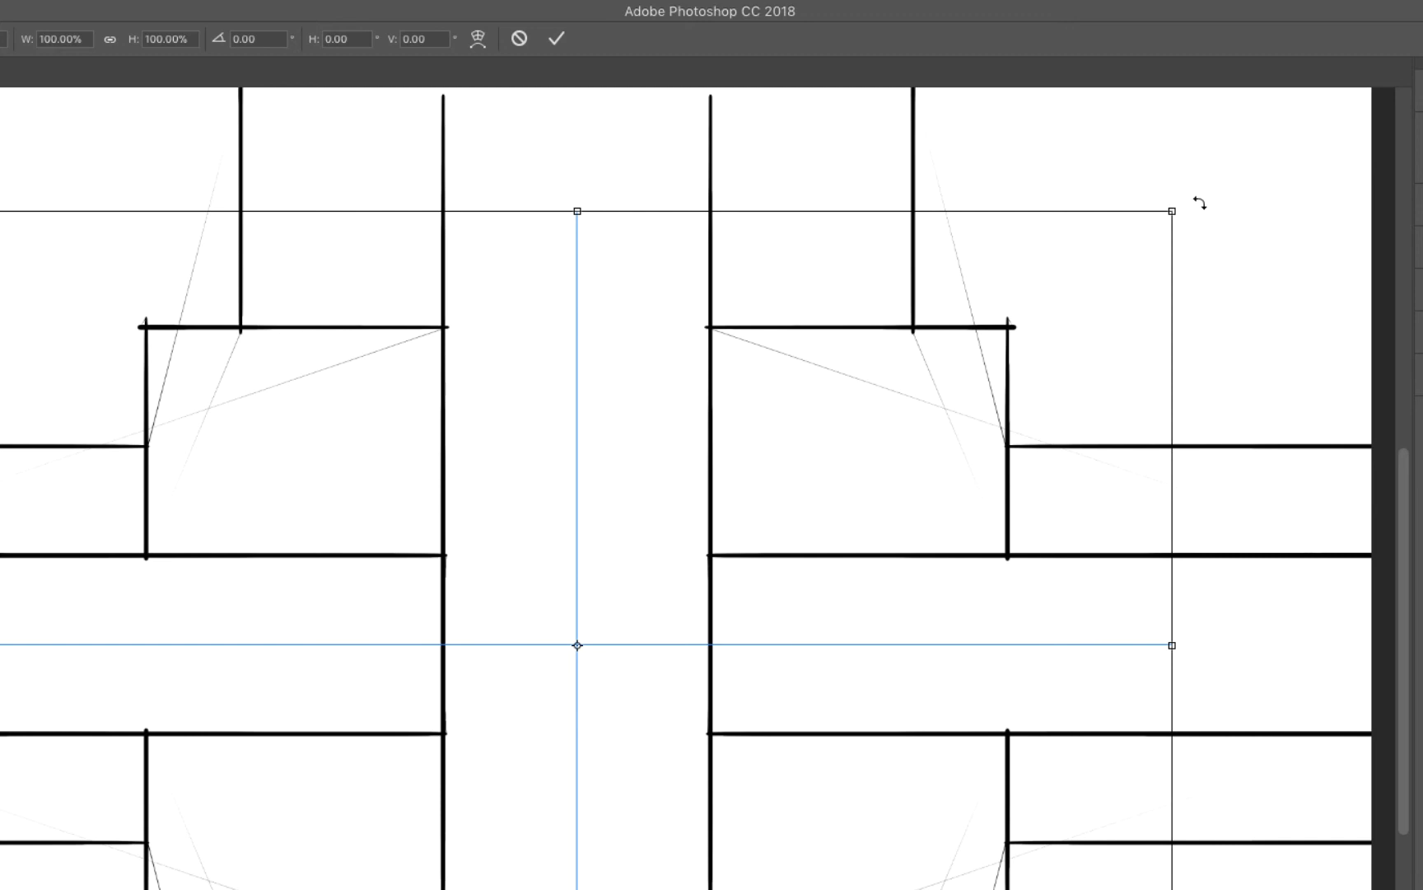
pyautogui.moveTo(1198, 205); pyautogui.dragTo(1197, 210)
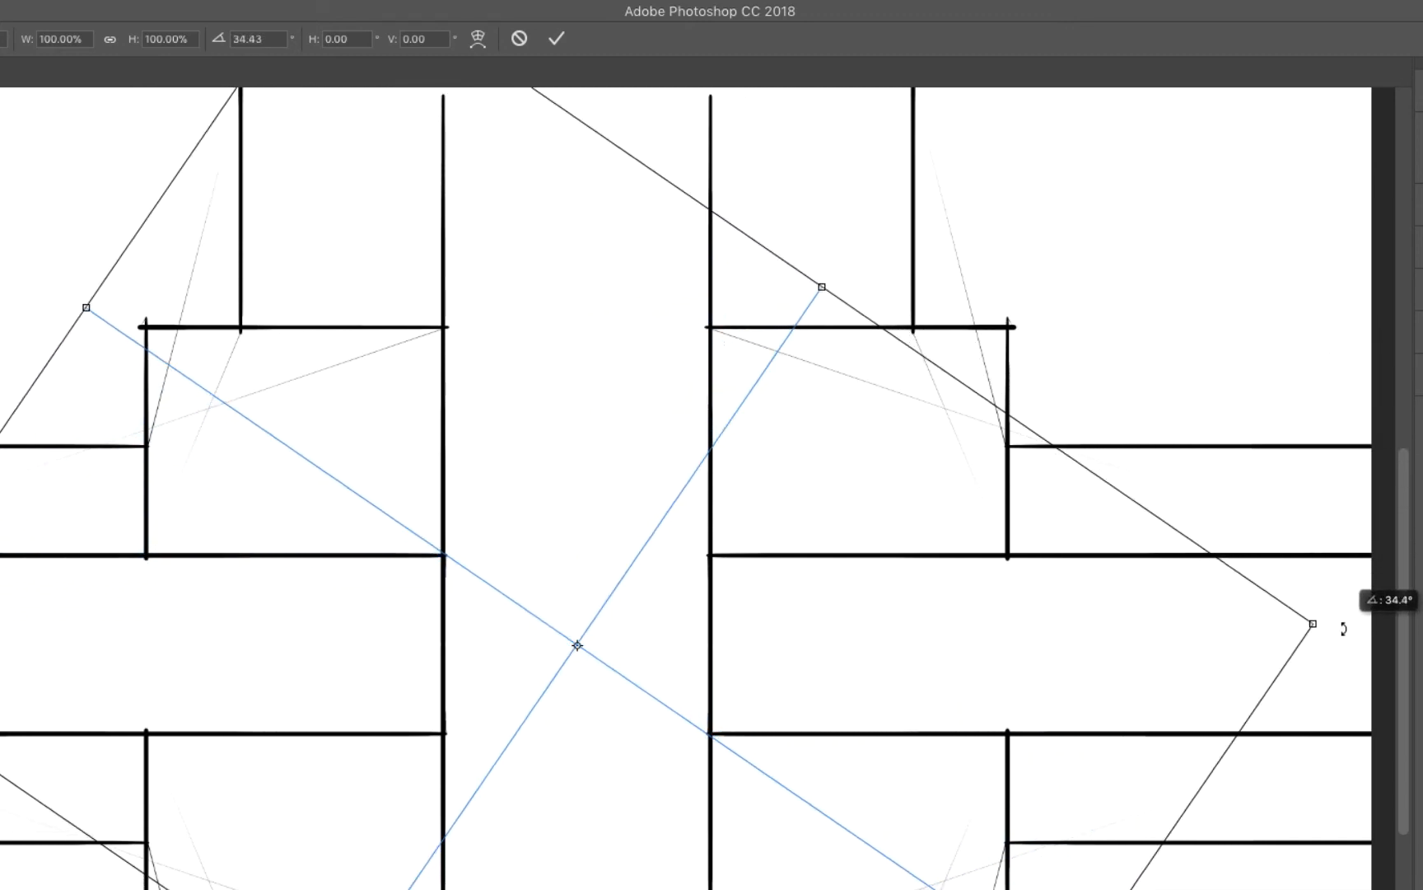
pyautogui.moveTo(1310, 624); pyautogui.dragTo(1310, 733)
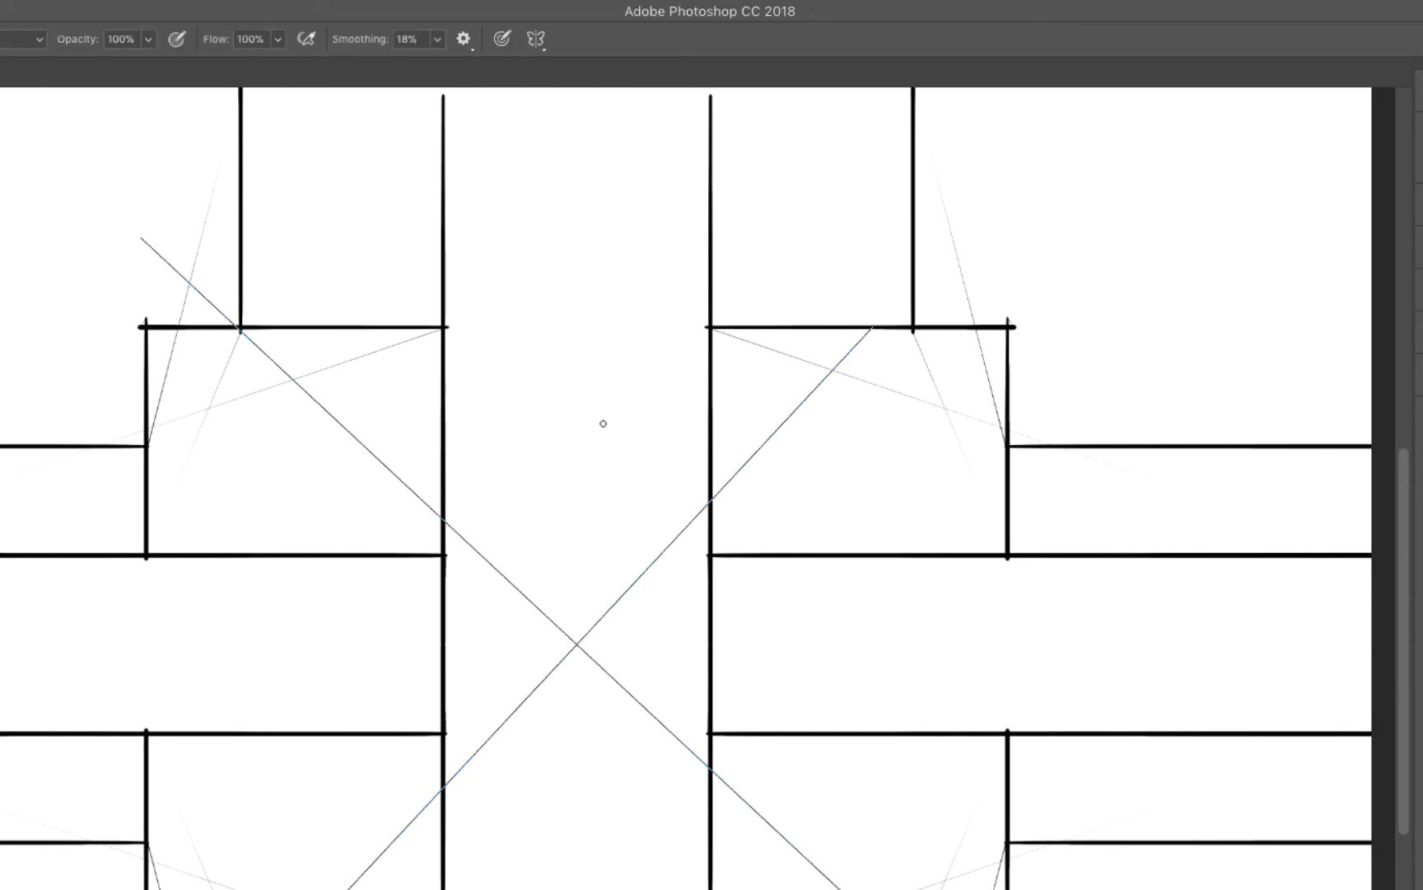
pyautogui.moveTo(554, 504); pyautogui.dragTo(942, 140)
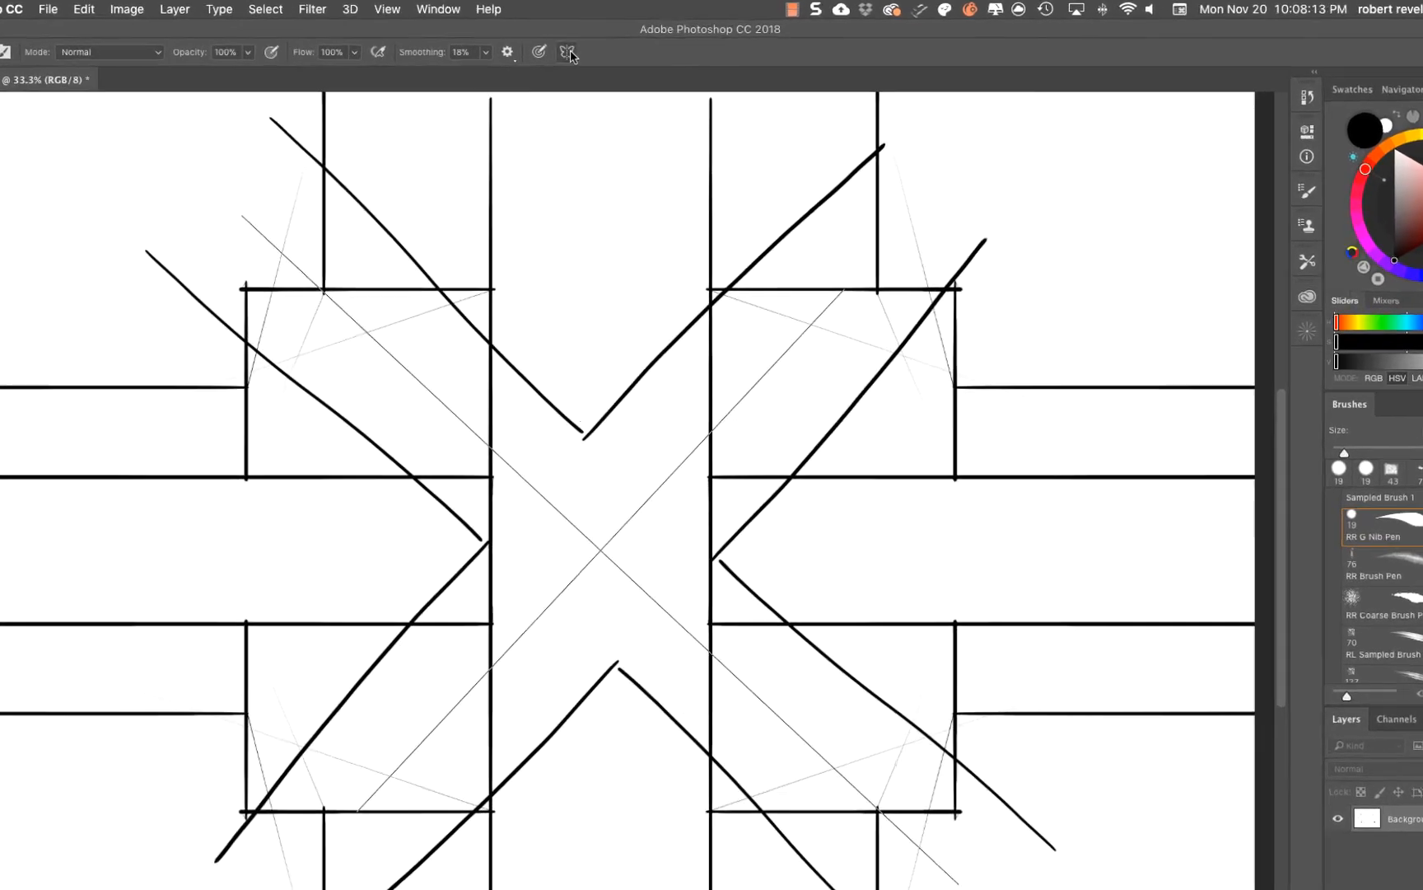
# - Hide the symmetry guide, paint a mirrored wavy stroke, then show the guide again
pyautogui.click(568, 51)
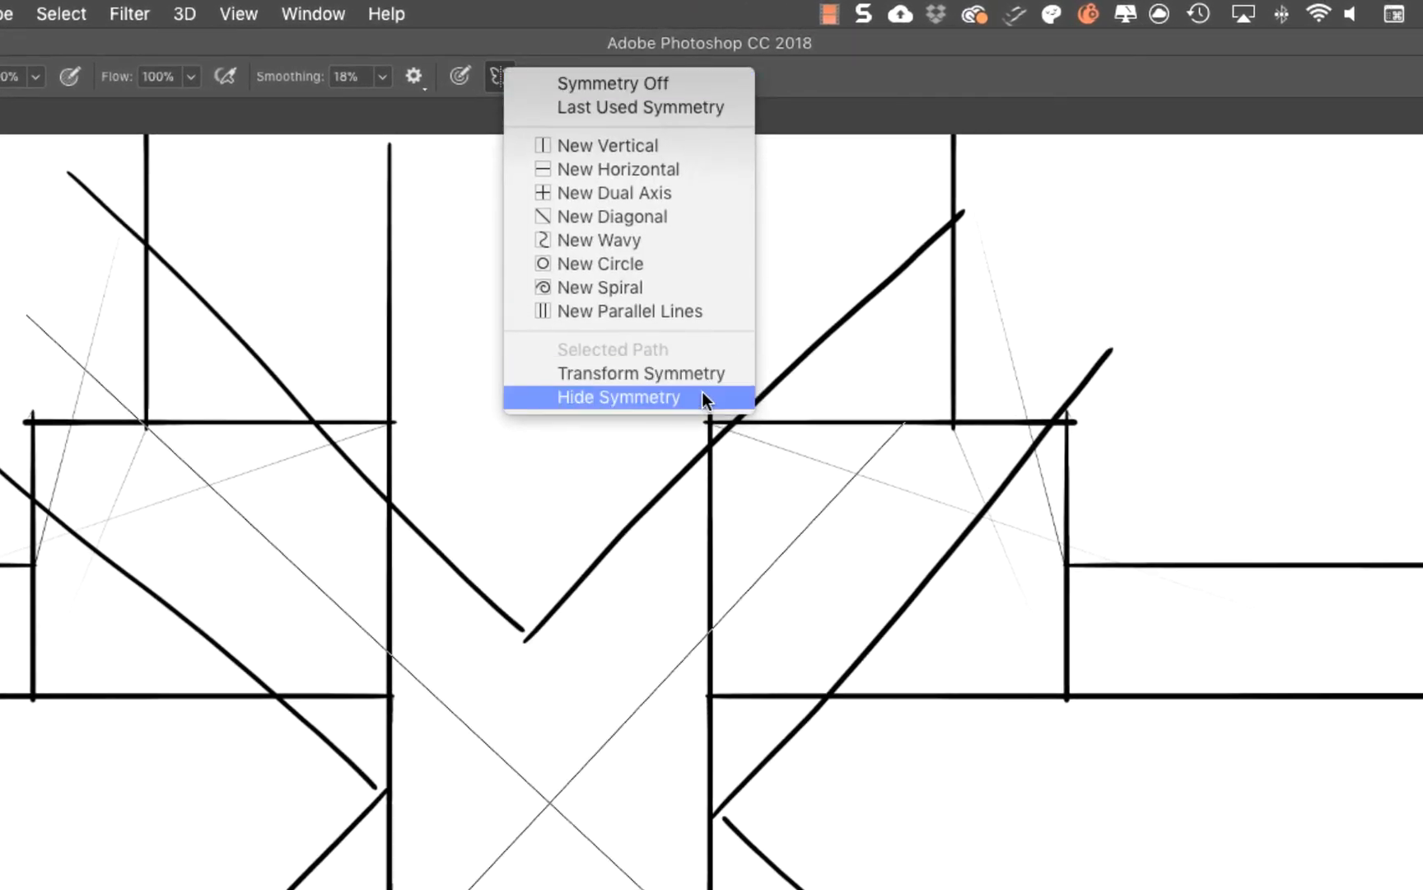
pyautogui.click(618, 397)
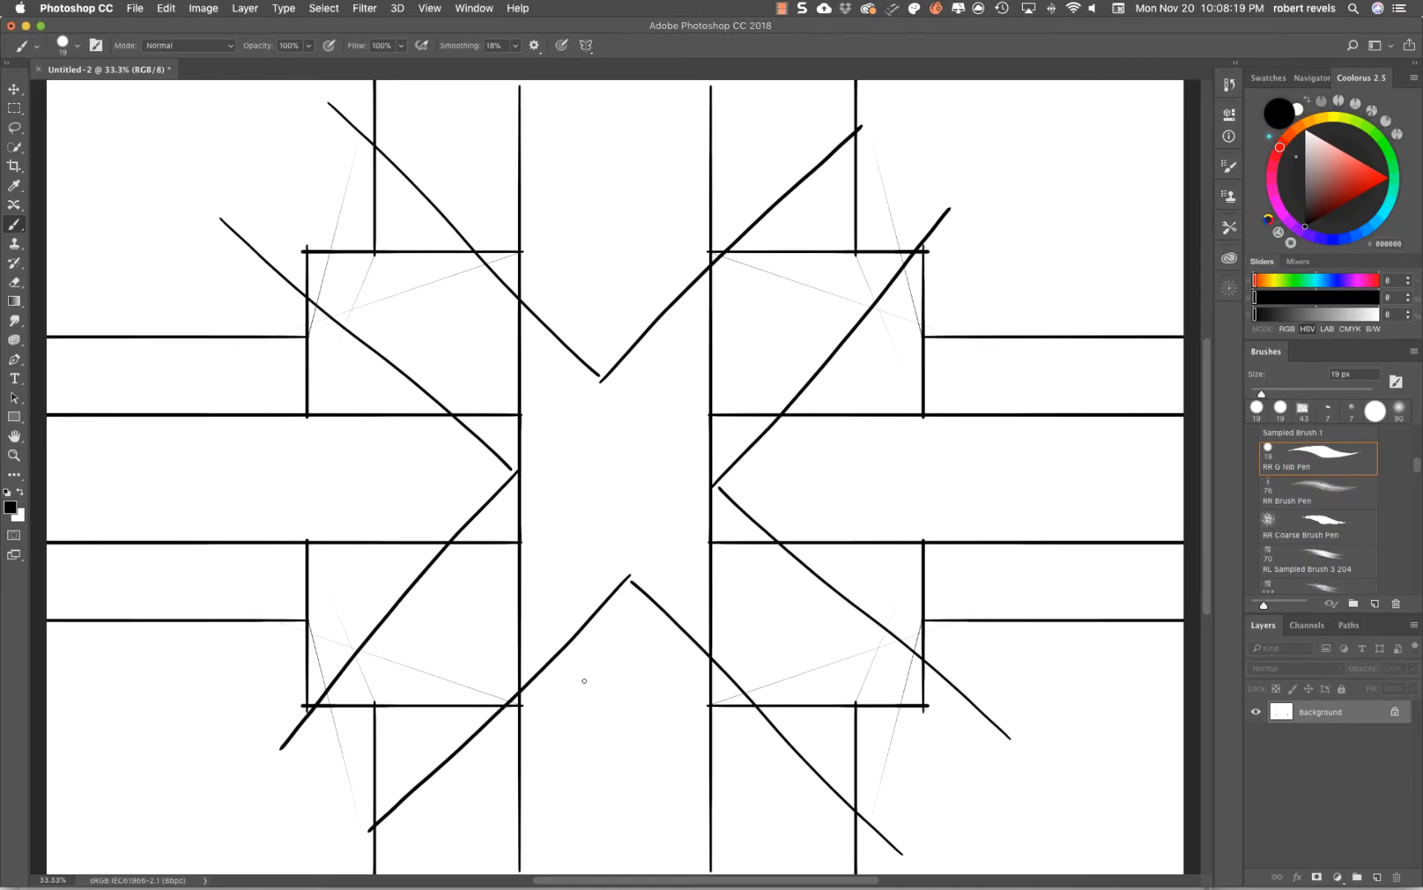
pyautogui.moveTo(564, 726); pyautogui.dragTo(717, 735)
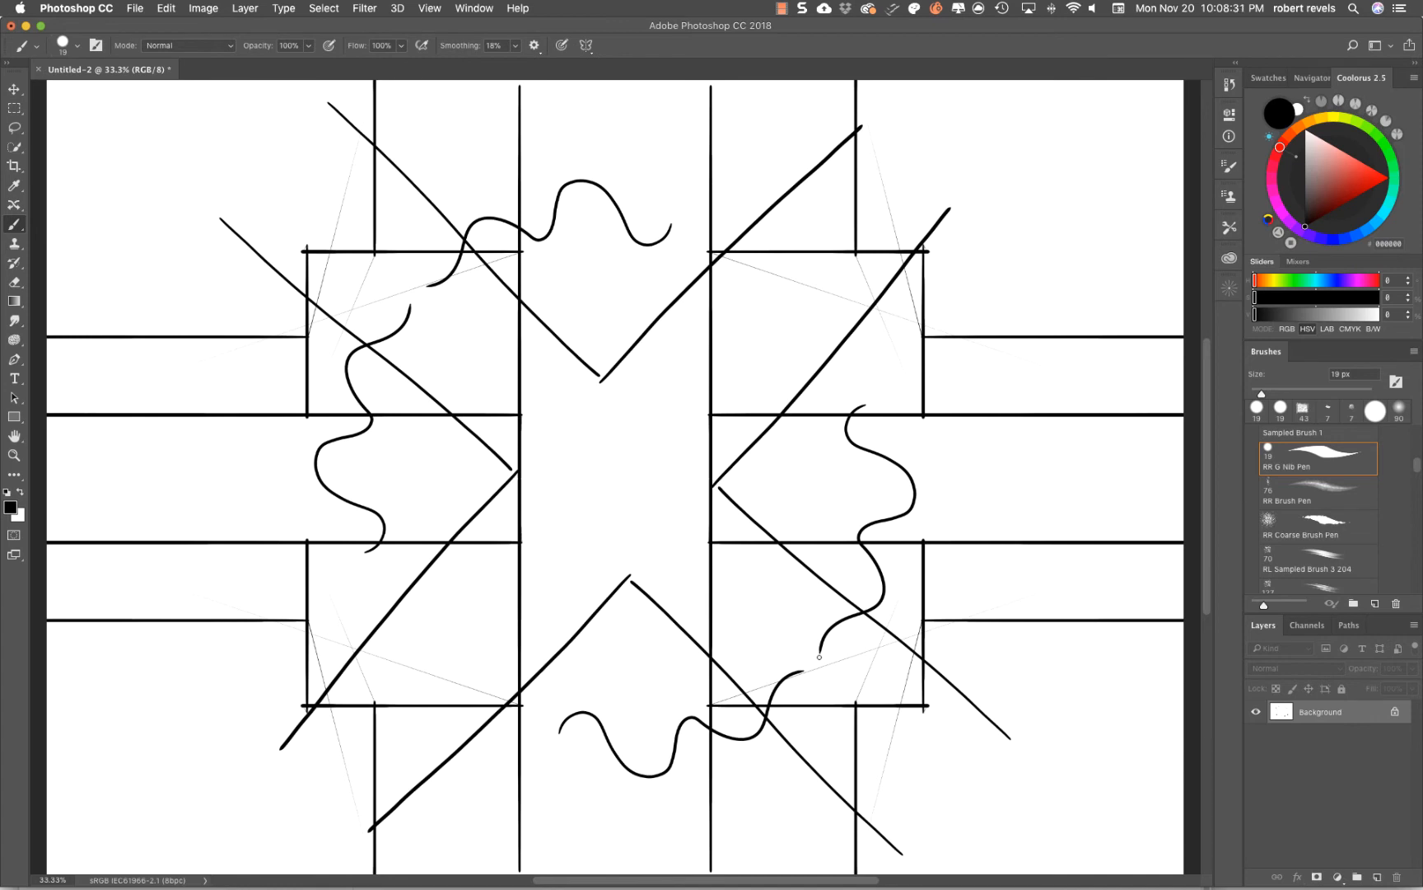
pyautogui.click(585, 46)
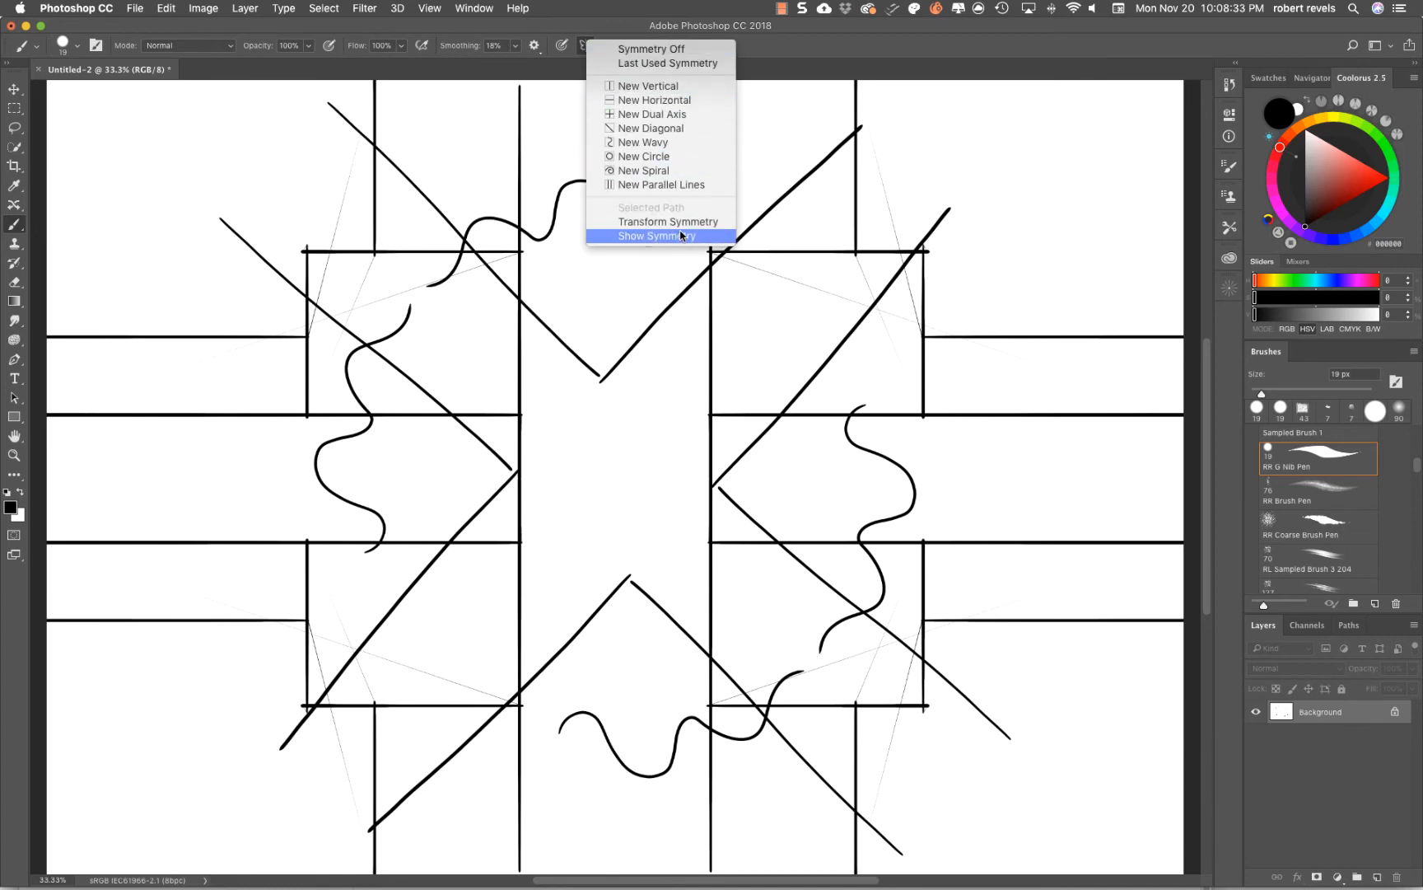
pyautogui.click(660, 236)
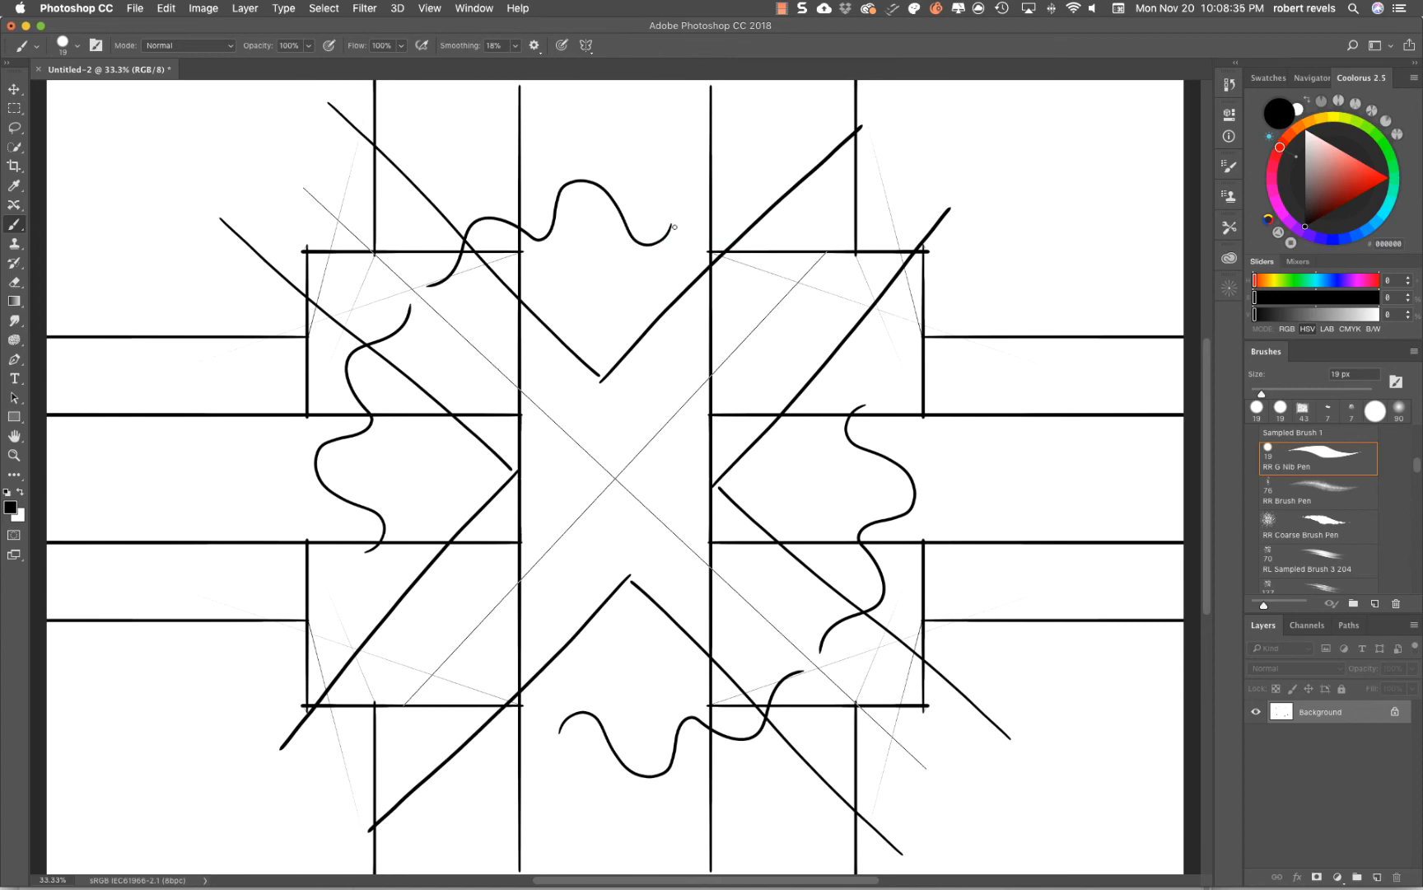
# - Reopen the symmetry options menu over the wavy mirrored drawing
pyautogui.click(587, 46)
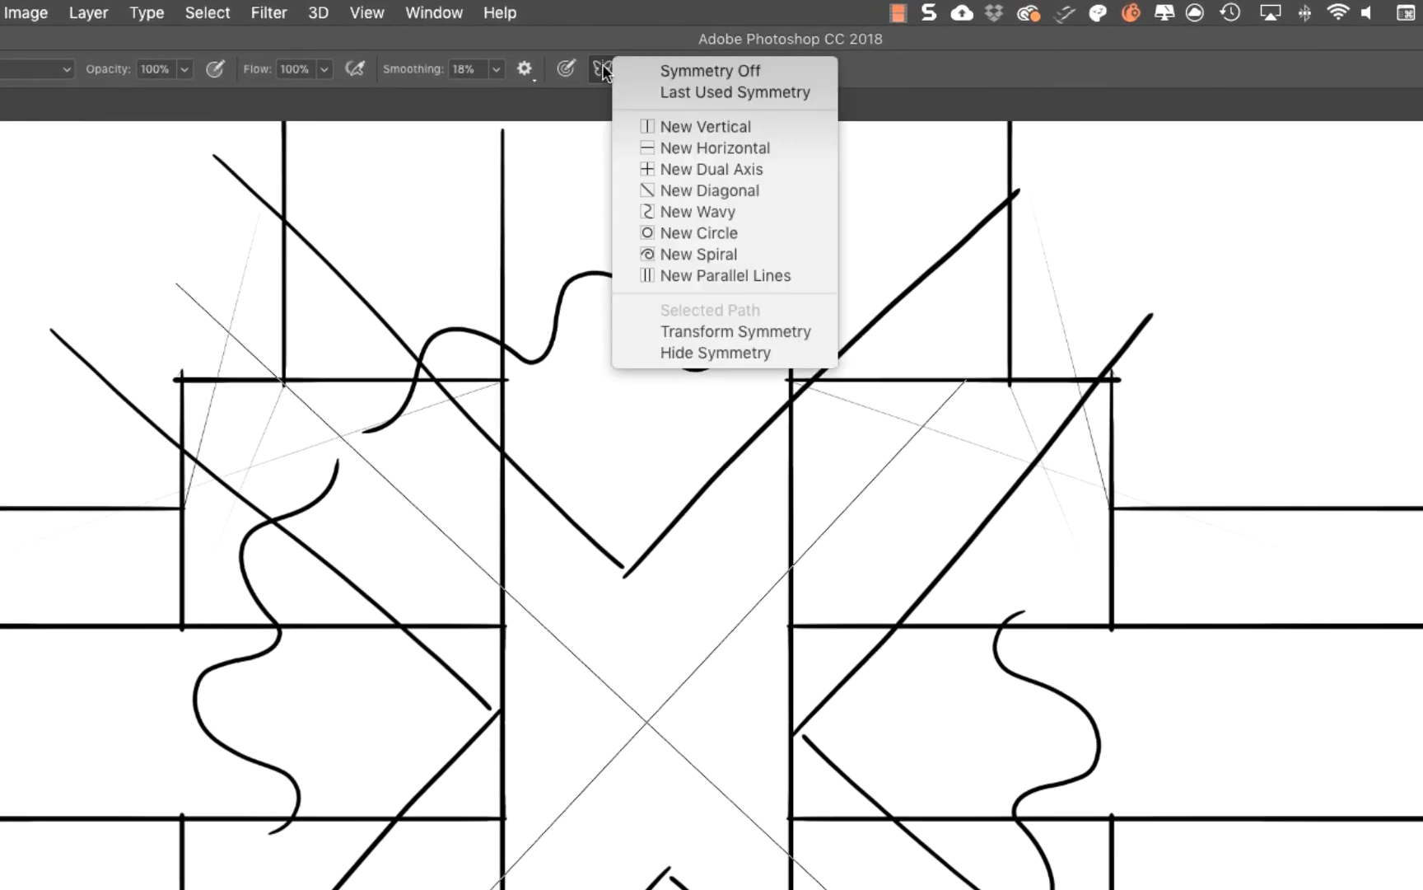
pyautogui.moveTo(779, 314)
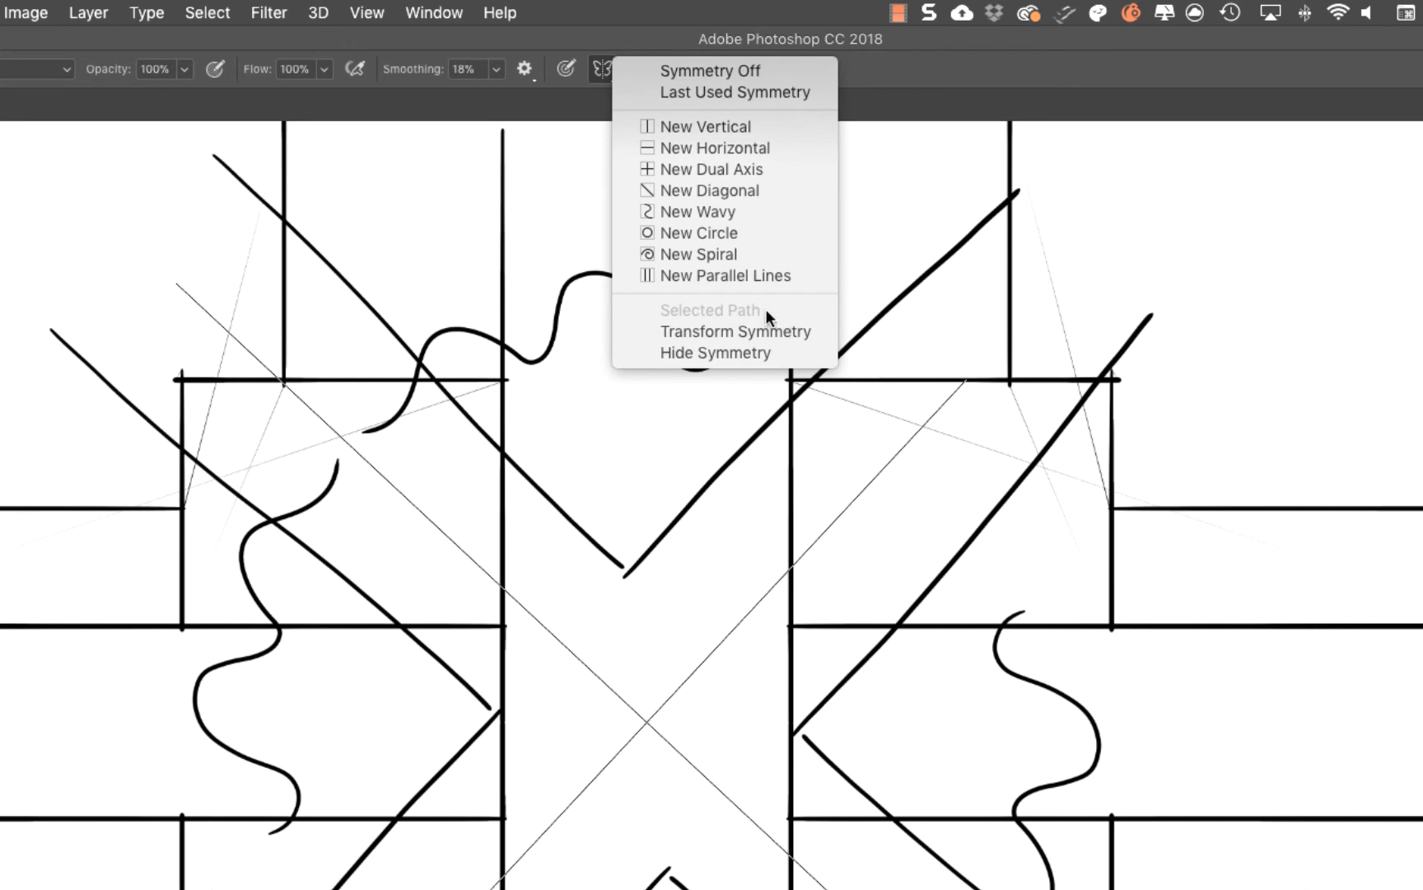
pyautogui.moveTo(776, 317)
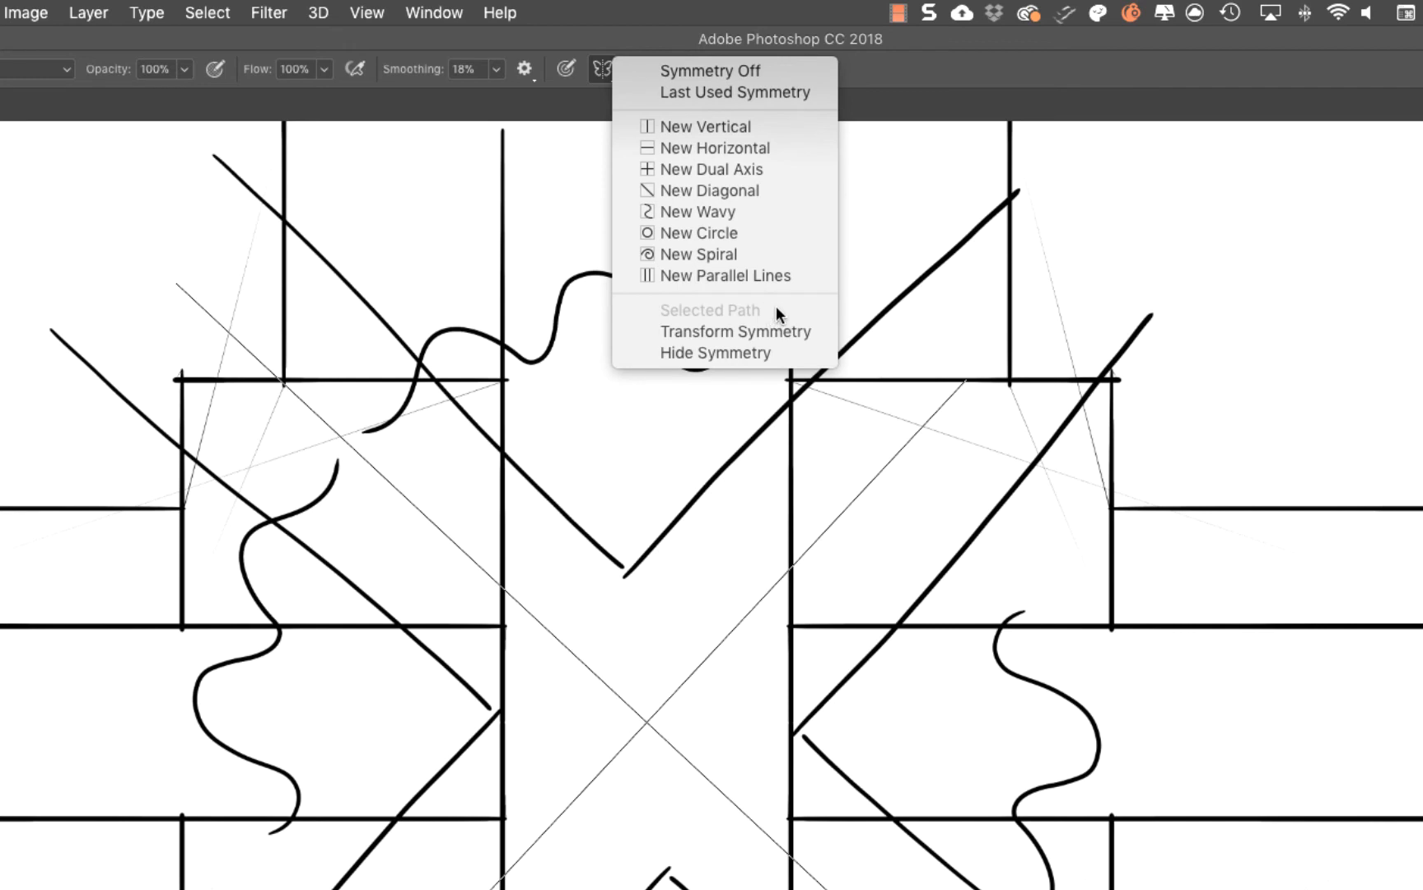
pyautogui.moveTo(779, 313)
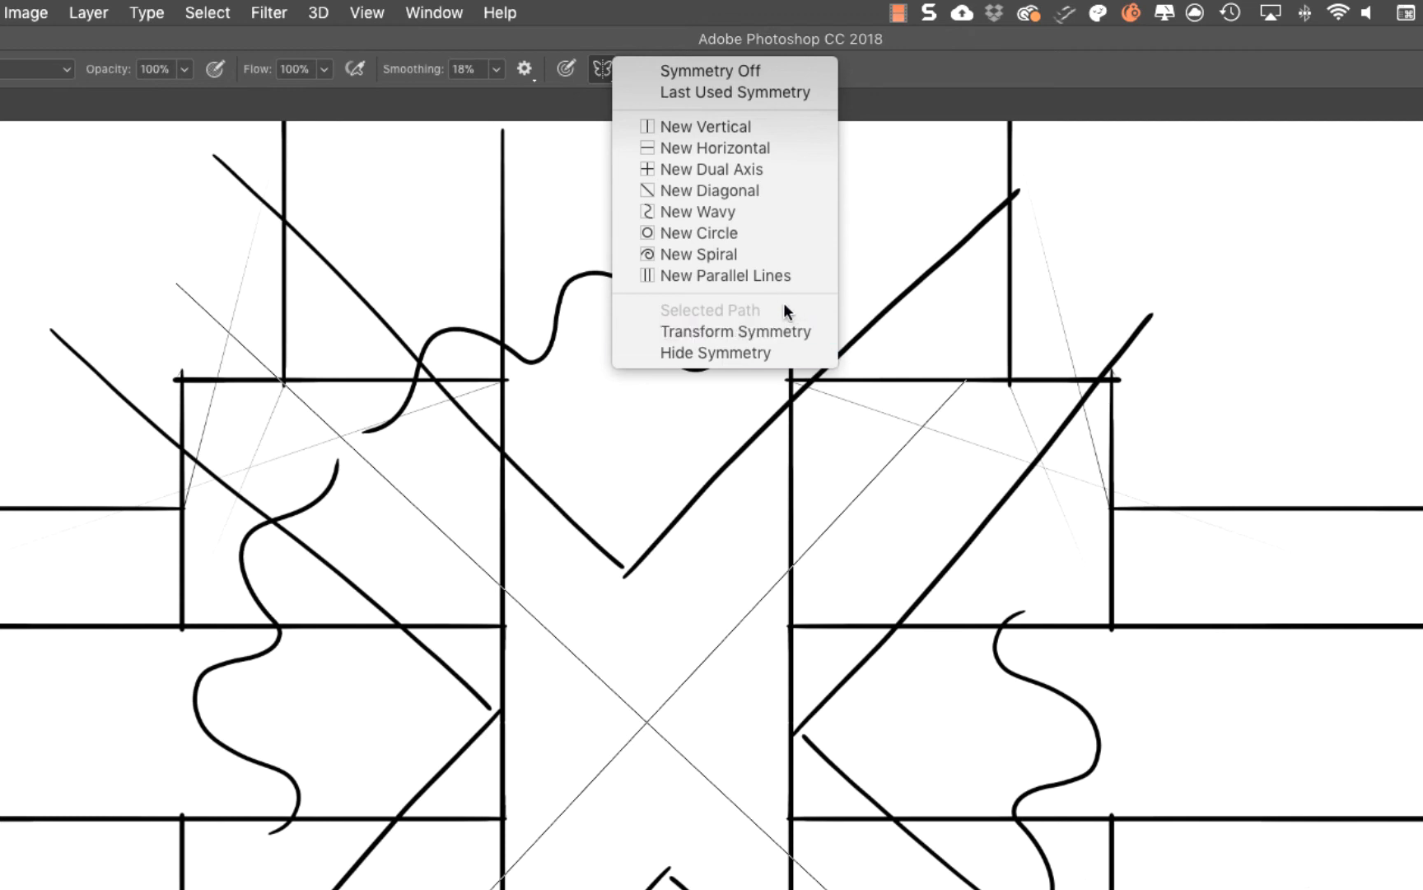
pyautogui.moveTo(766, 321)
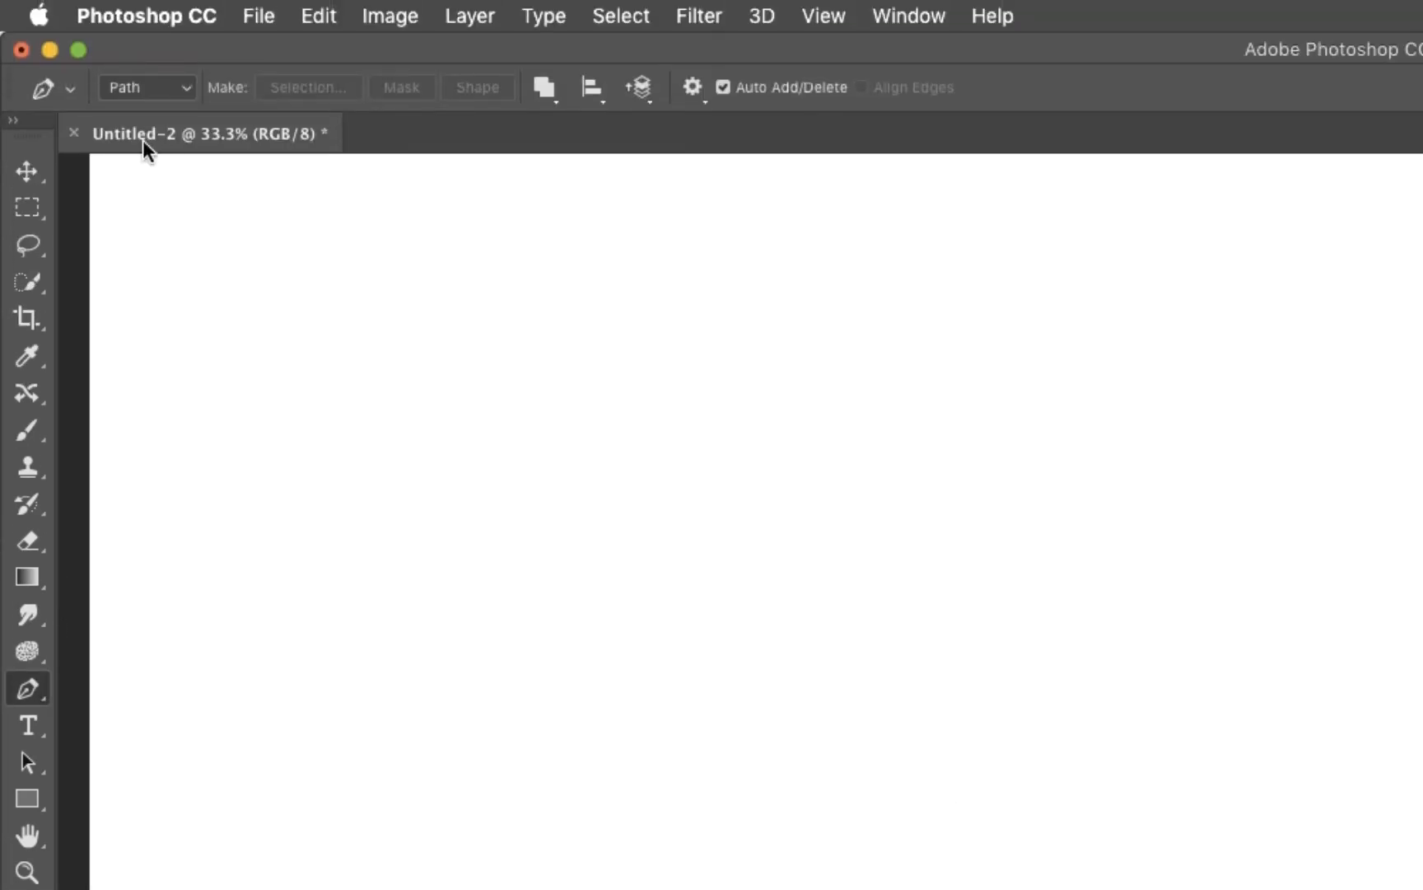
pyautogui.moveTo(189, 102)
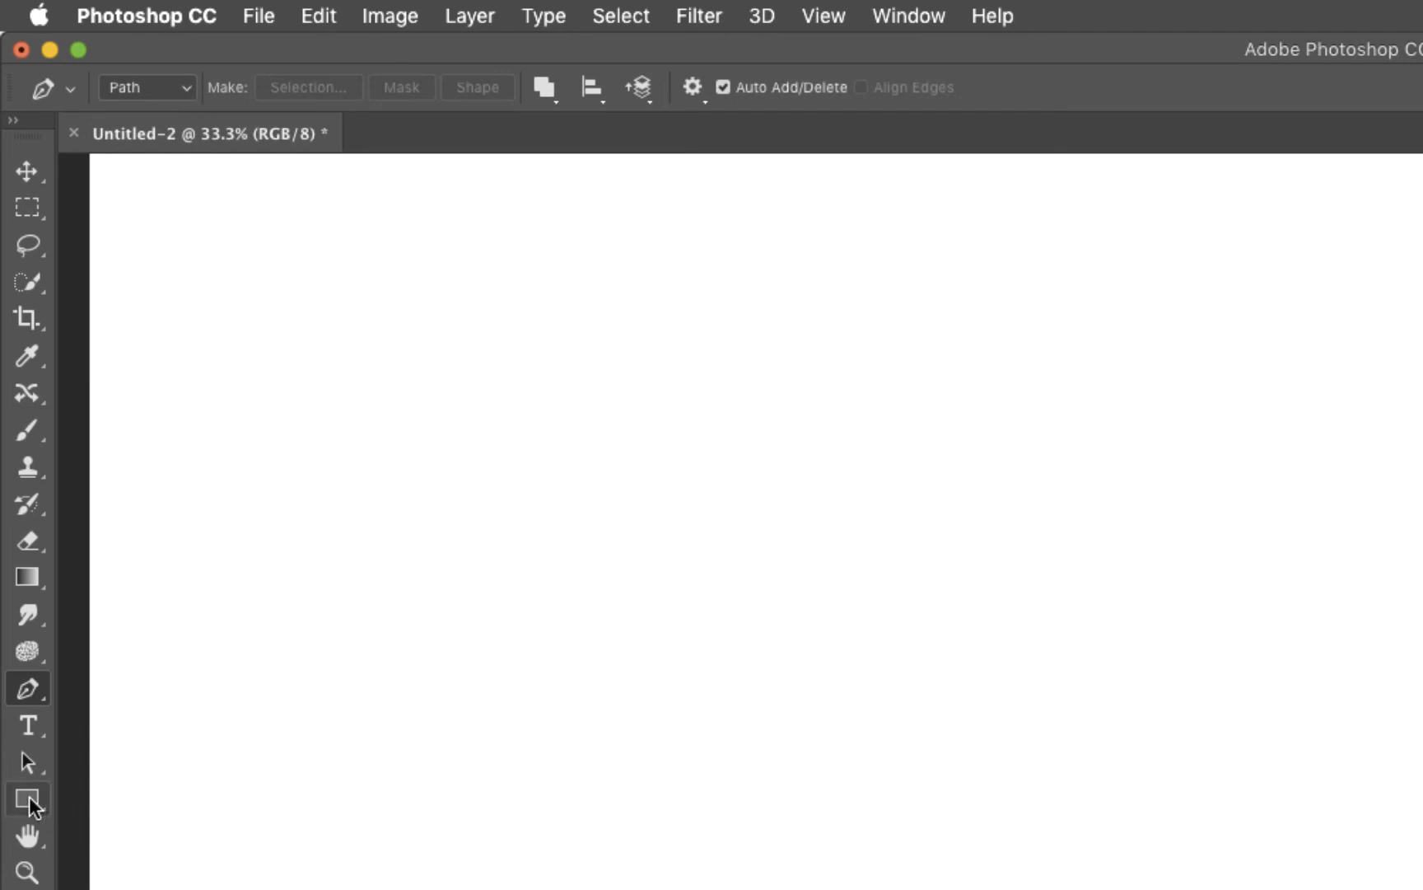
# - Draw a rectangle as a Path (not Shape) near the centre of the canvas
pyautogui.click(28, 797)
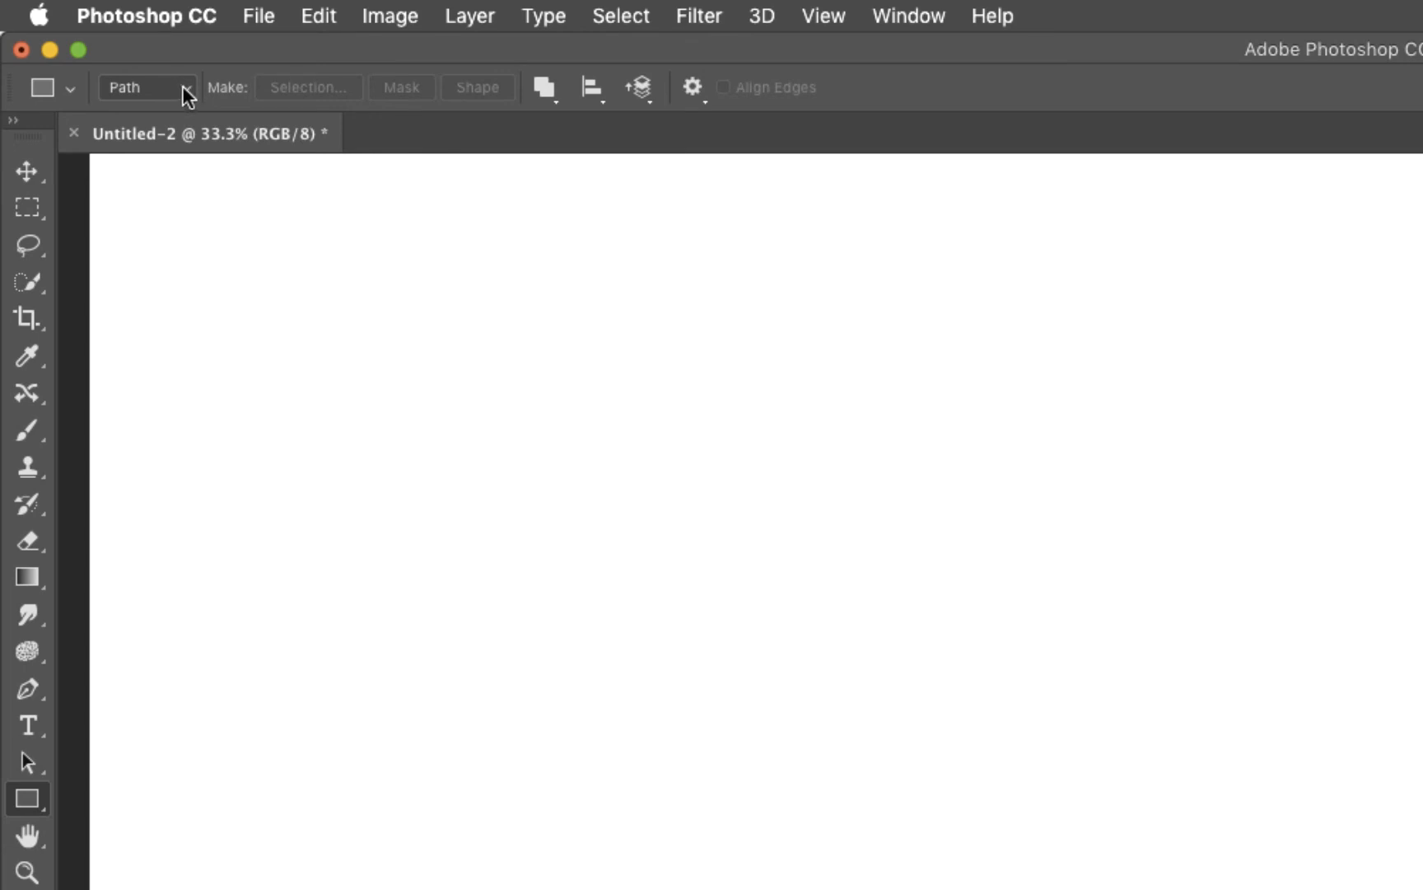
pyautogui.click(145, 87)
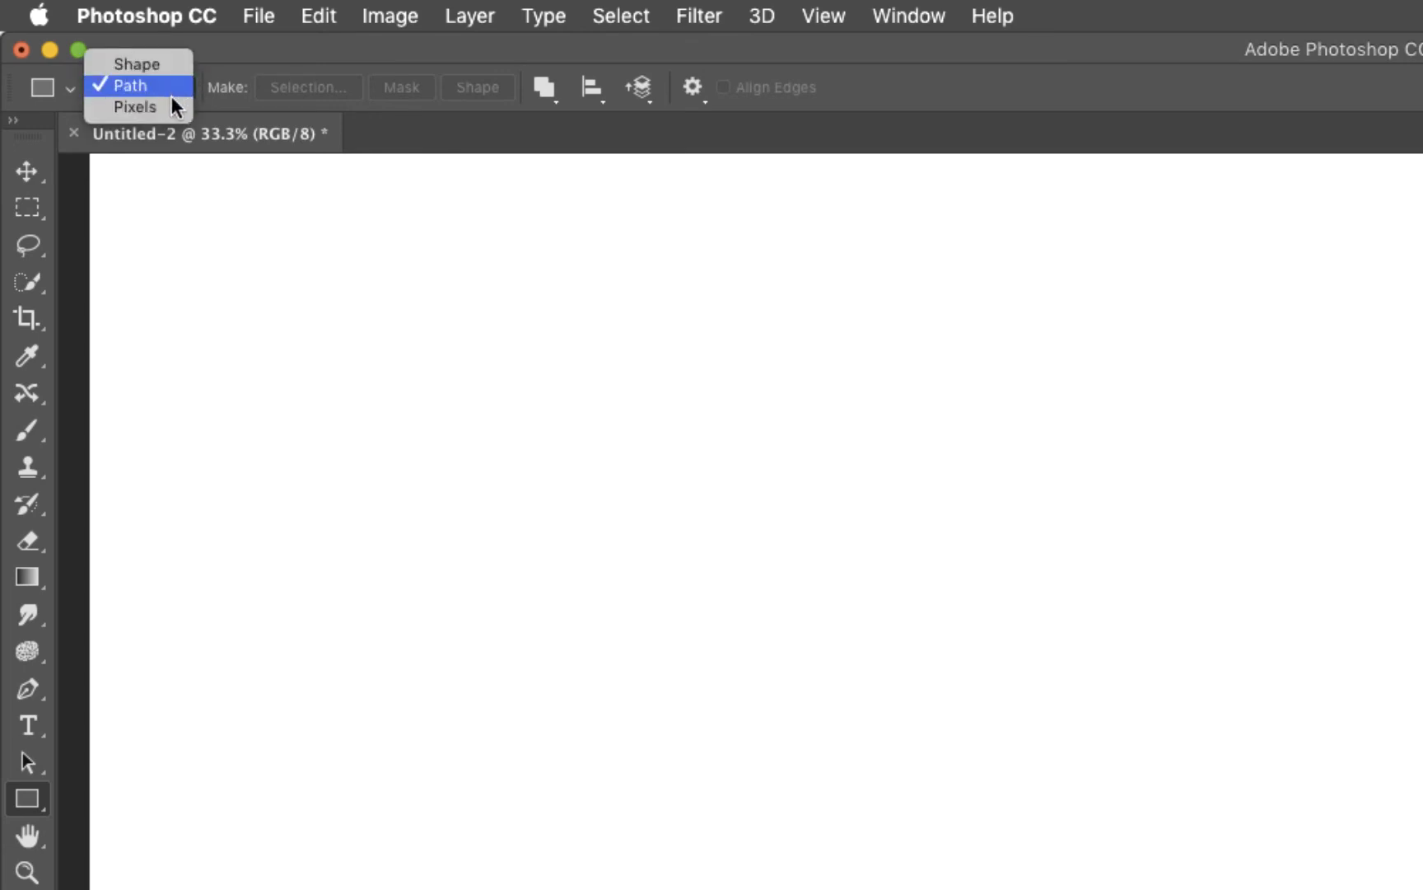
pyautogui.click(129, 86)
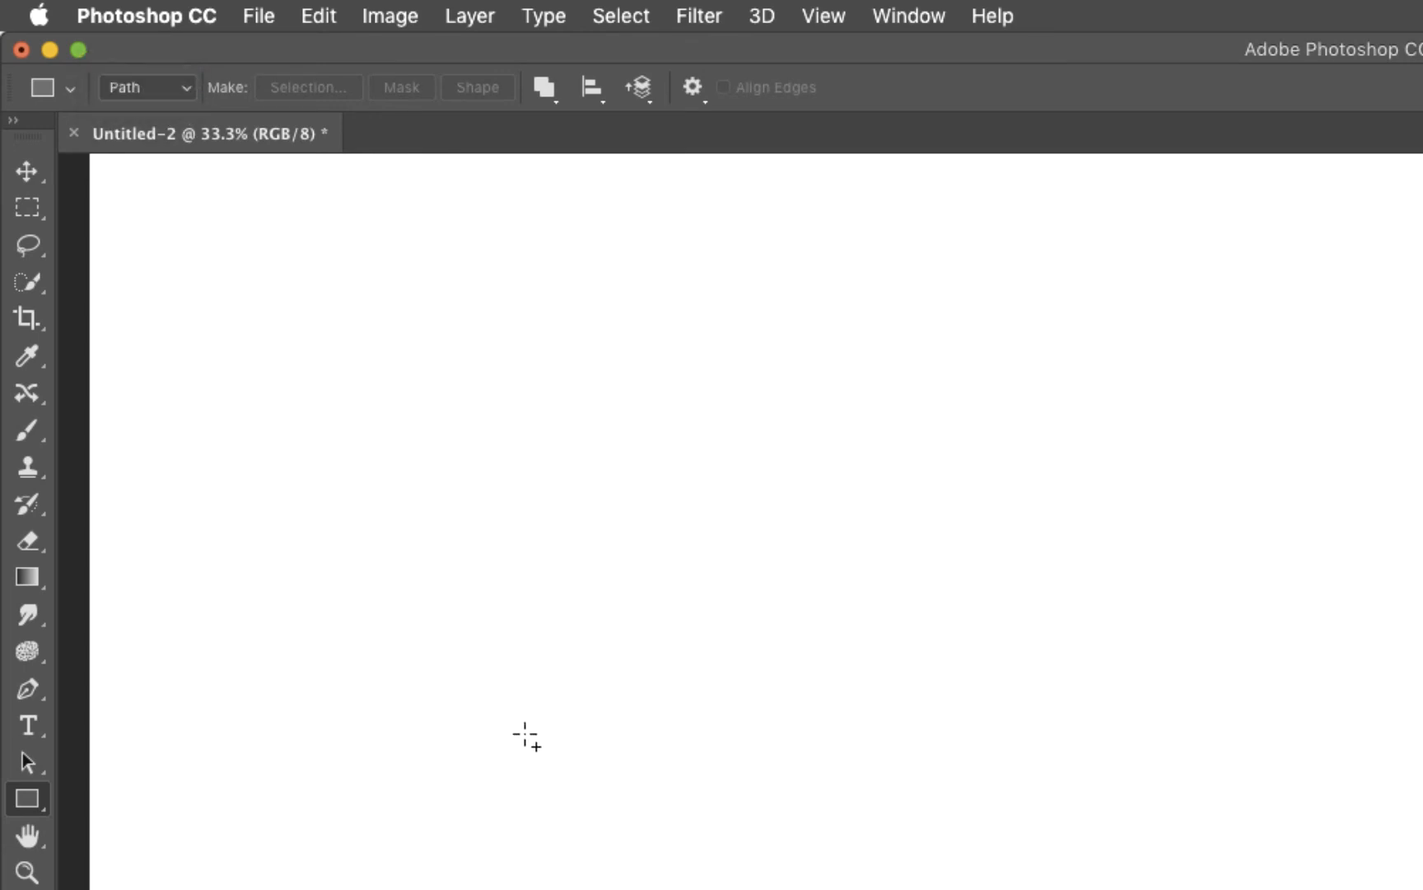
pyautogui.moveTo(527, 735); pyautogui.dragTo(766, 608)
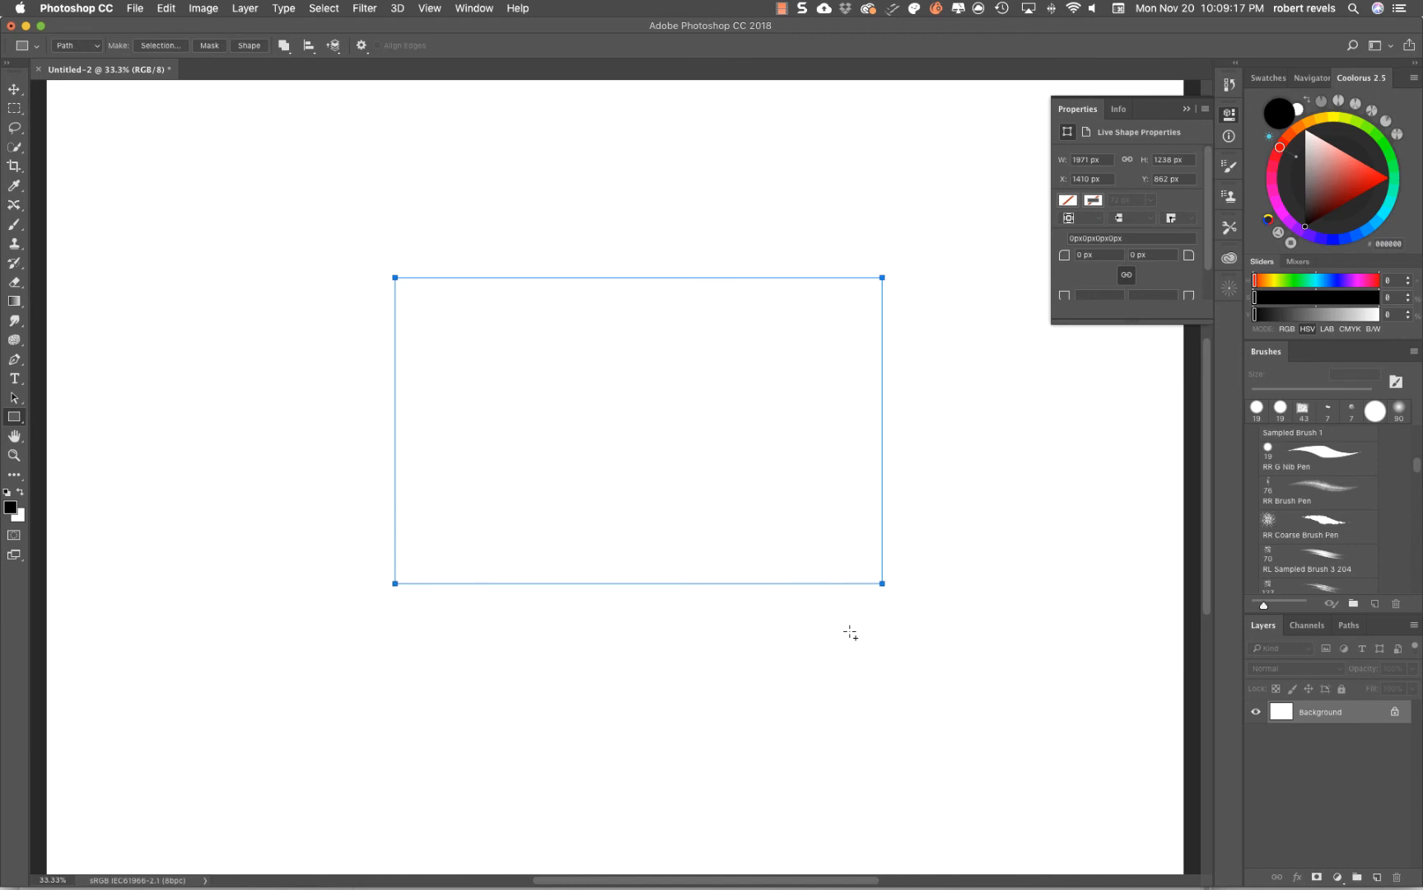
pyautogui.moveTo(409, 82)
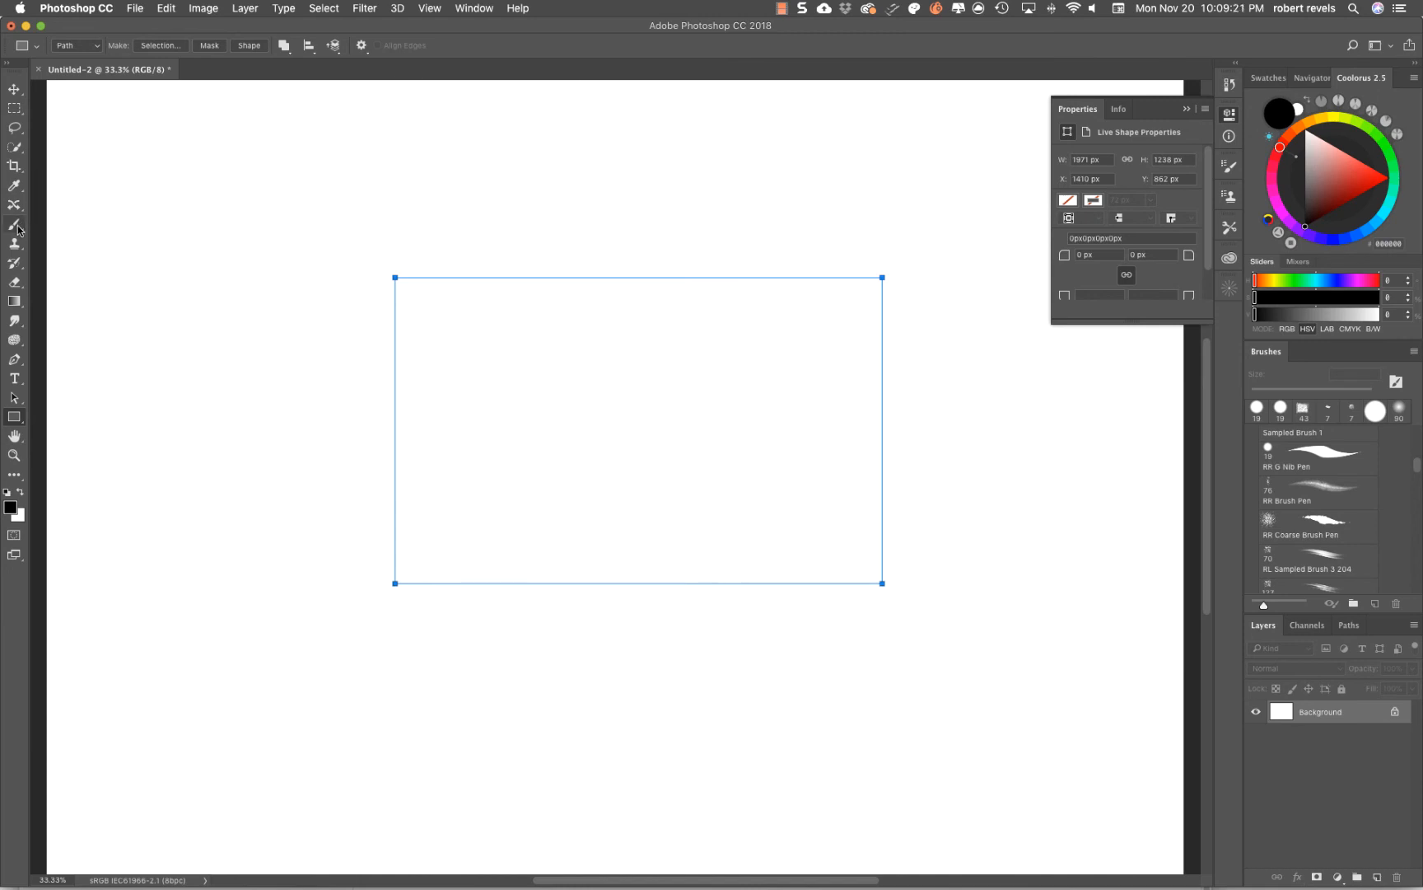
# - With the Brush active, set symmetry to Selected Path so the rectangle becomes the guide
pyautogui.click(14, 225)
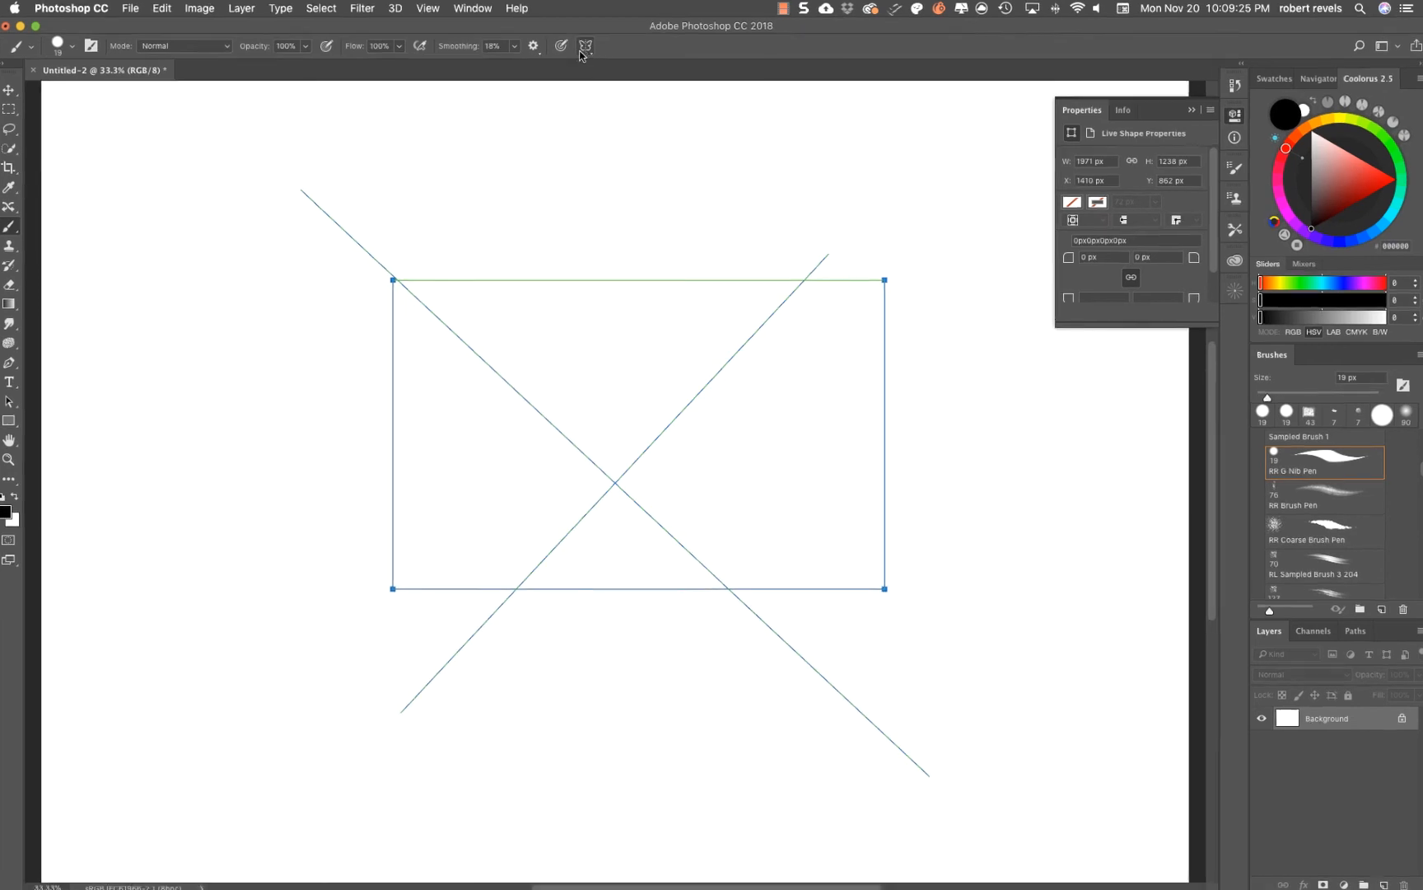
pyautogui.click(585, 46)
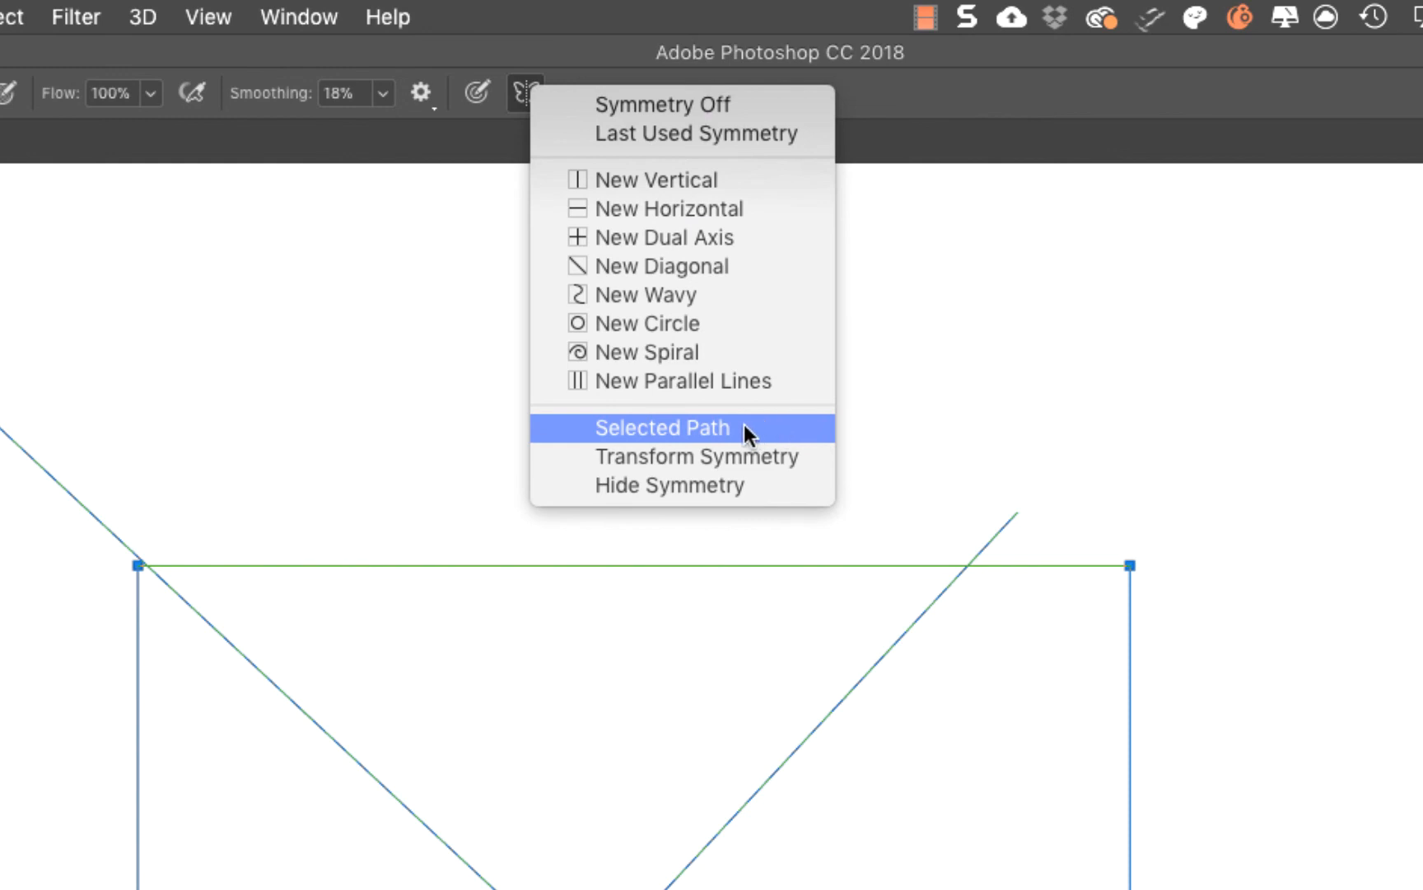
pyautogui.click(664, 429)
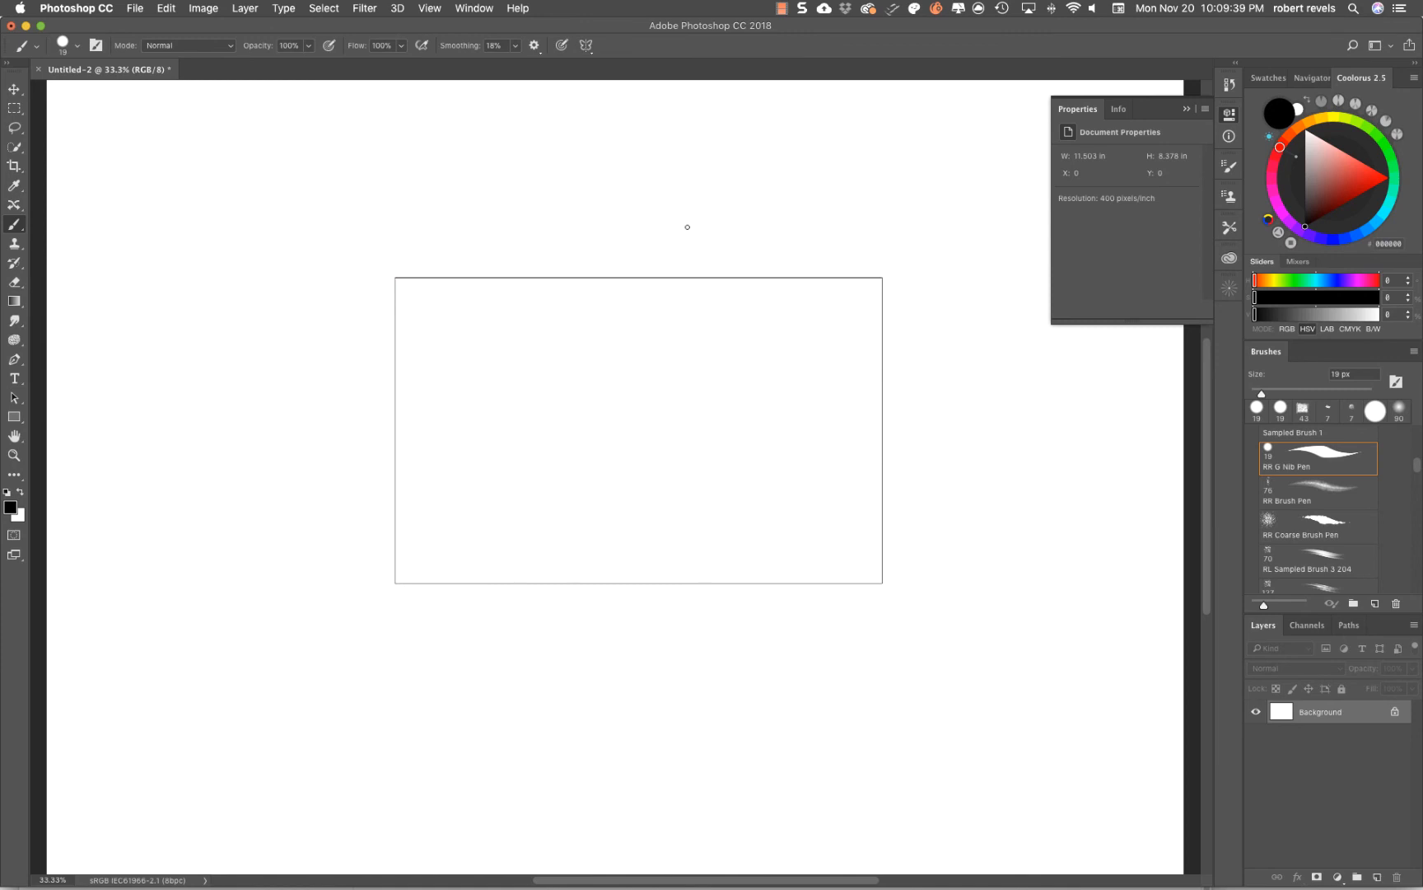
# - Paint two black strokes that mirror around the rectangle into nested boxy outlines
pyautogui.moveTo(647, 185); pyautogui.dragTo(840, 175)
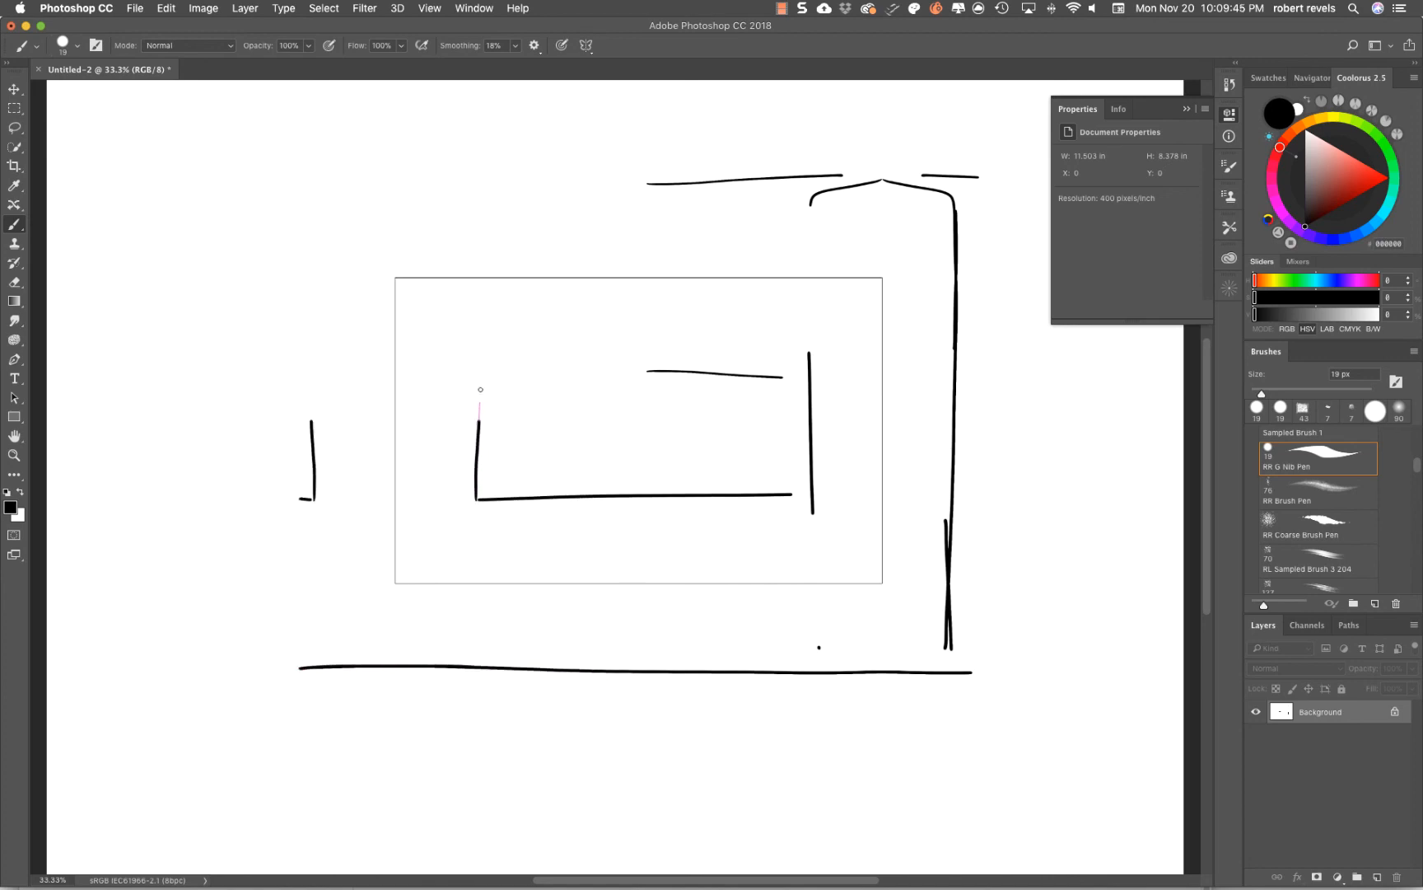
pyautogui.moveTo(480, 404); pyautogui.dragTo(616, 363)
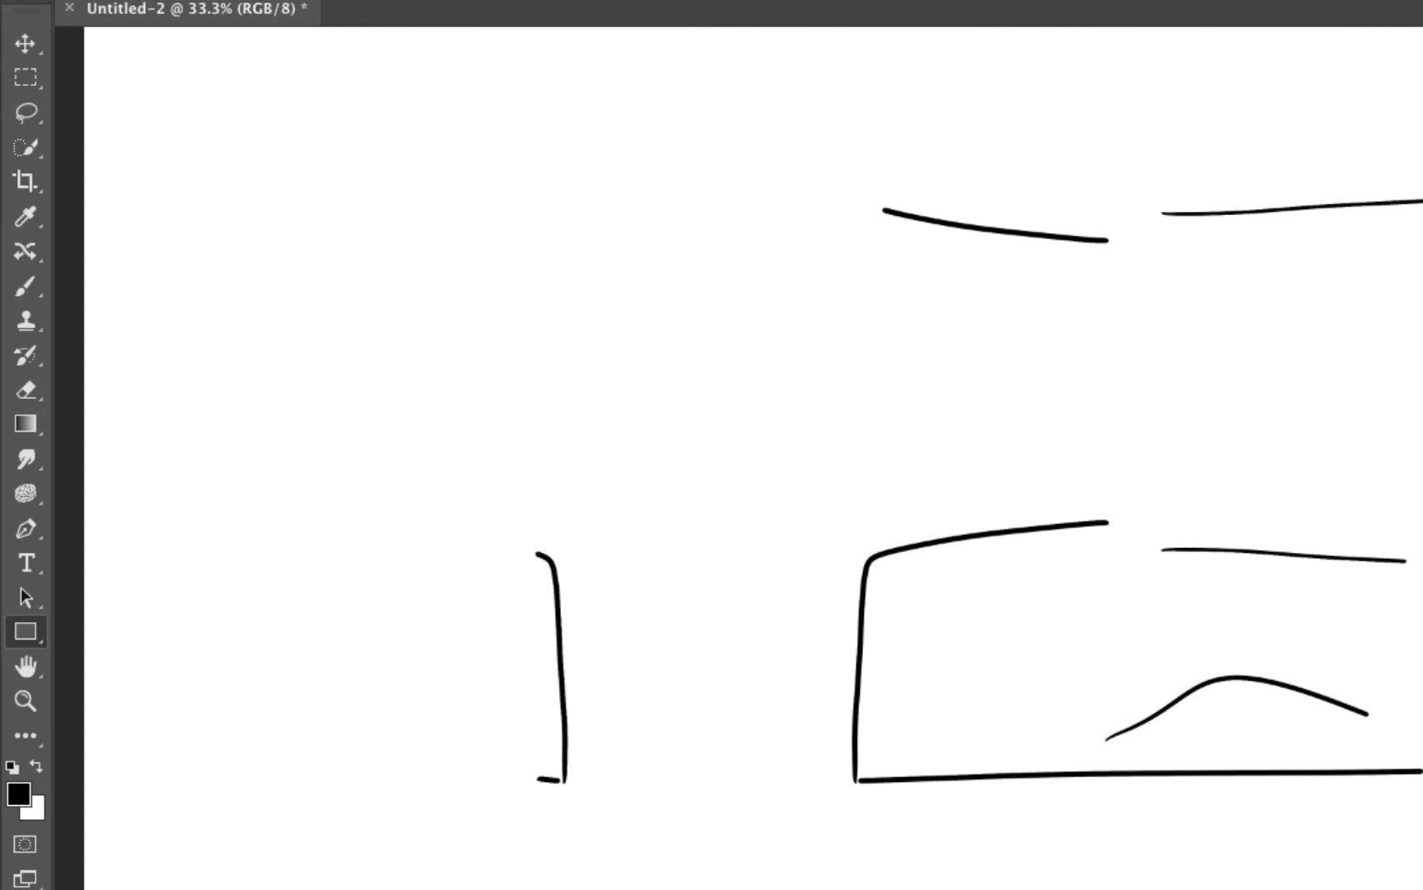
pyautogui.moveTo(1227, 575)
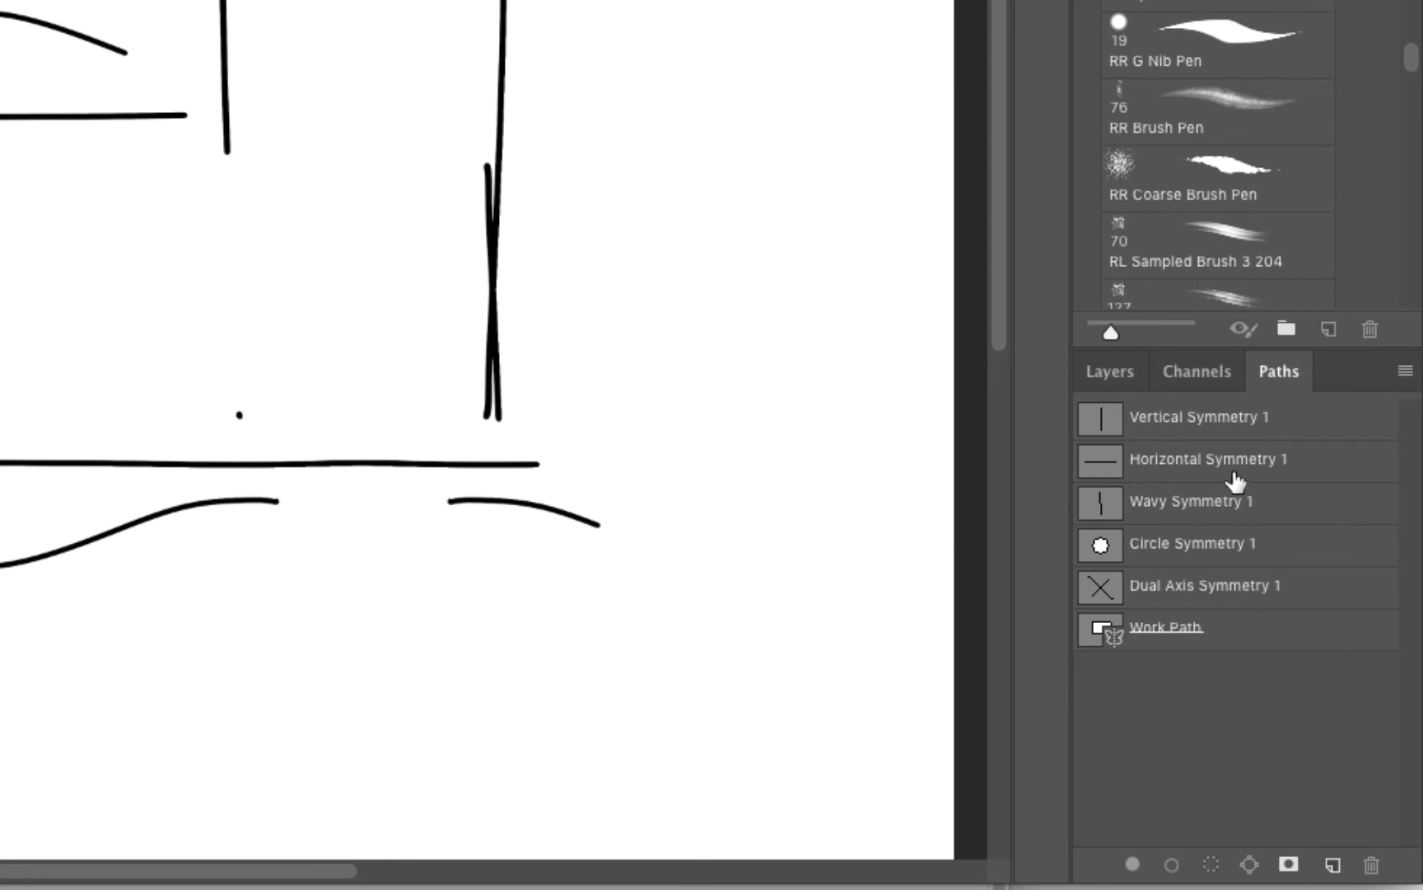
pyautogui.moveTo(1224, 602)
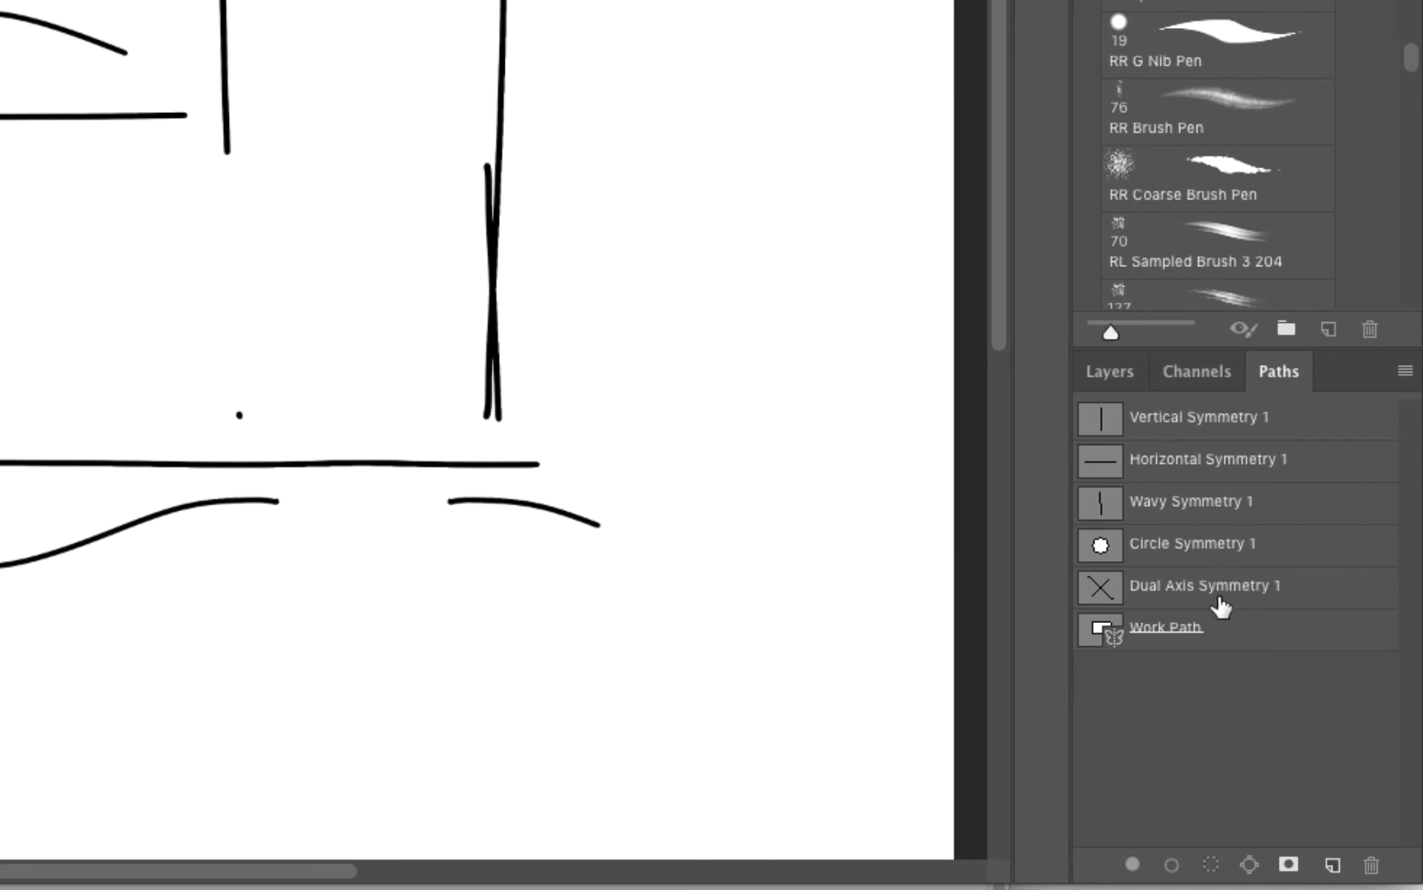
pyautogui.moveTo(1223, 651)
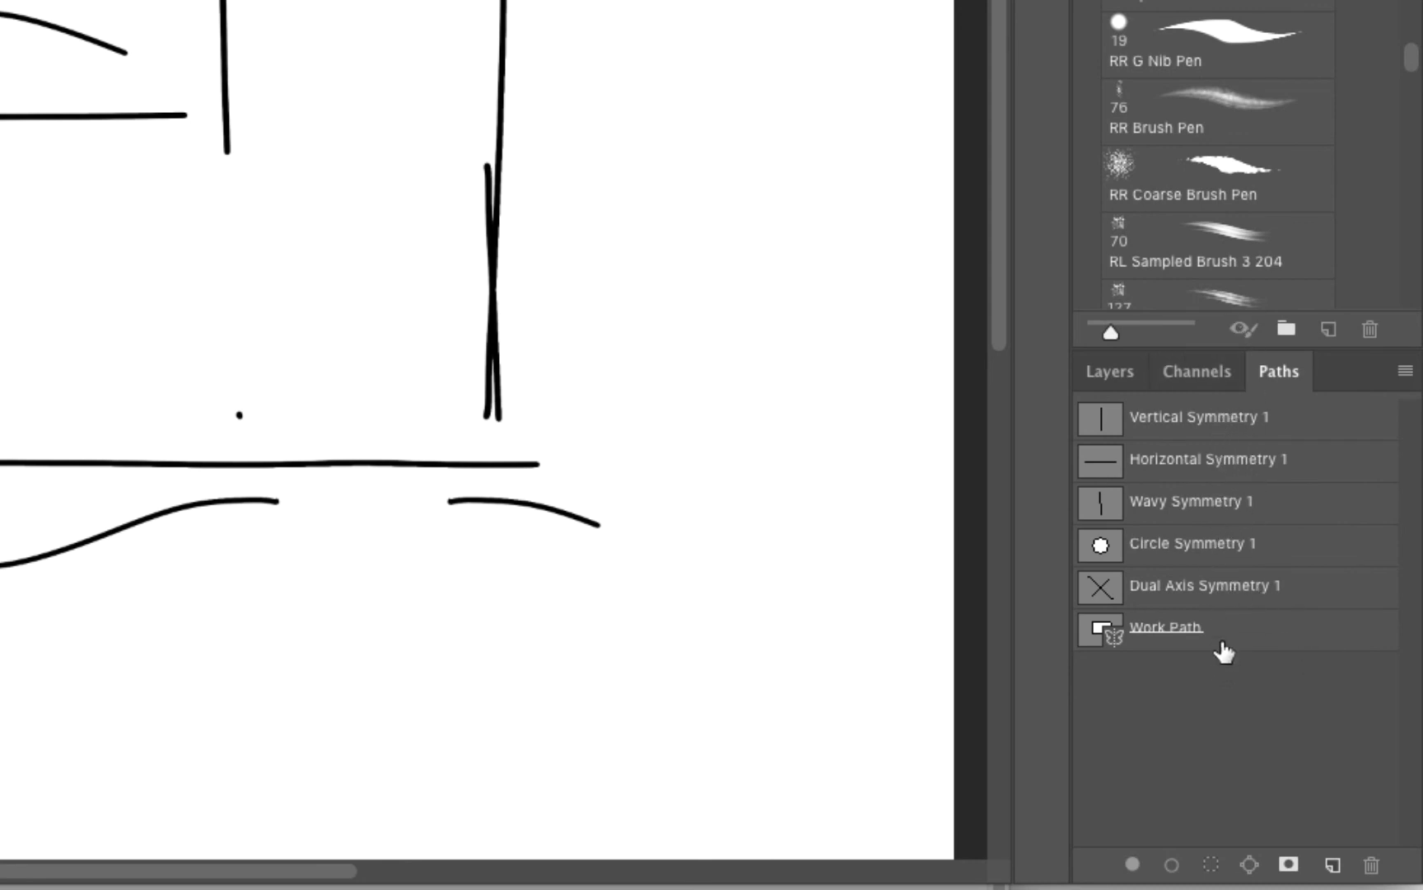